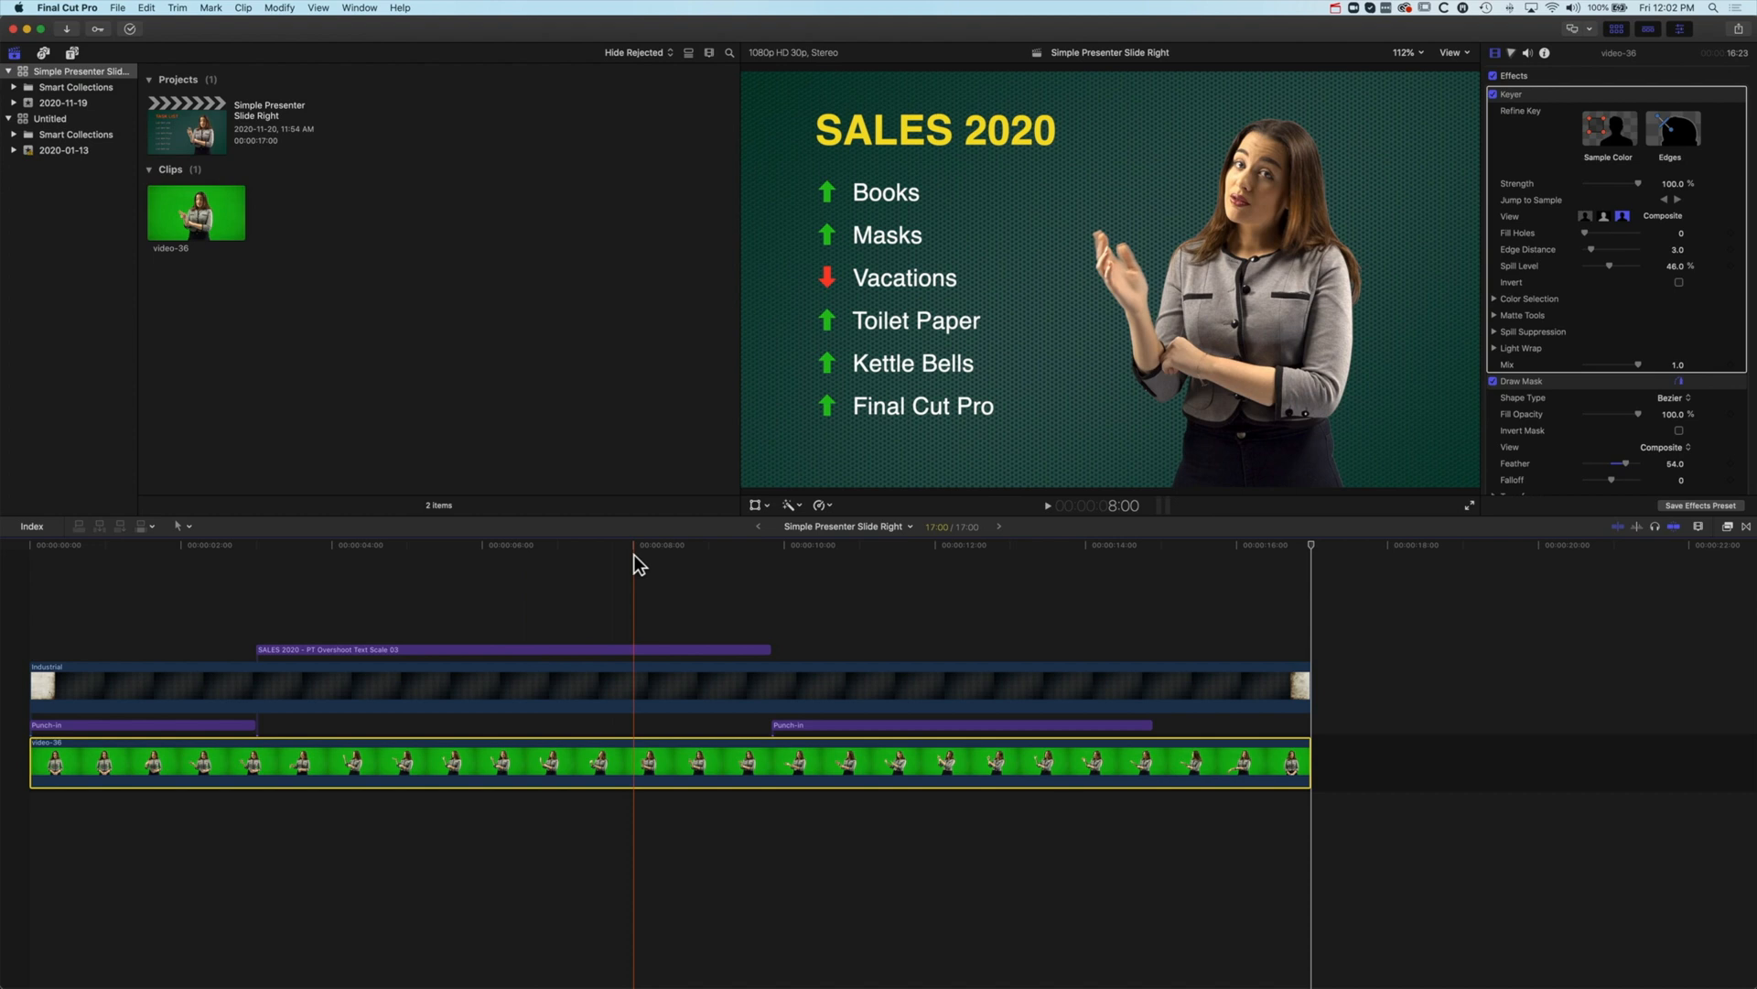
Step: Preview the example, then create a new 1080p HD 30p project named Presentation Zoom Presenter
left_click(258, 546)
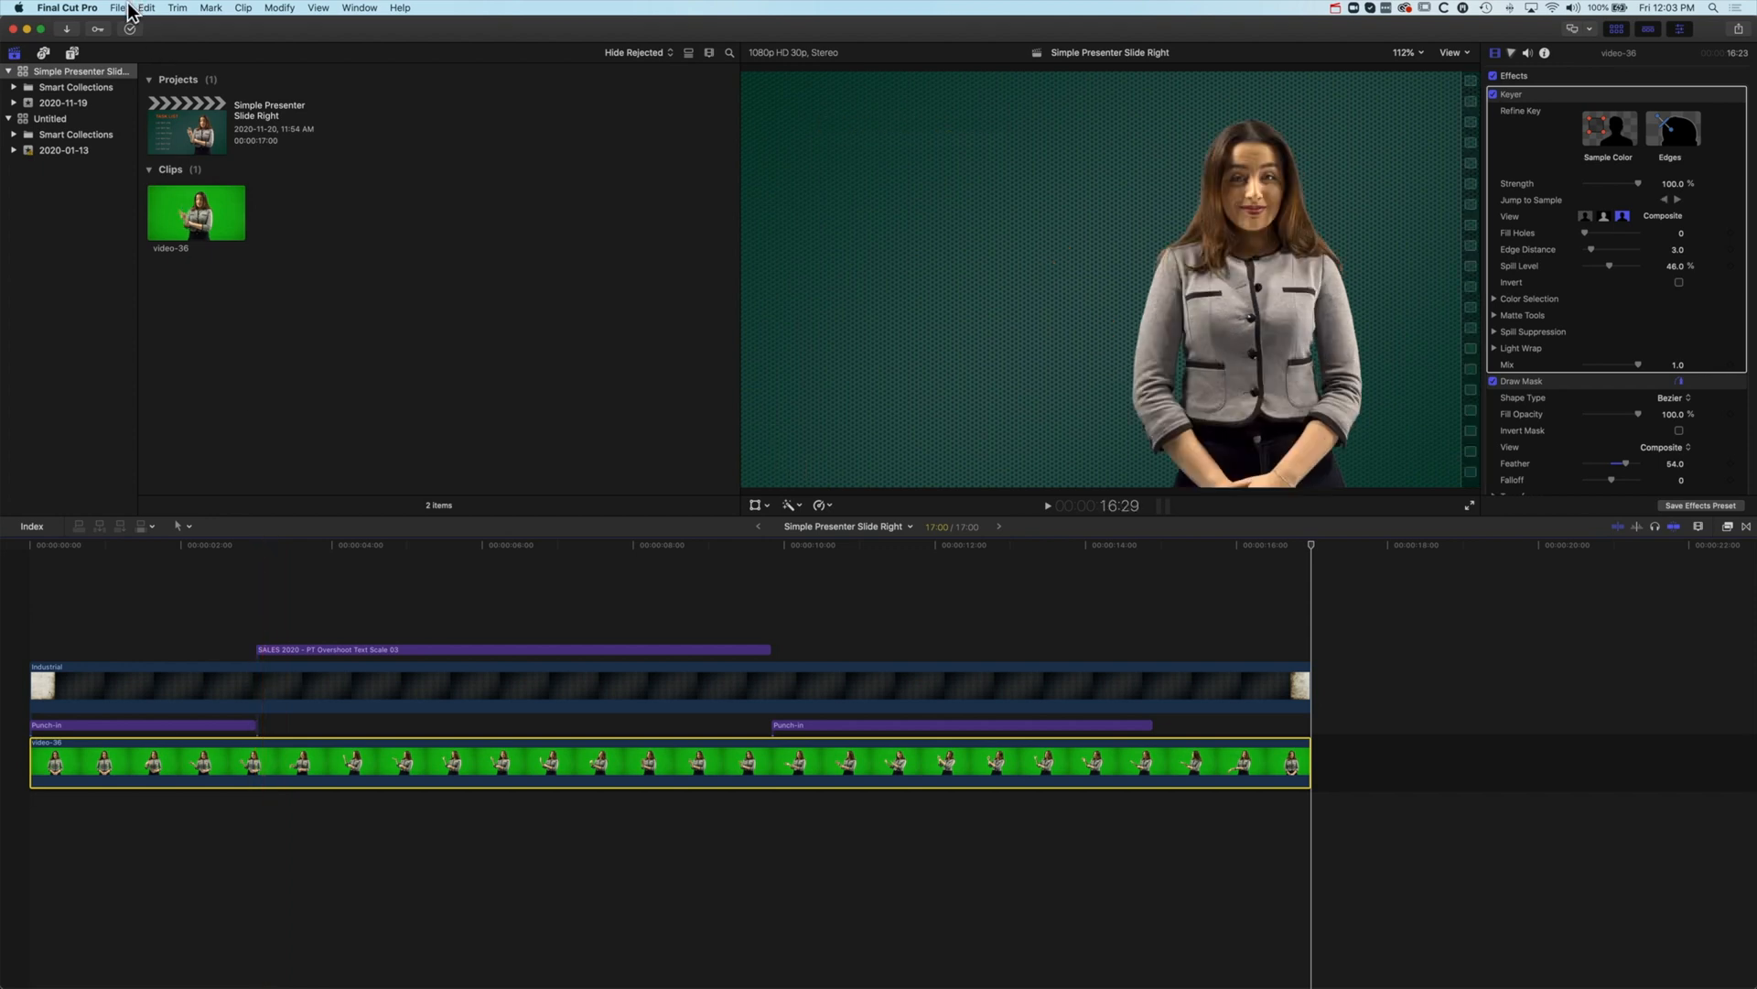
left_click(117, 8)
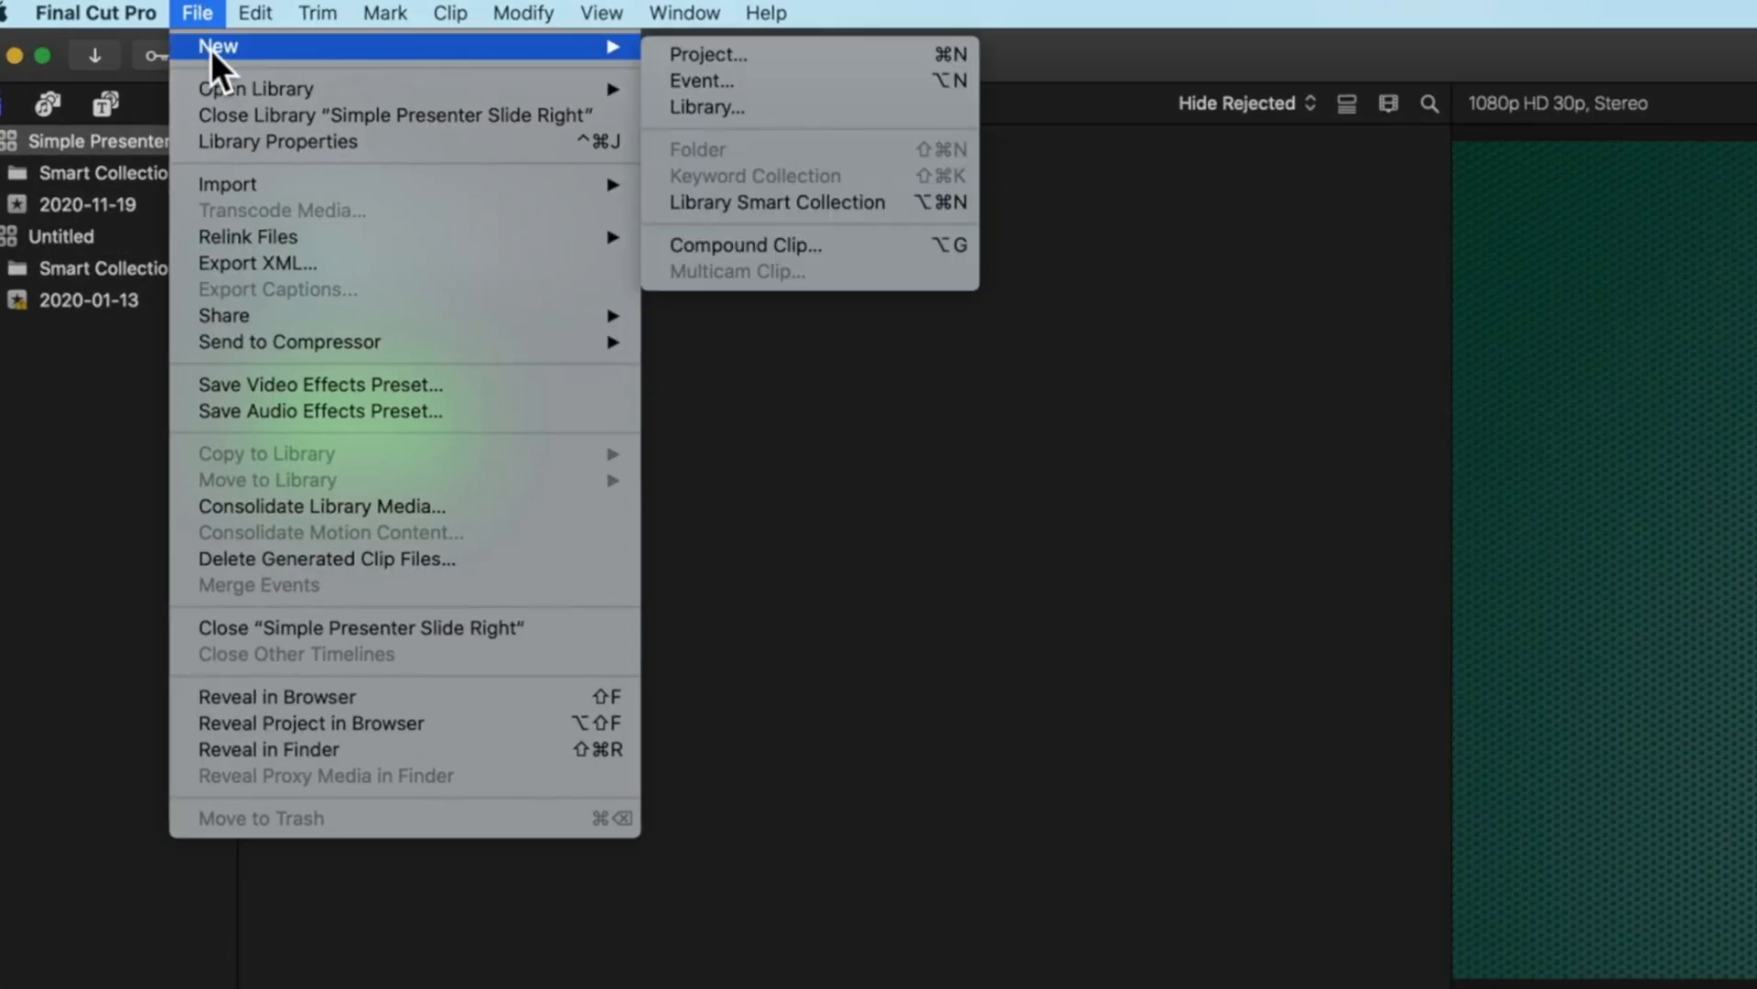
left_click(709, 53)
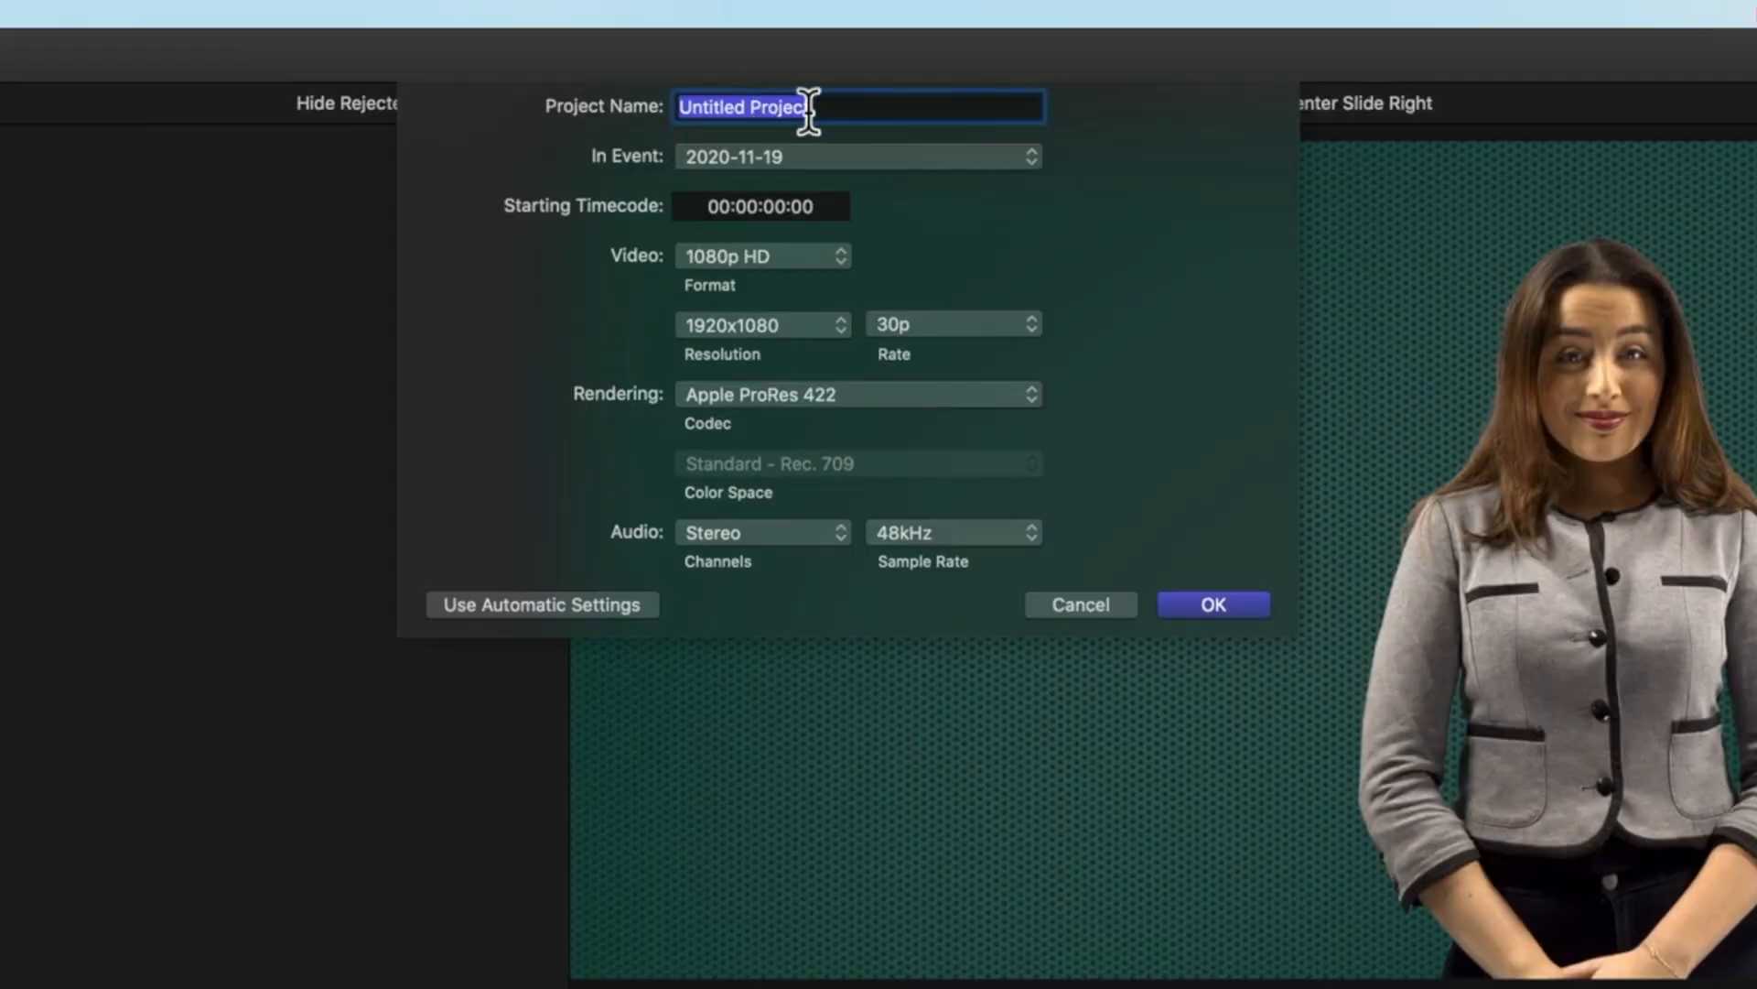
type("Presentation Zoom")
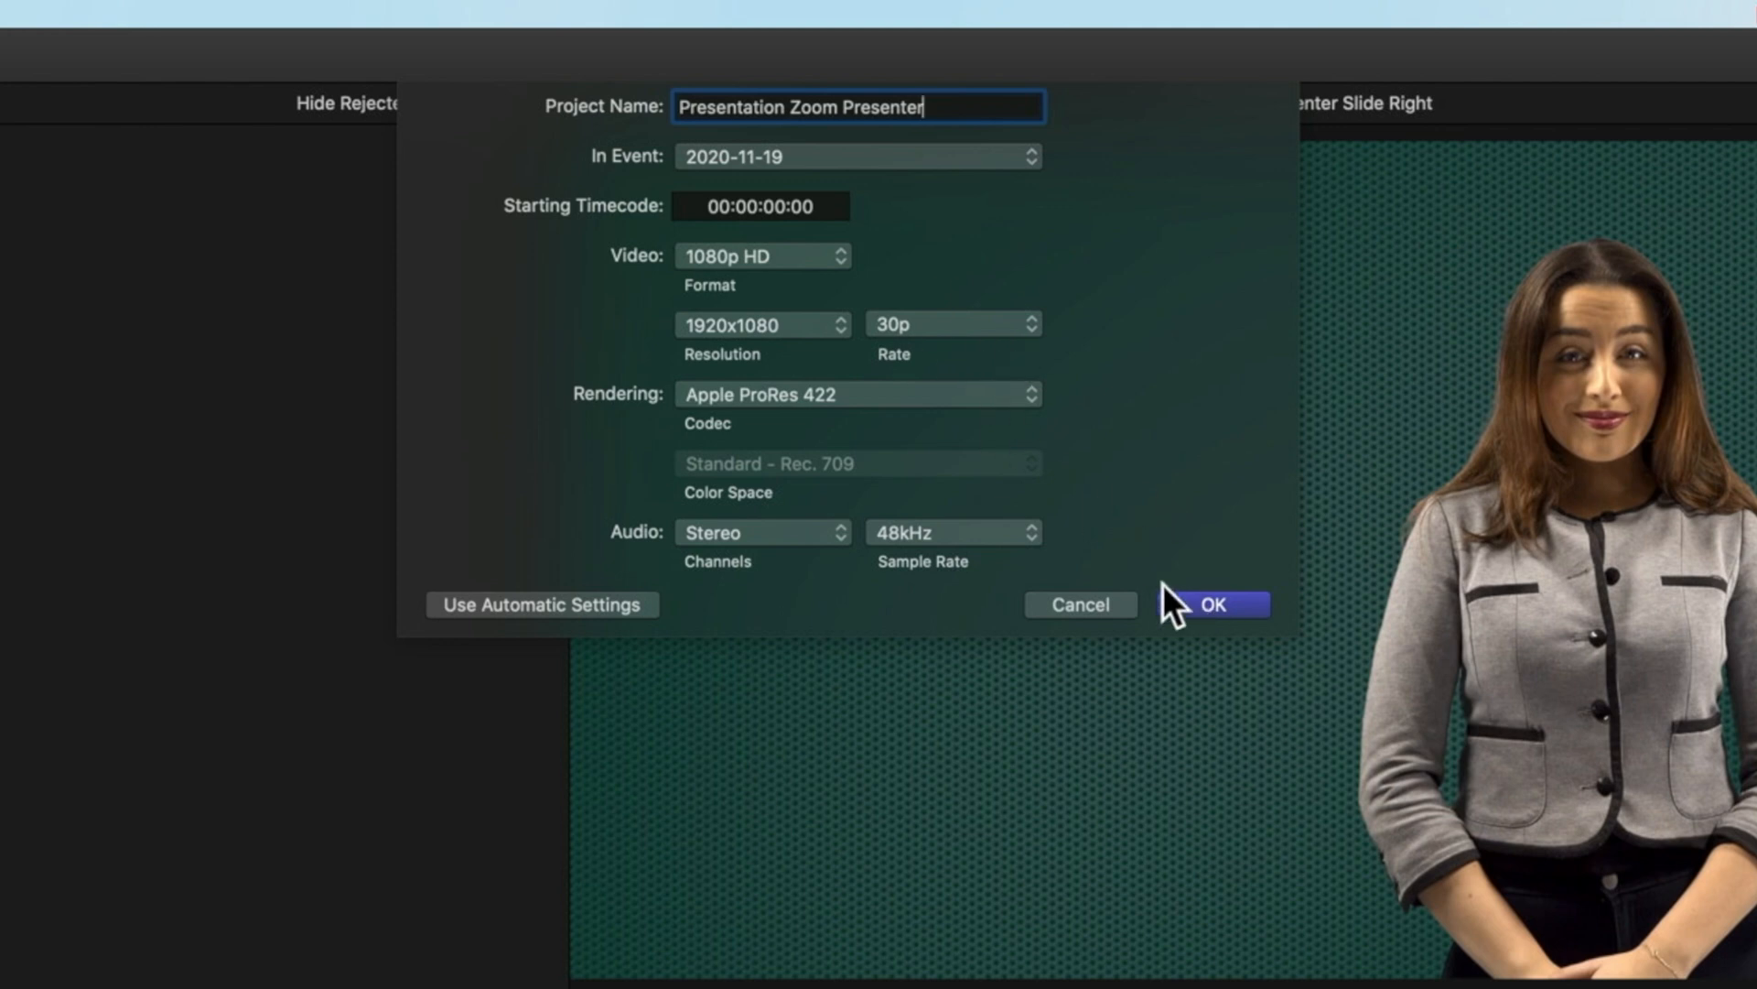
left_click(1211, 605)
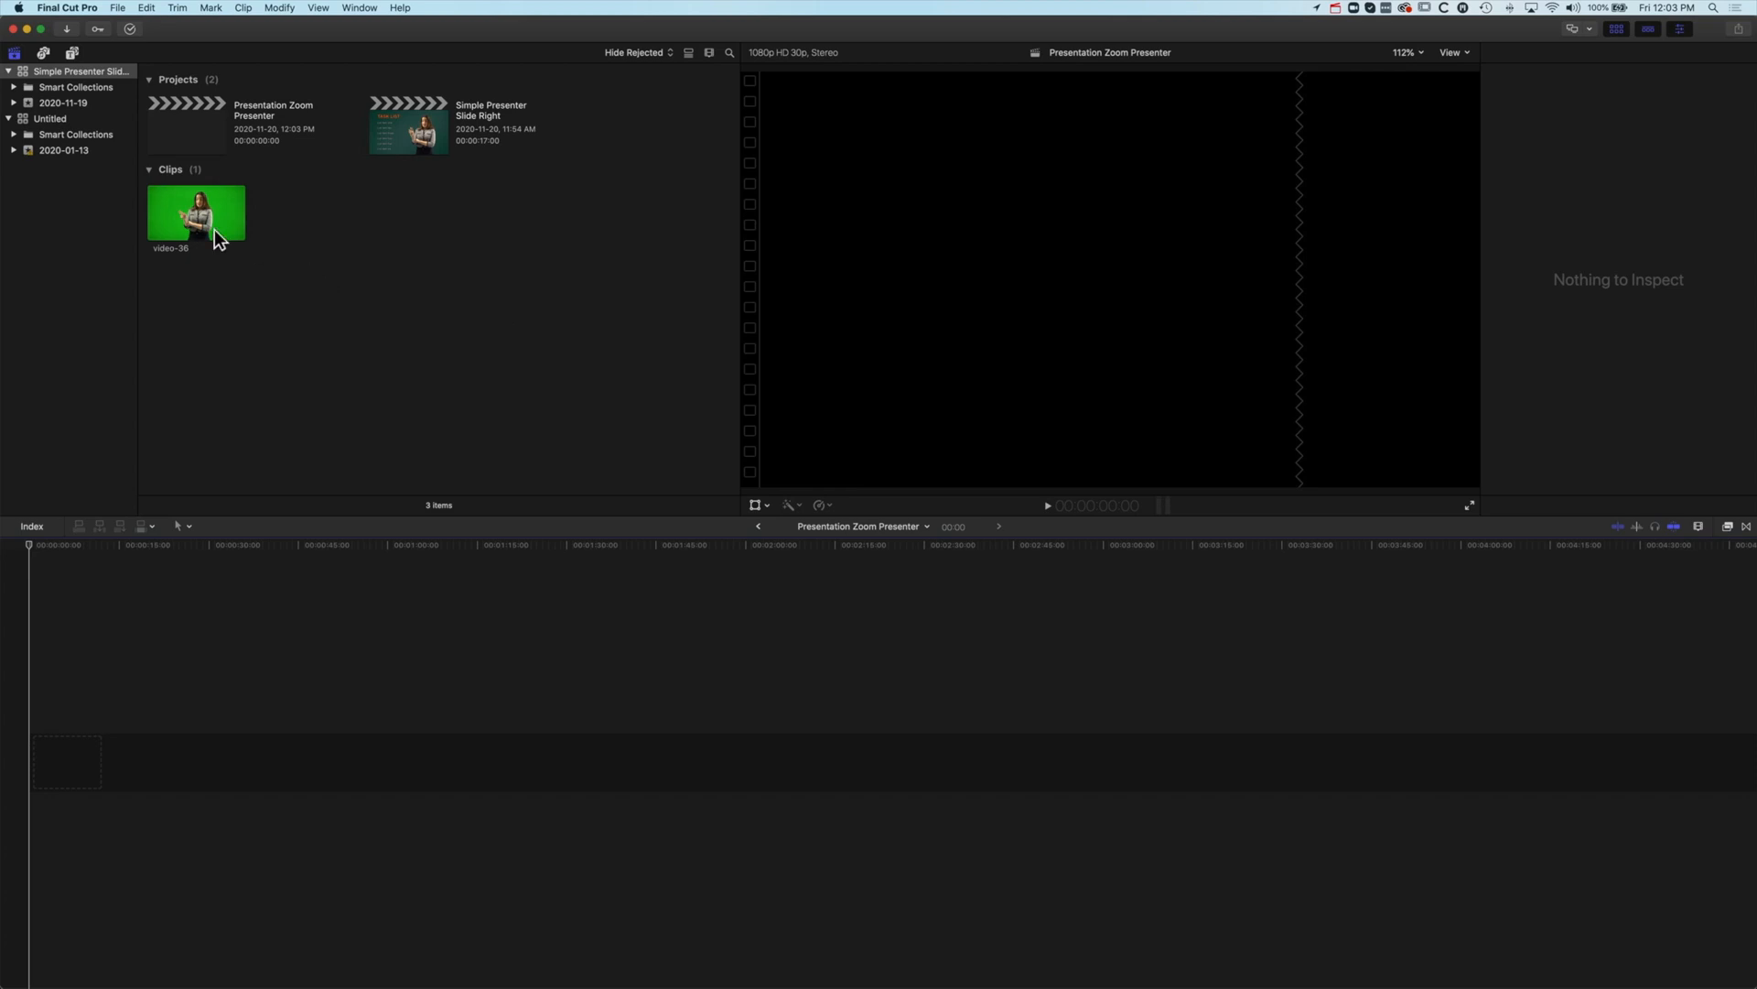
Step: Add green-screen clip video-36 to the timeline and fit it to the view
left_click_drag(196, 212, 170, 655)
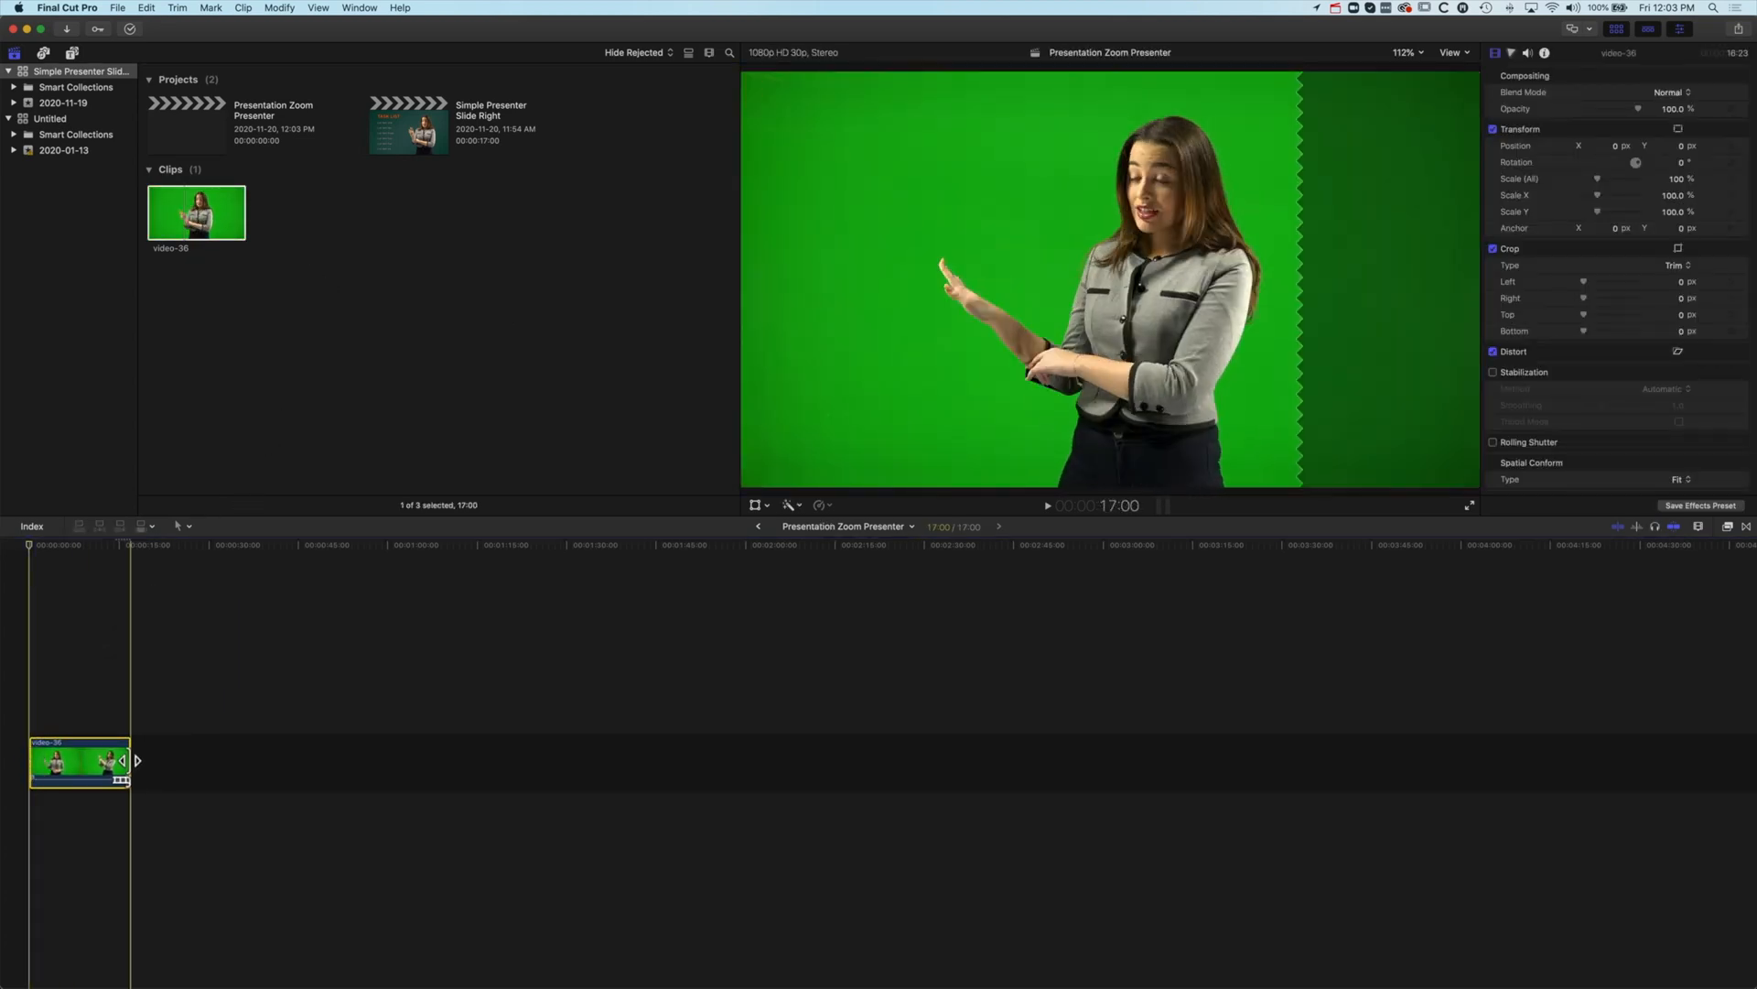
key("shift+z")
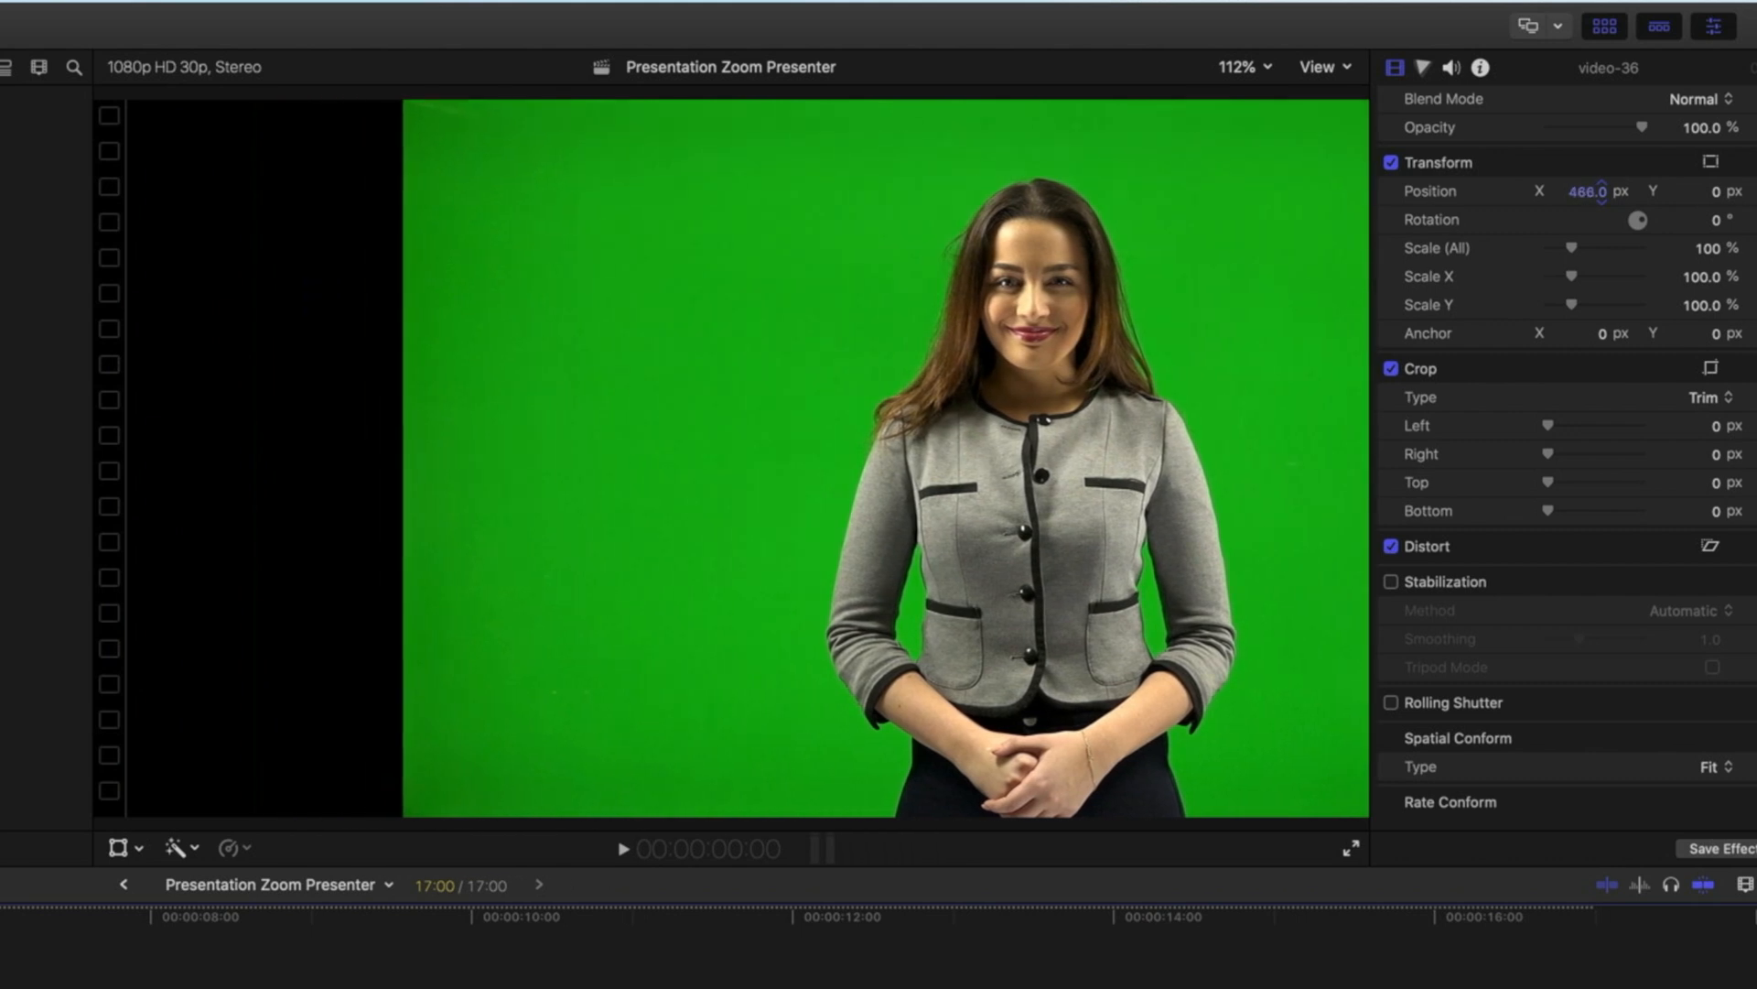
Step: Set video-36's Position X to 456 px, then adjust it to about 428 px
type("456.0")
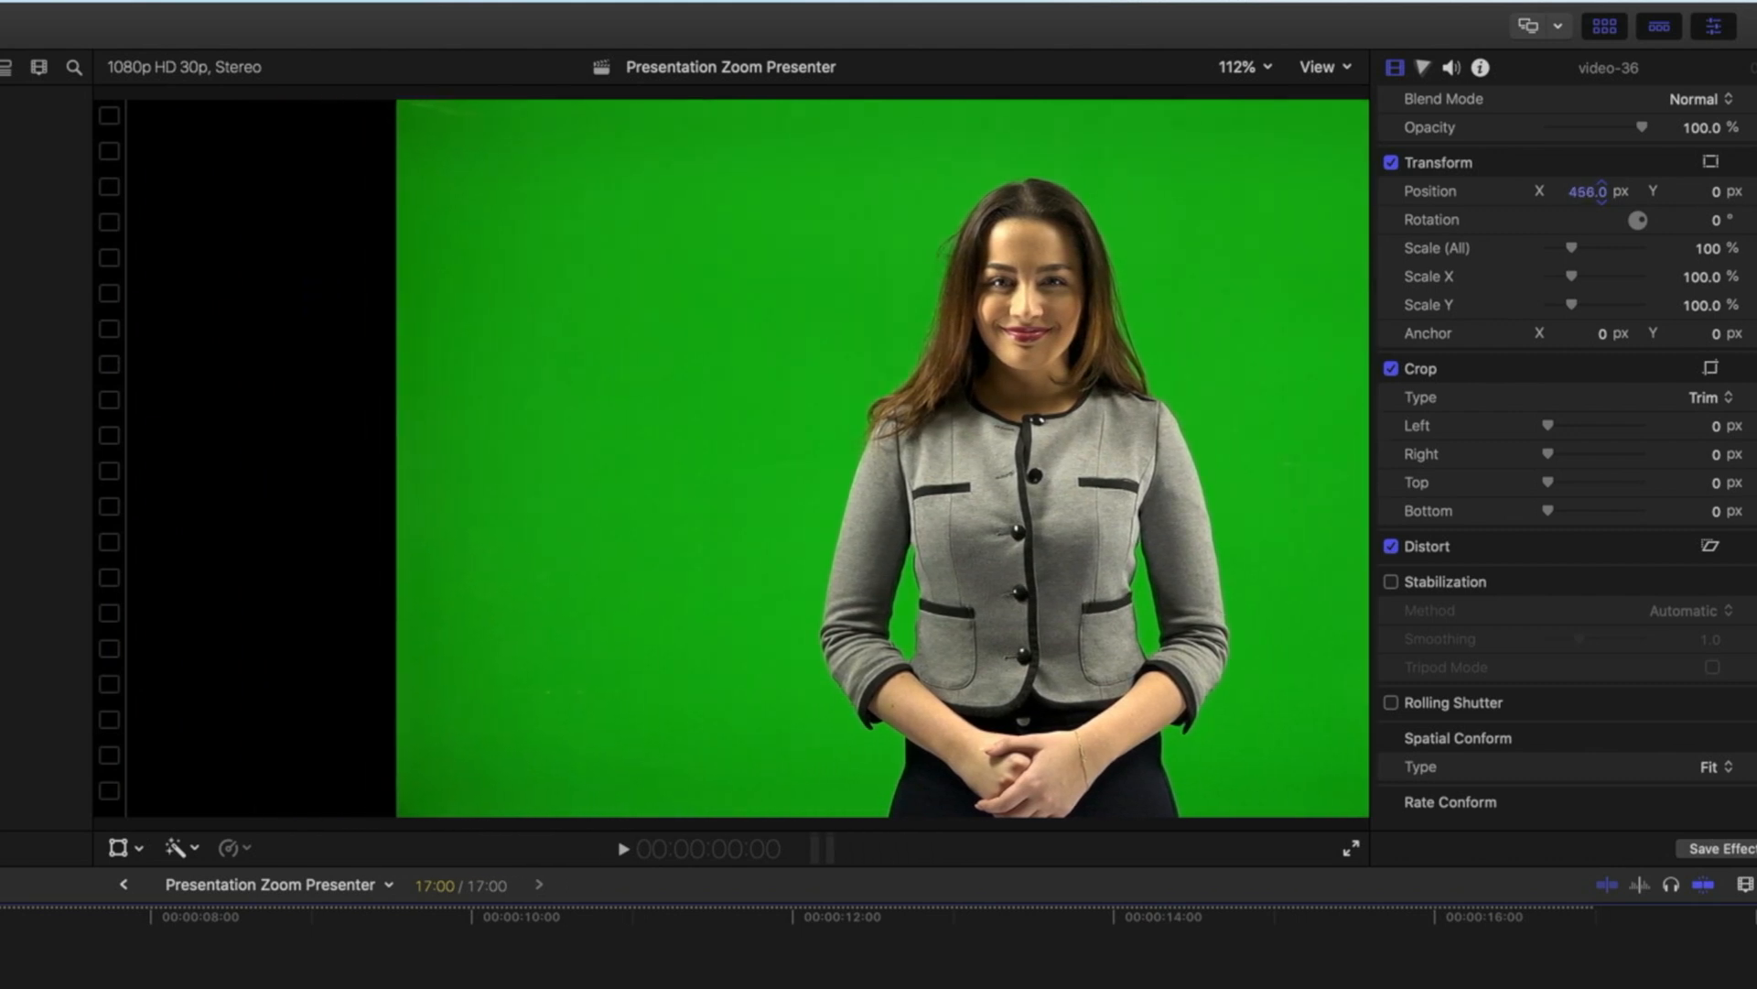
left_click(780, 919)
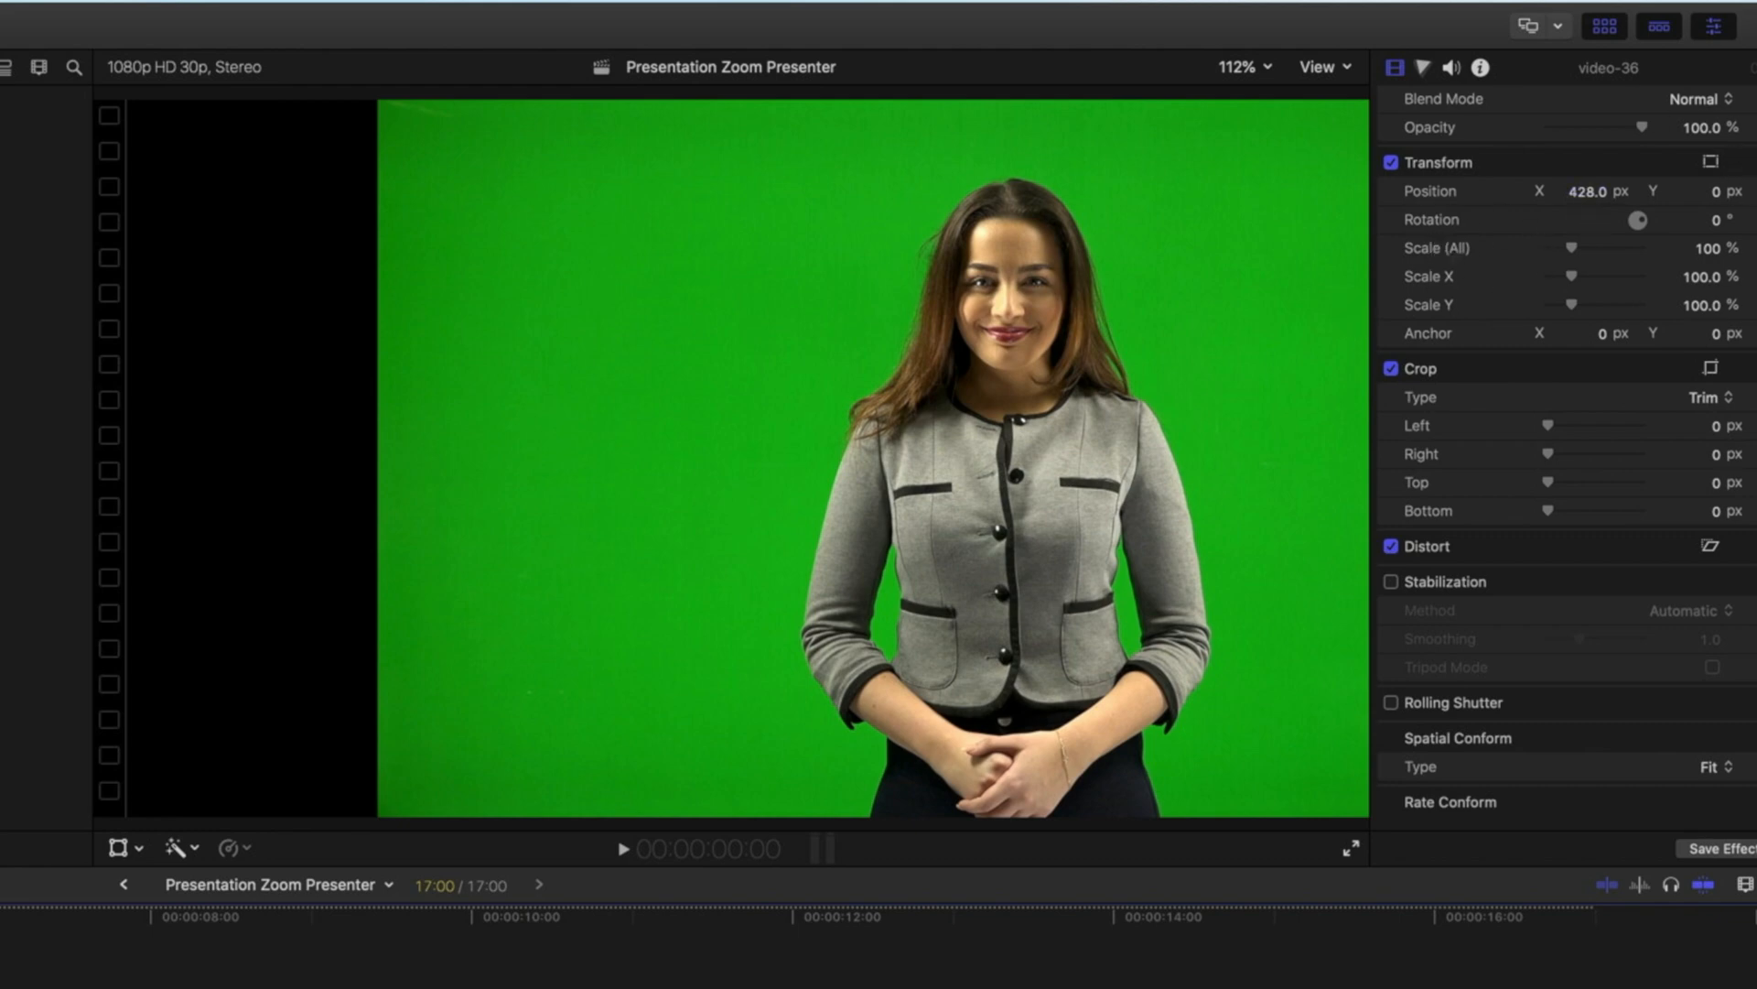
left_click(359, 7)
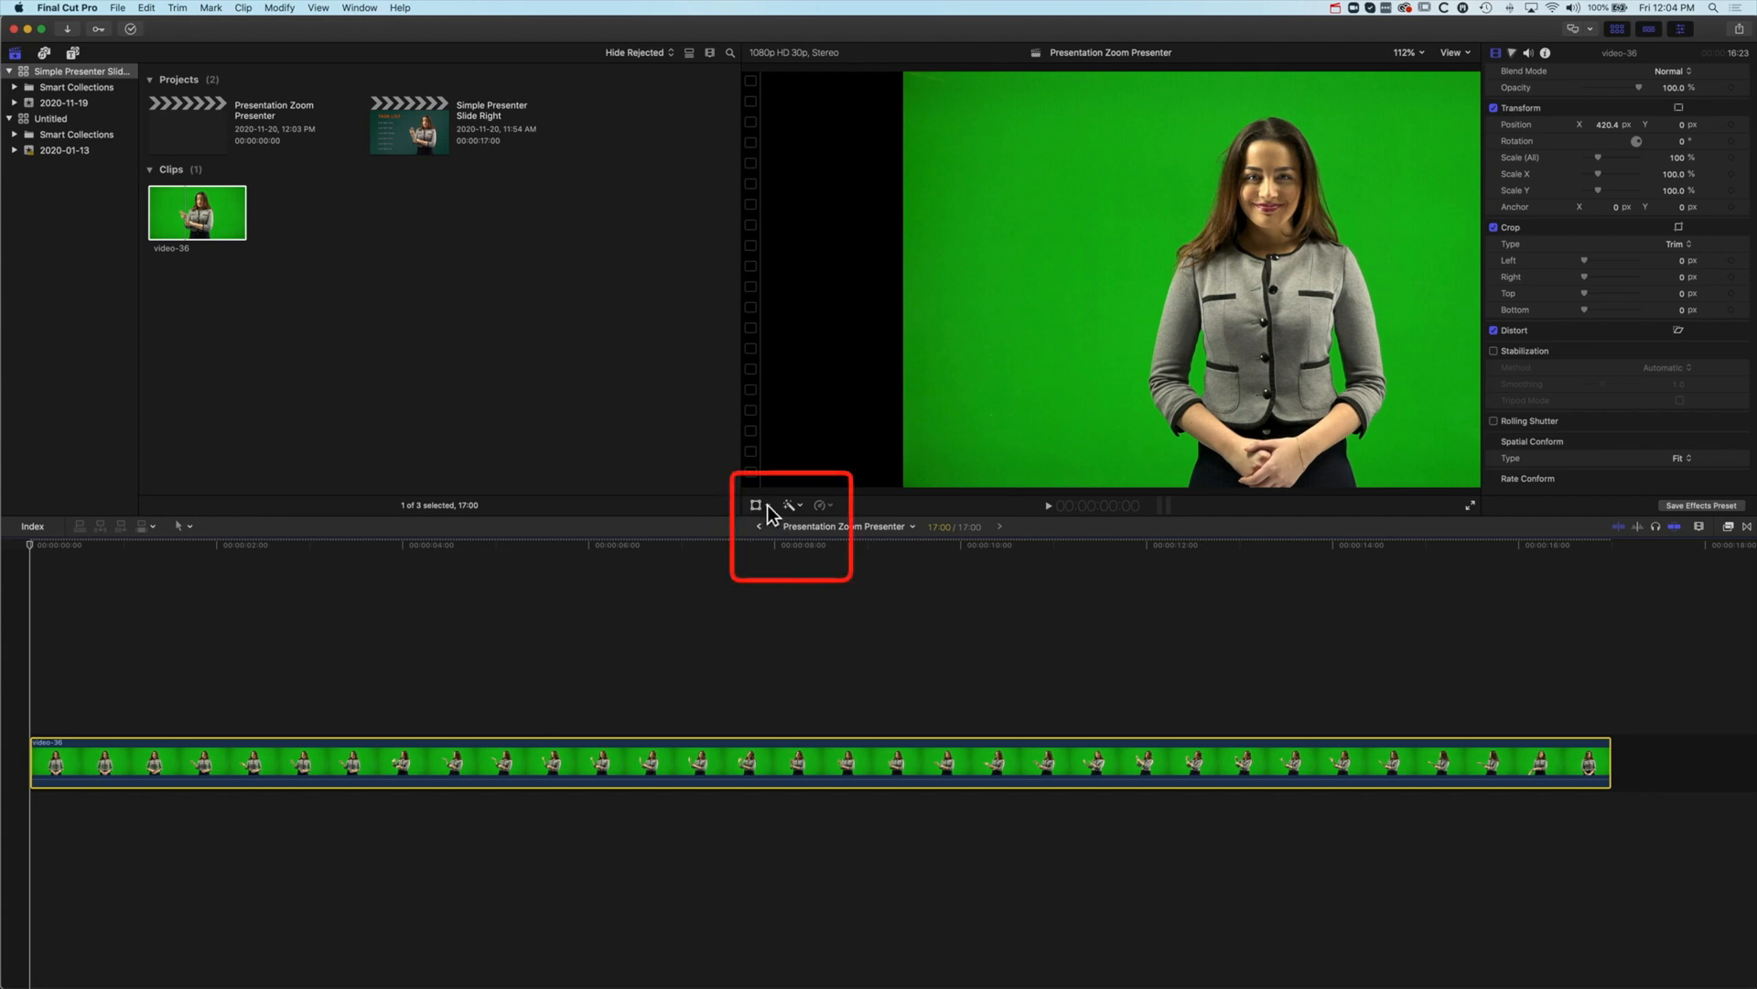
mouse_move(787, 532)
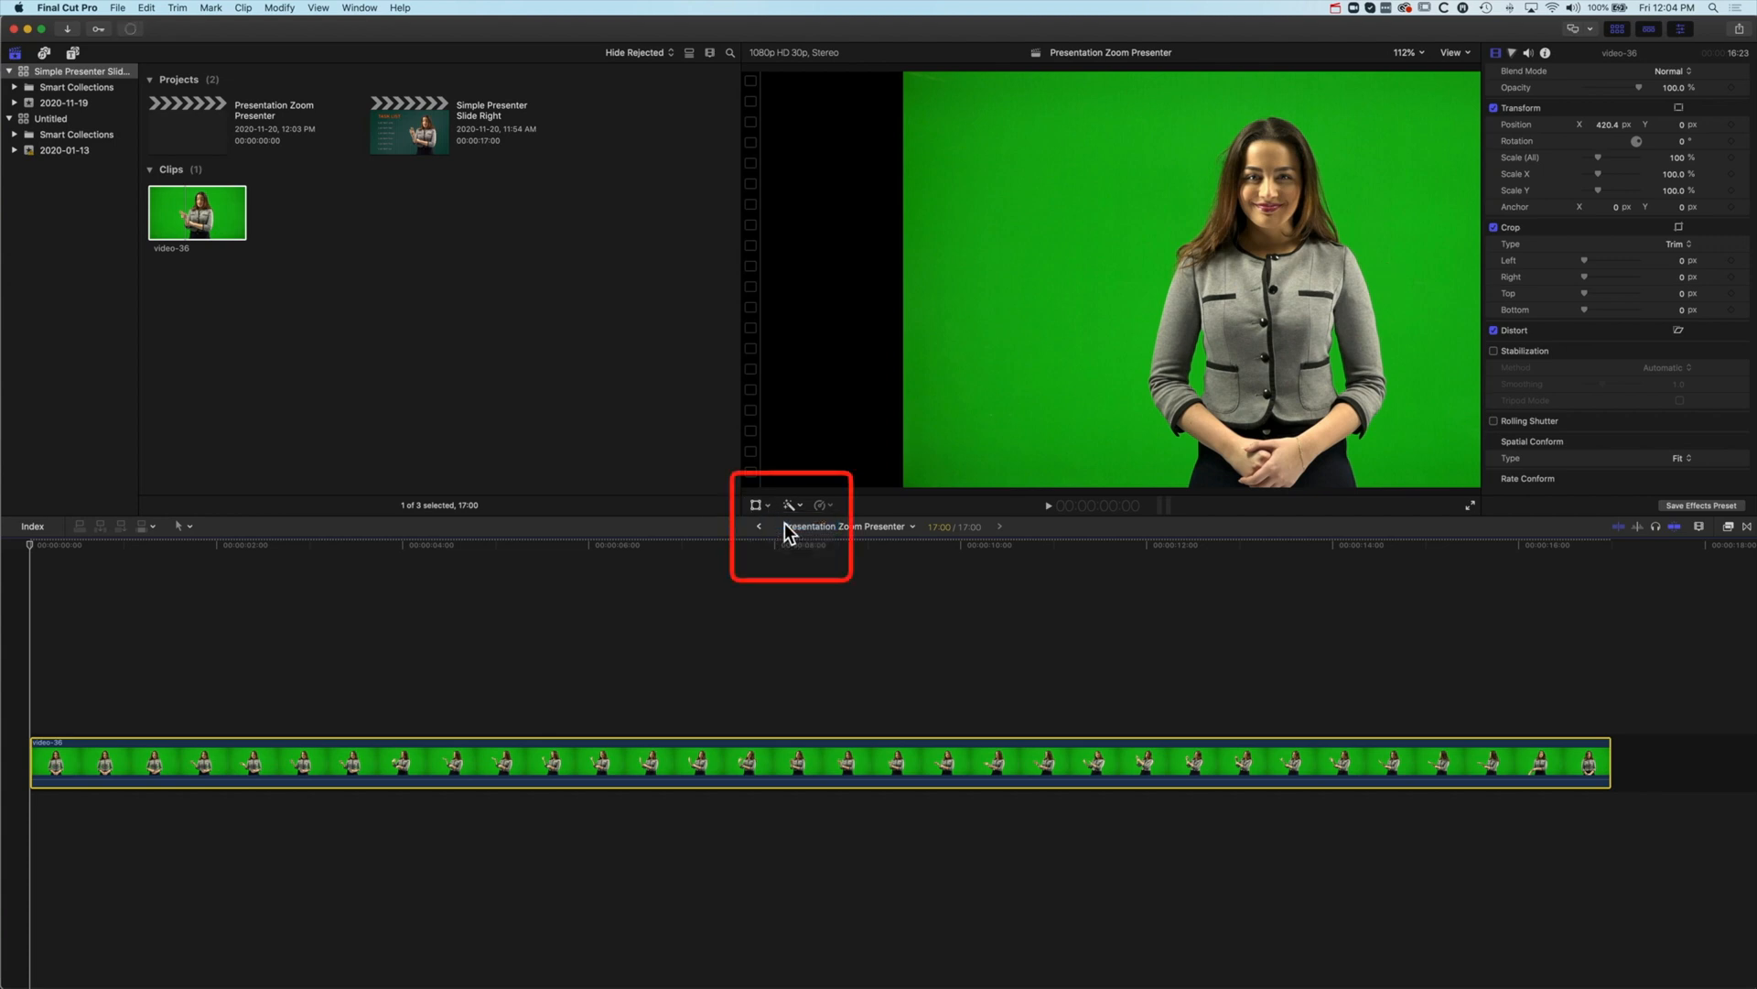
Step: Drag the presenter right in the viewer to X about 483.5 px and reset Y to 0
left_click(756, 506)
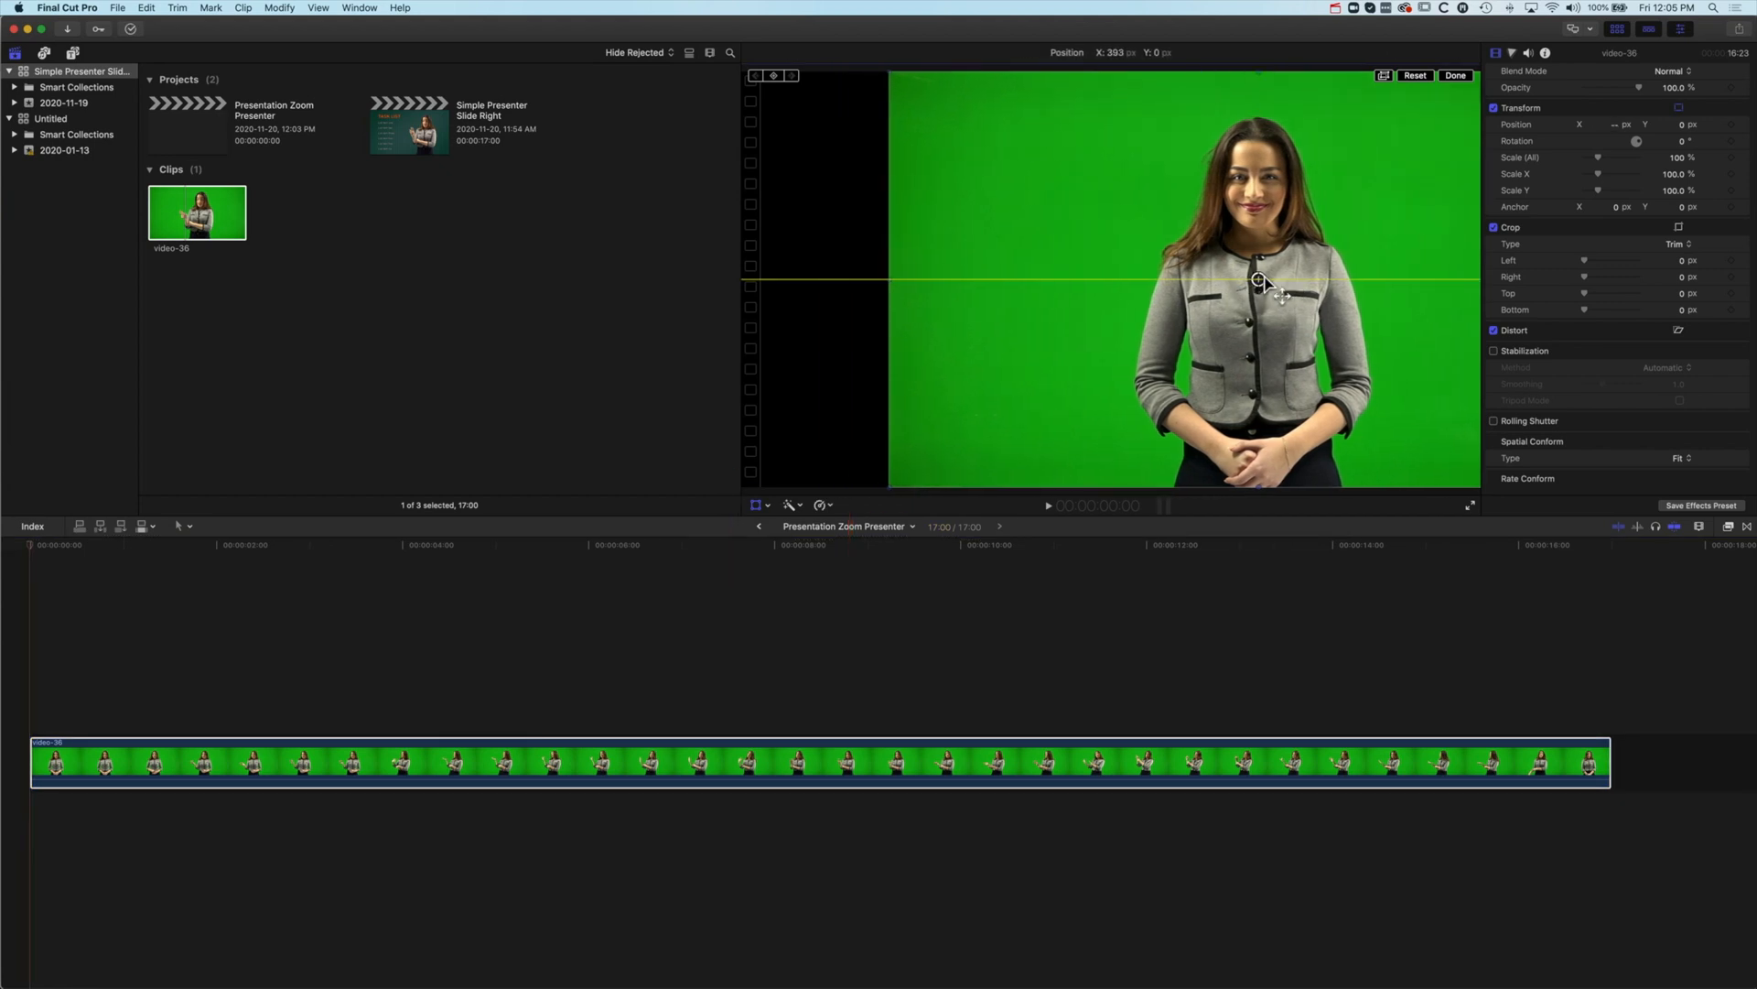
left_click_drag(1260, 280, 1289, 267)
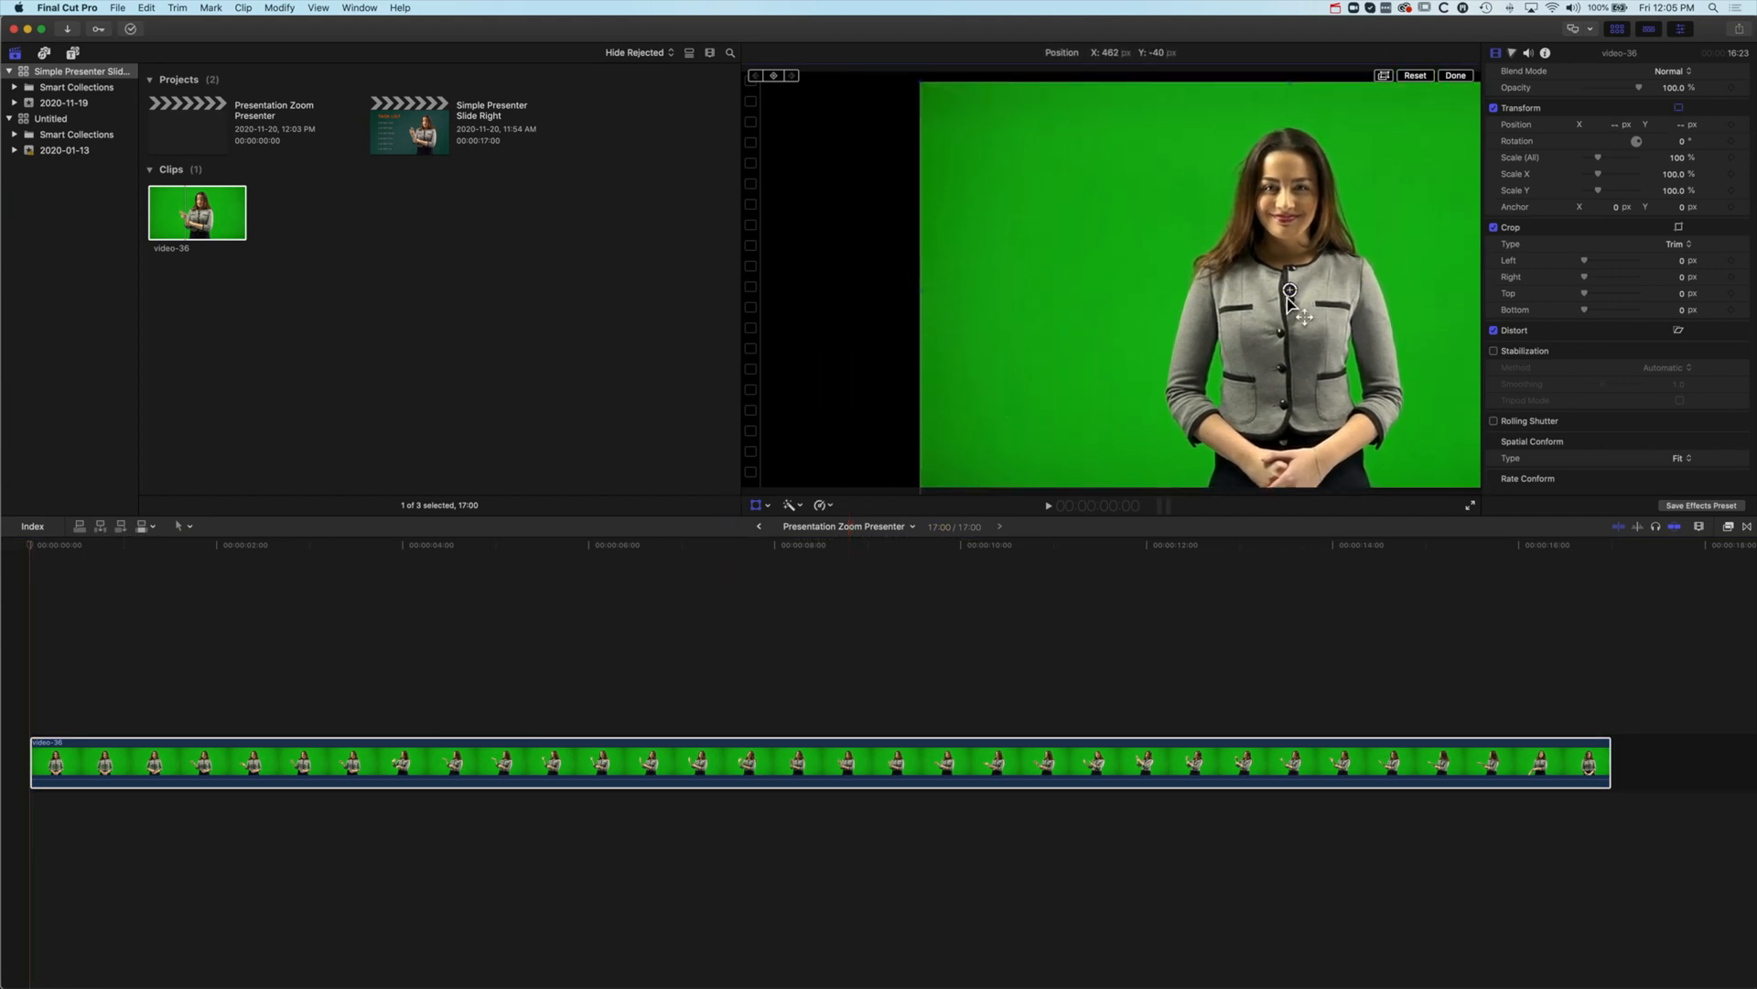
left_click_drag(1289, 302, 1294, 265)
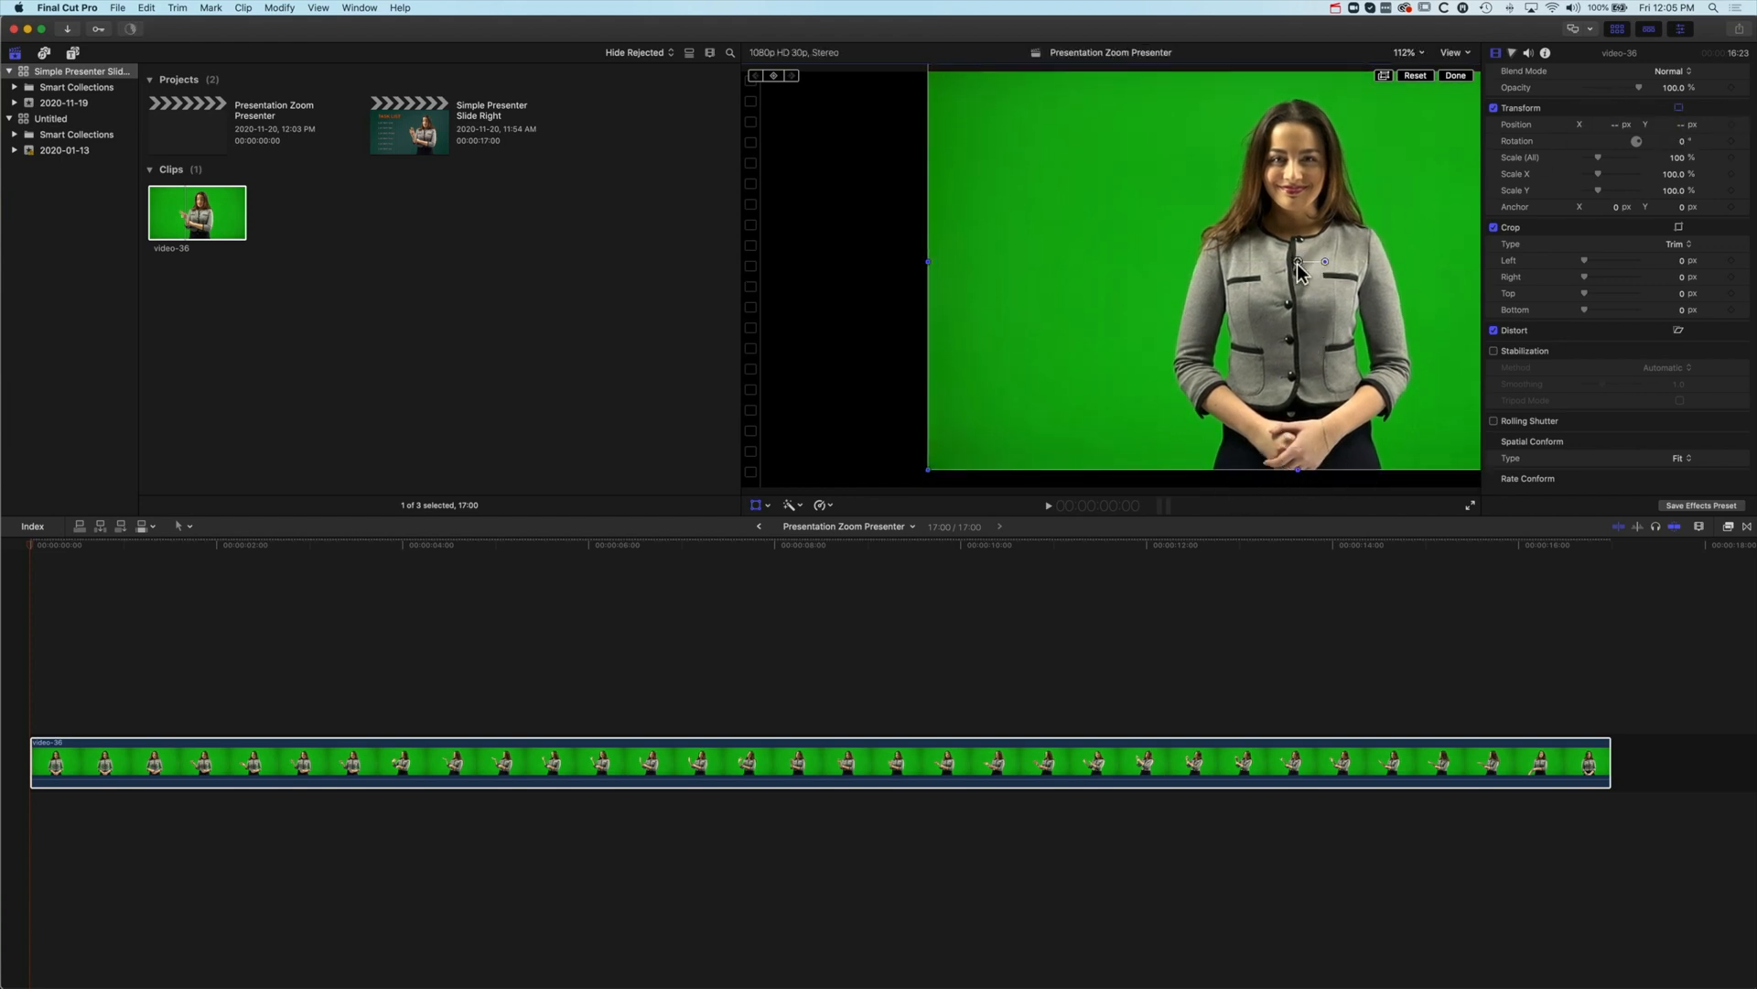
left_click_drag(1296, 269, 1296, 282)
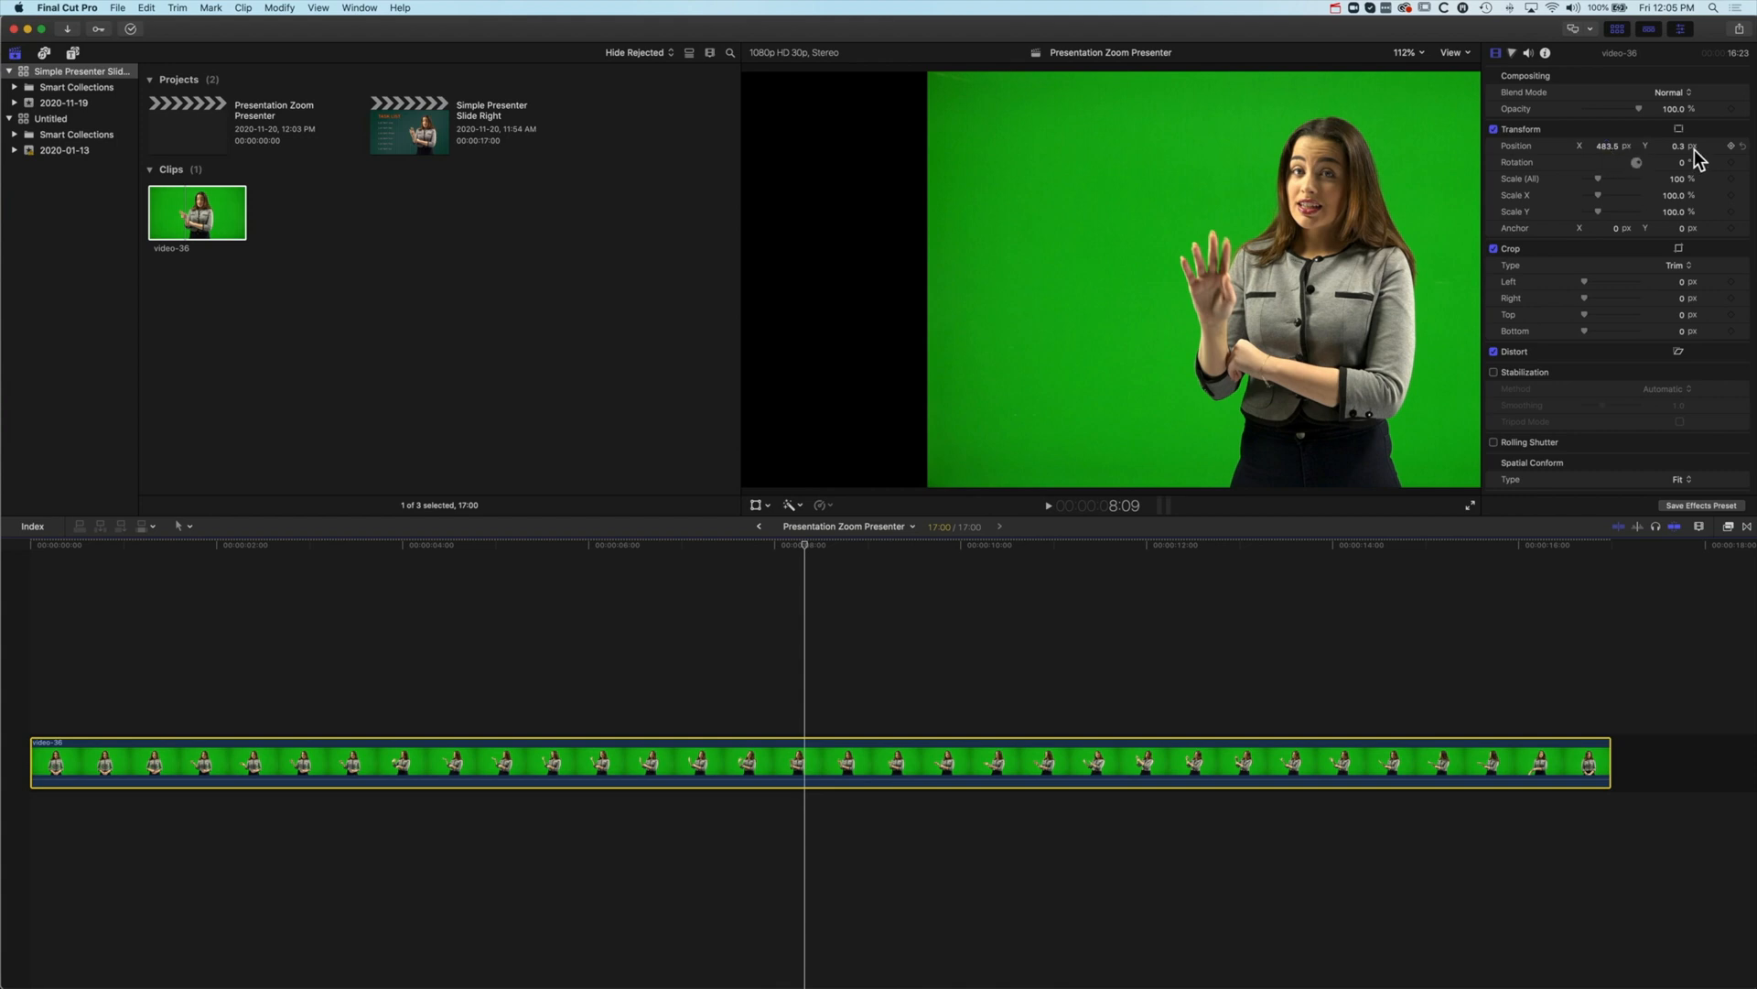
left_click(1679, 147)
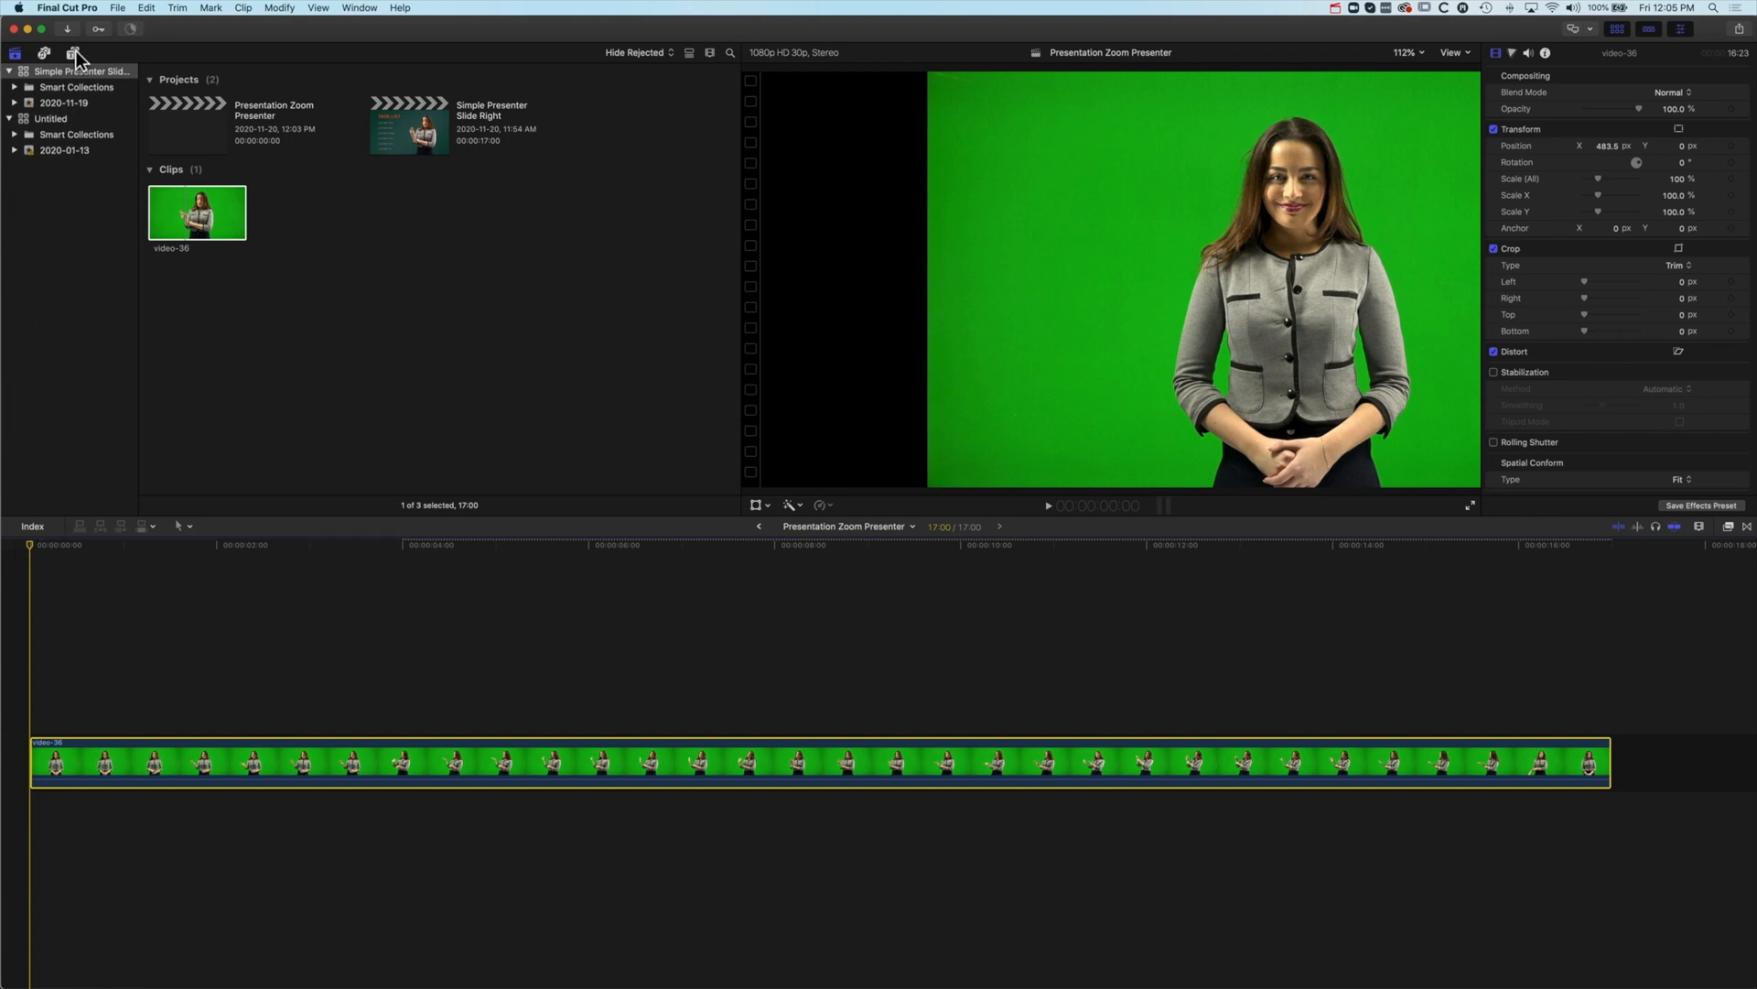
mouse_move(72, 55)
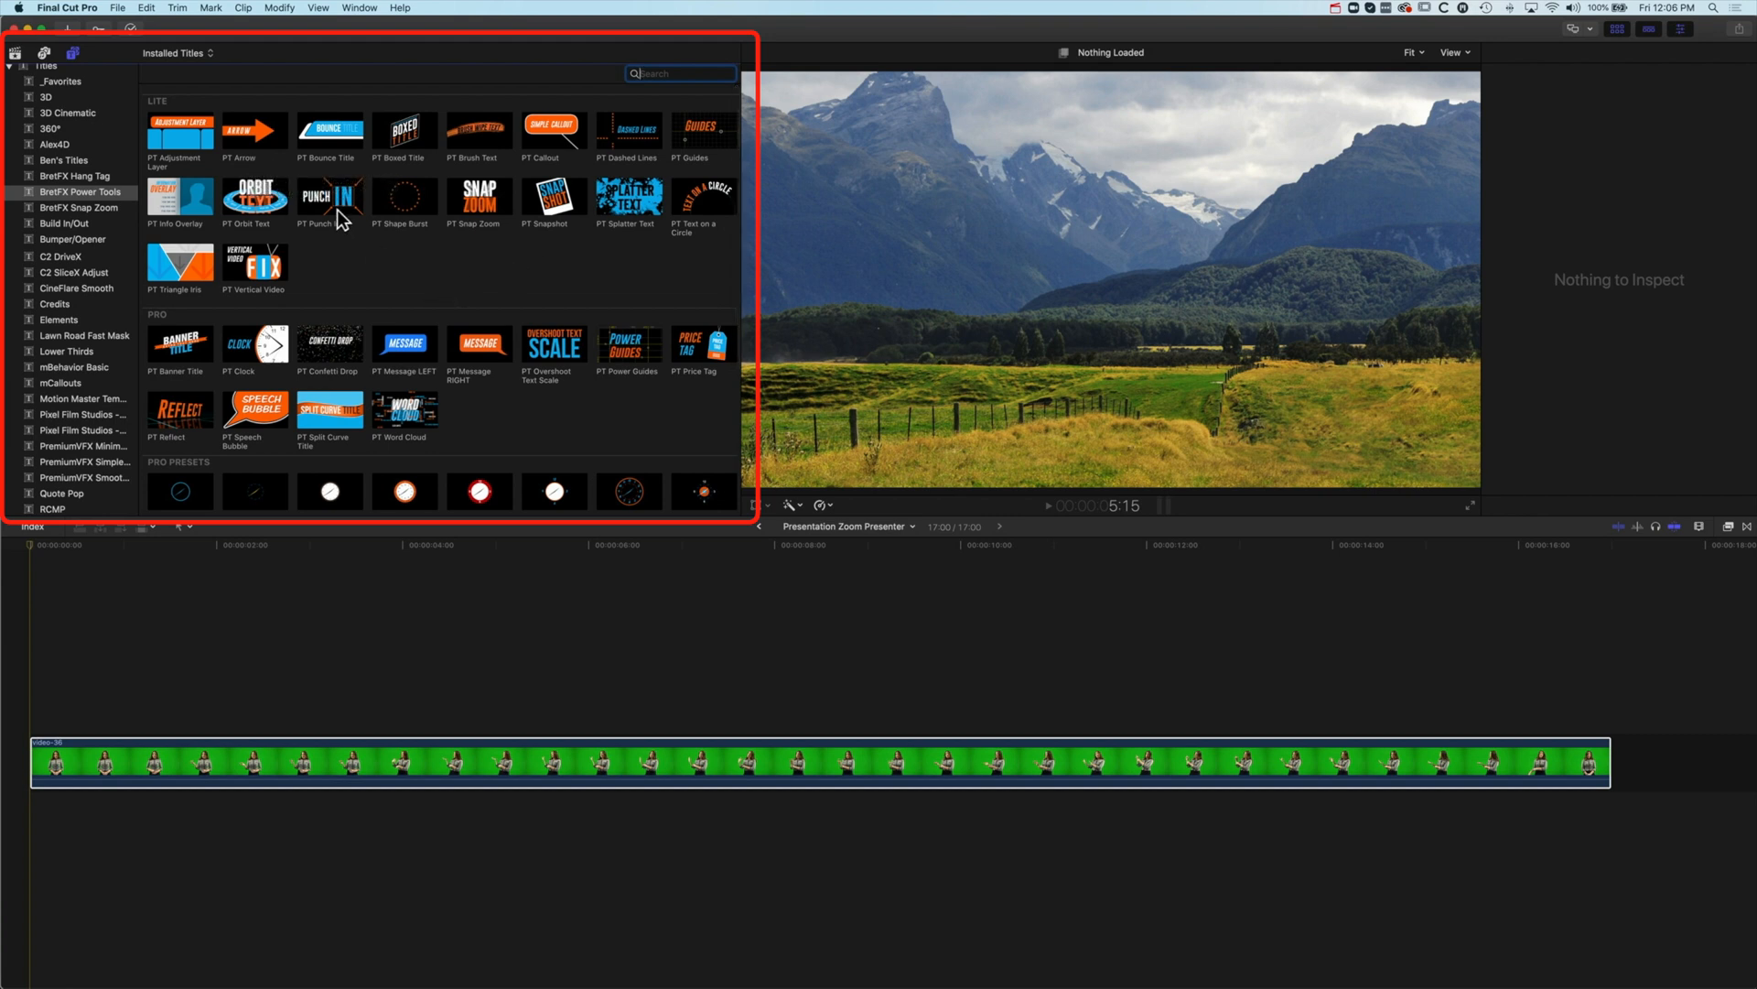
Step: Connect the BretFX PT Punch In zoom title over the start of the presenter clip
left_click(330, 194)
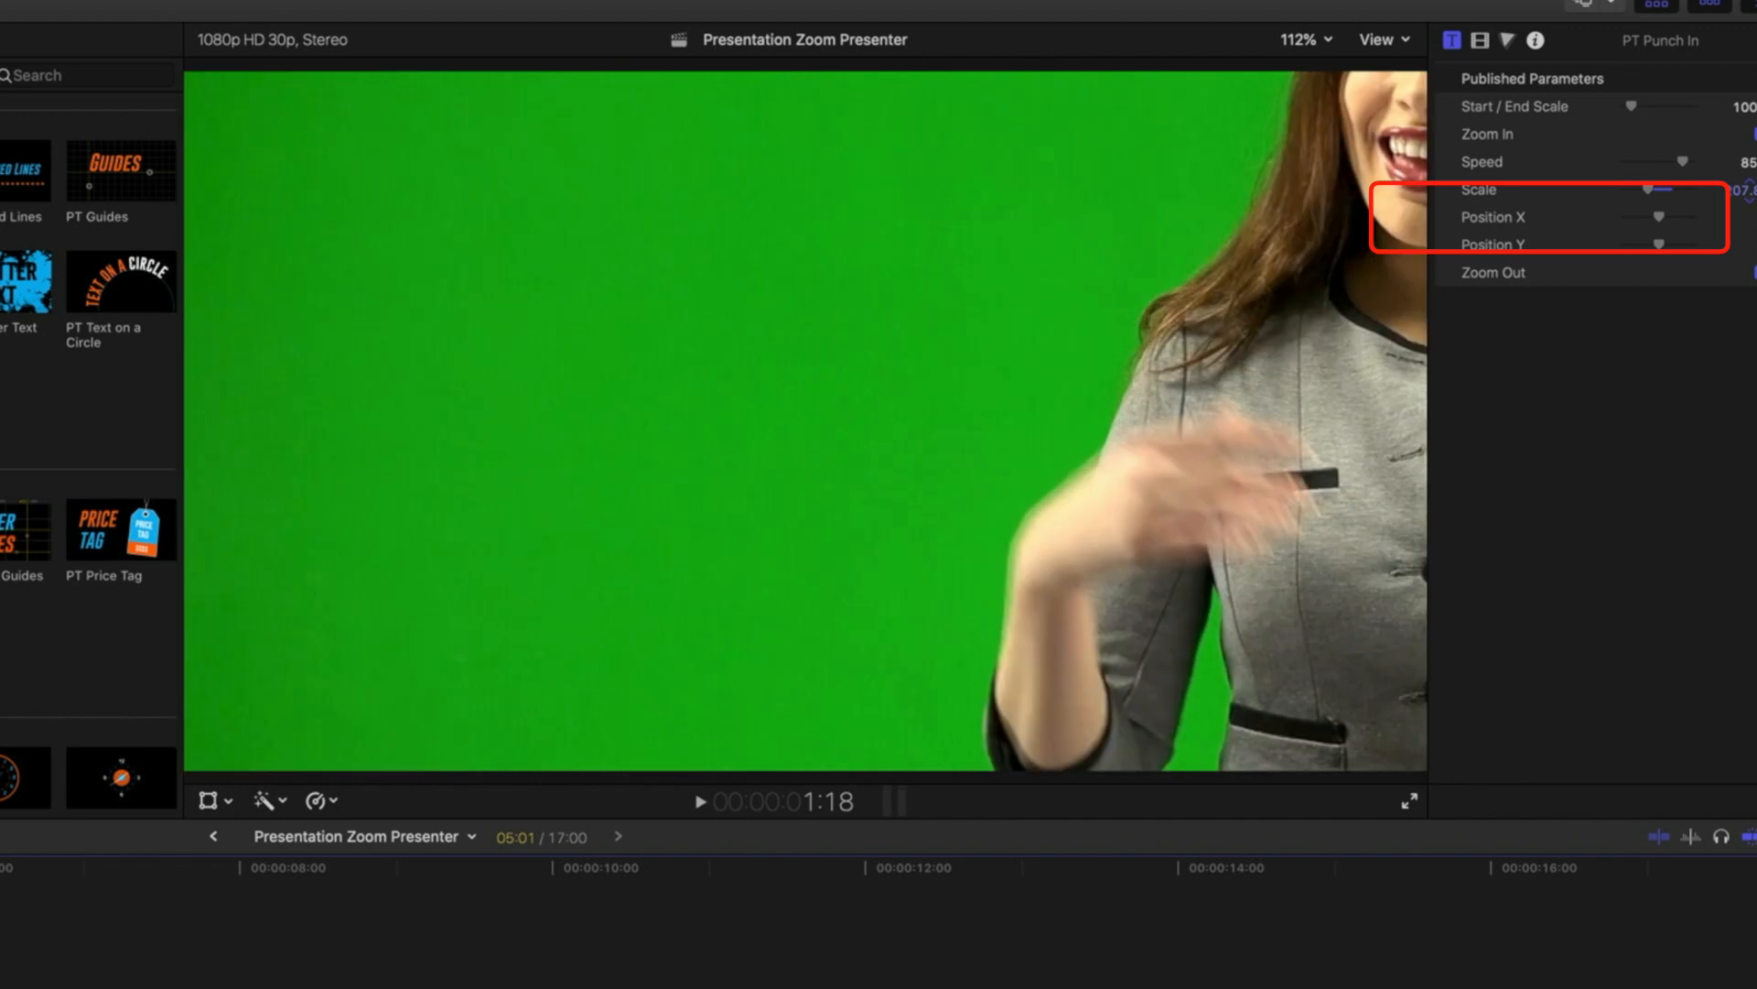
mouse_move(1748, 200)
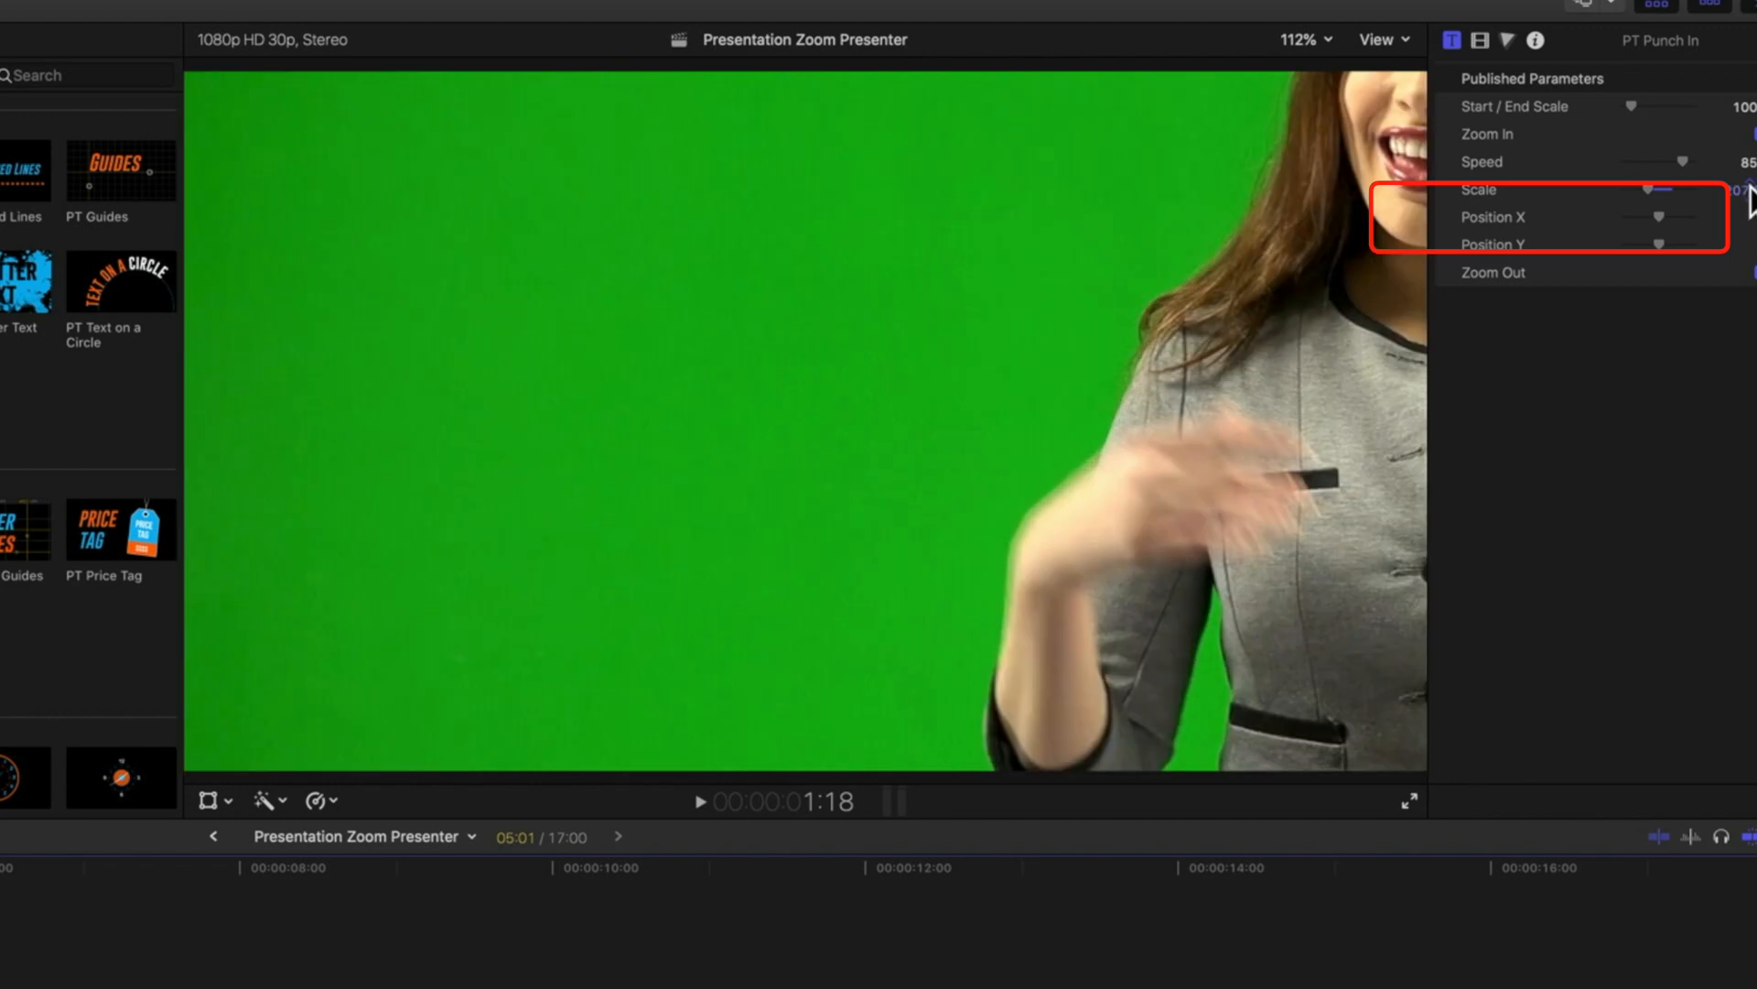
Step: Set Punch In Scale to 177.81 with Position X -777.31 and Y -280.37
left_click_drag(1640, 190, 1692, 191)
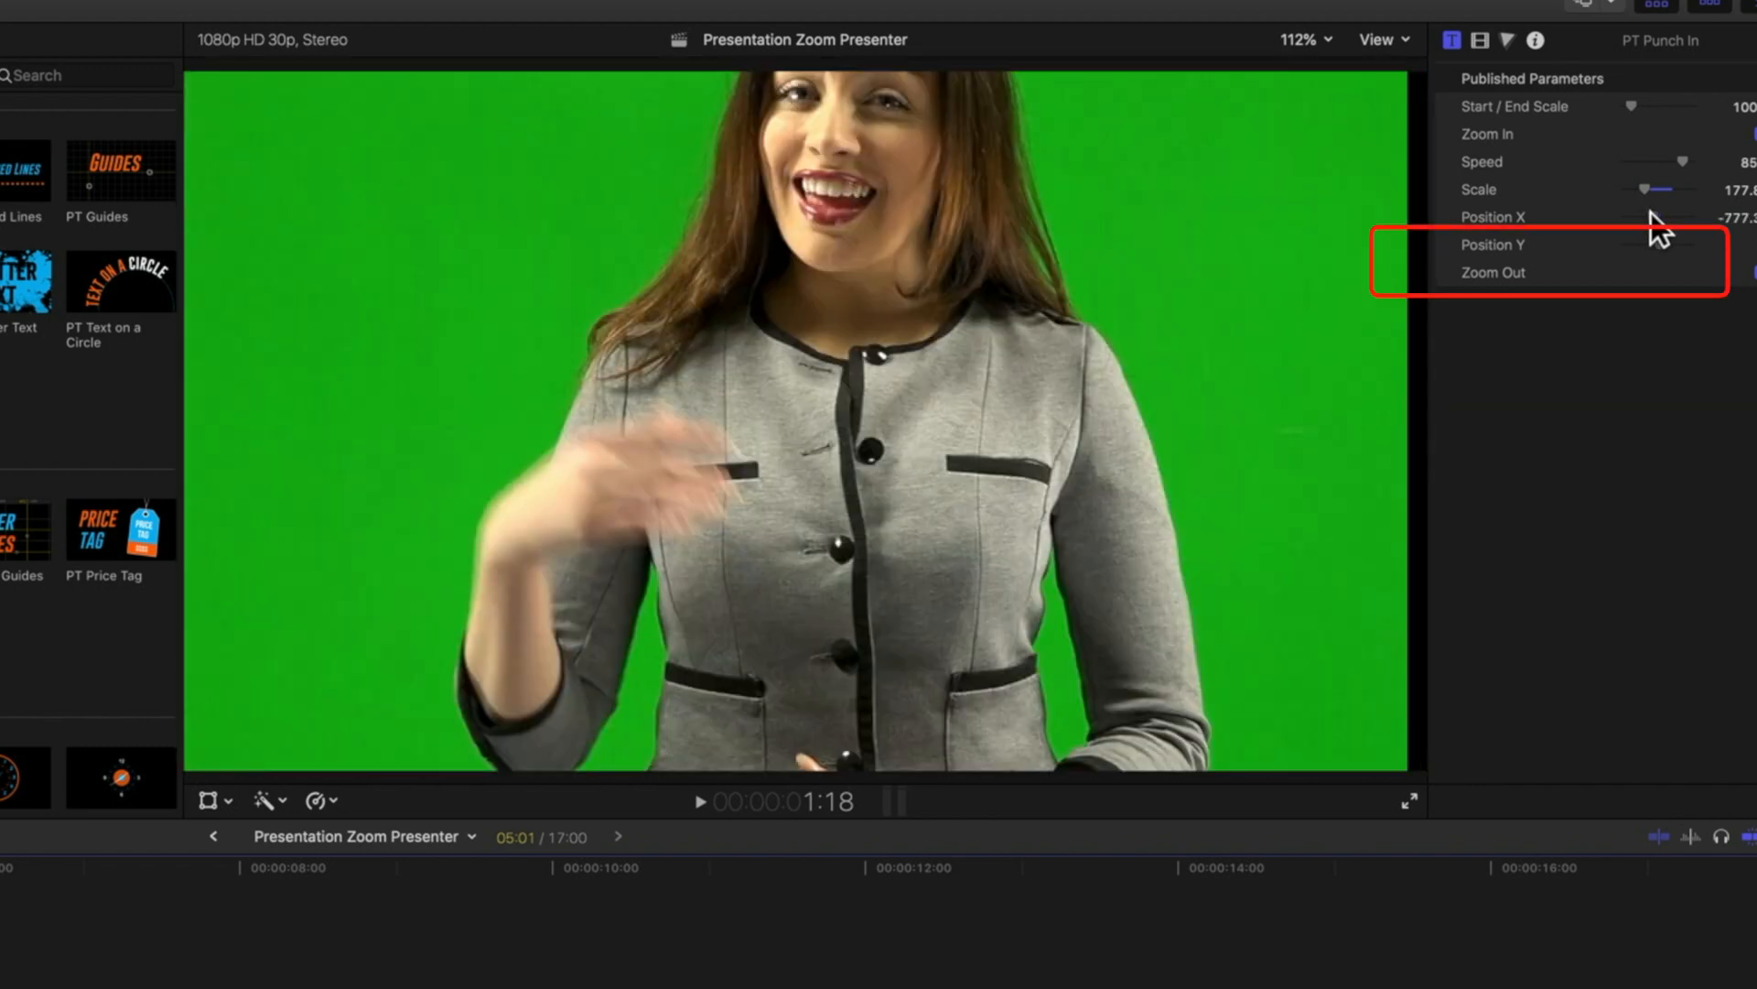
mouse_move(1675, 253)
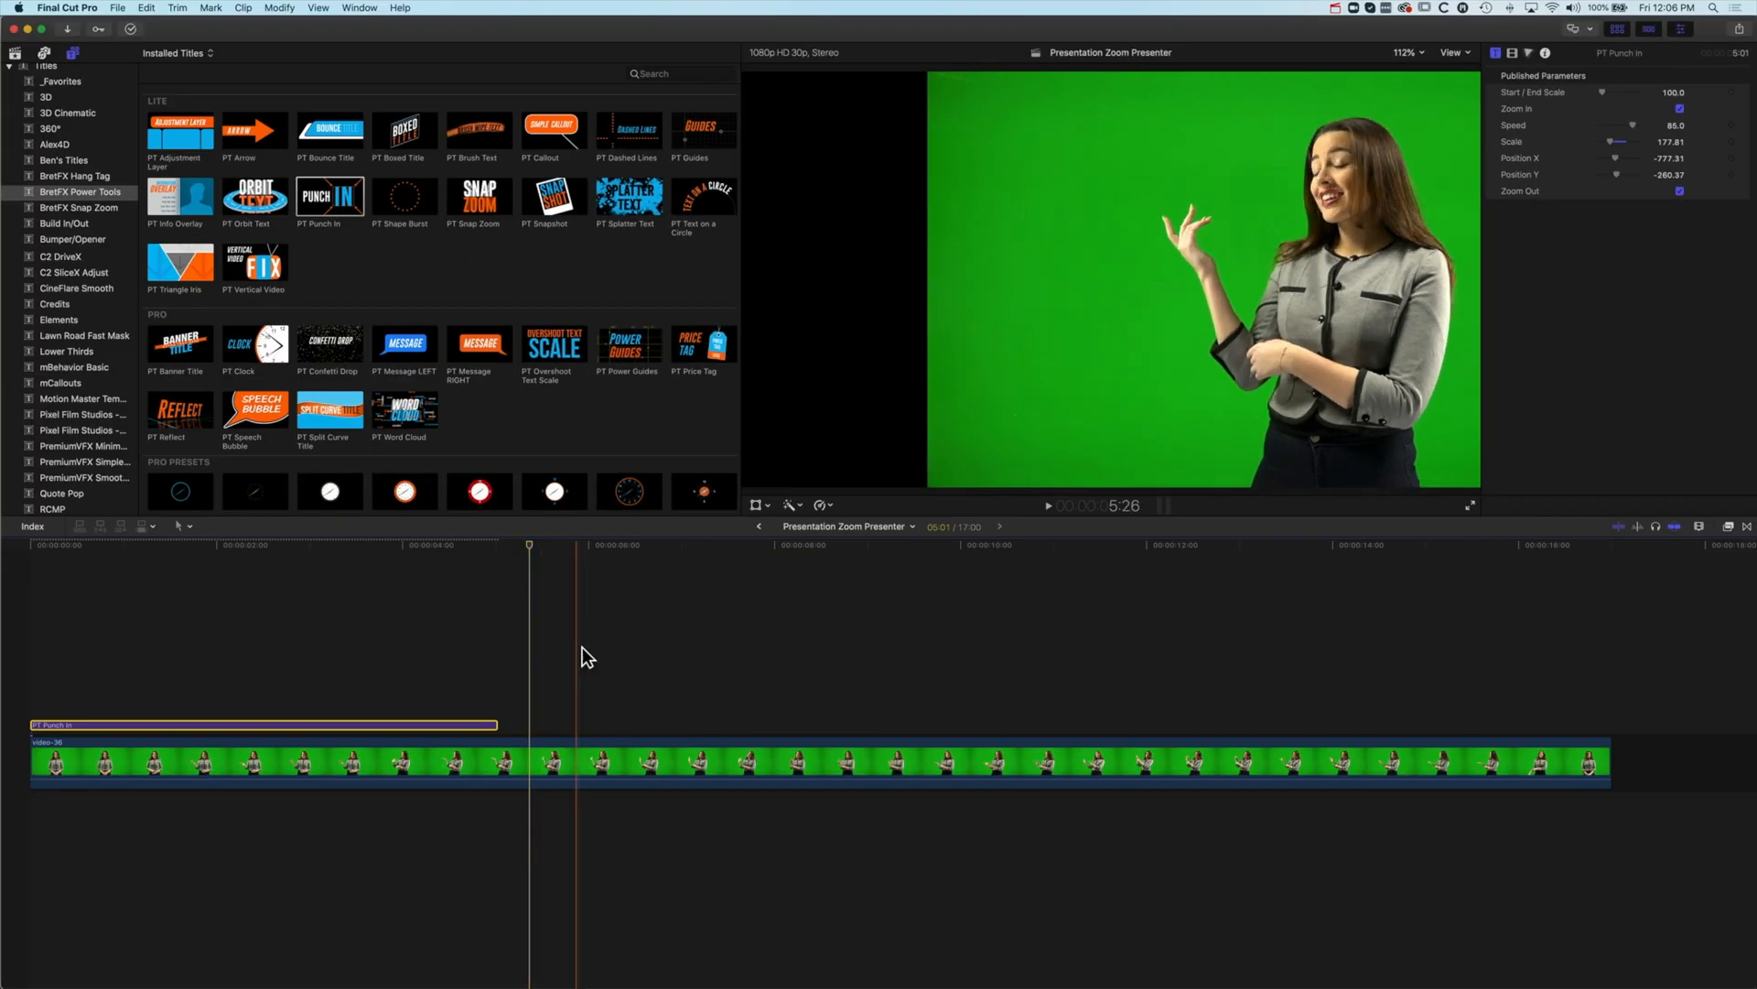
left_click(785, 762)
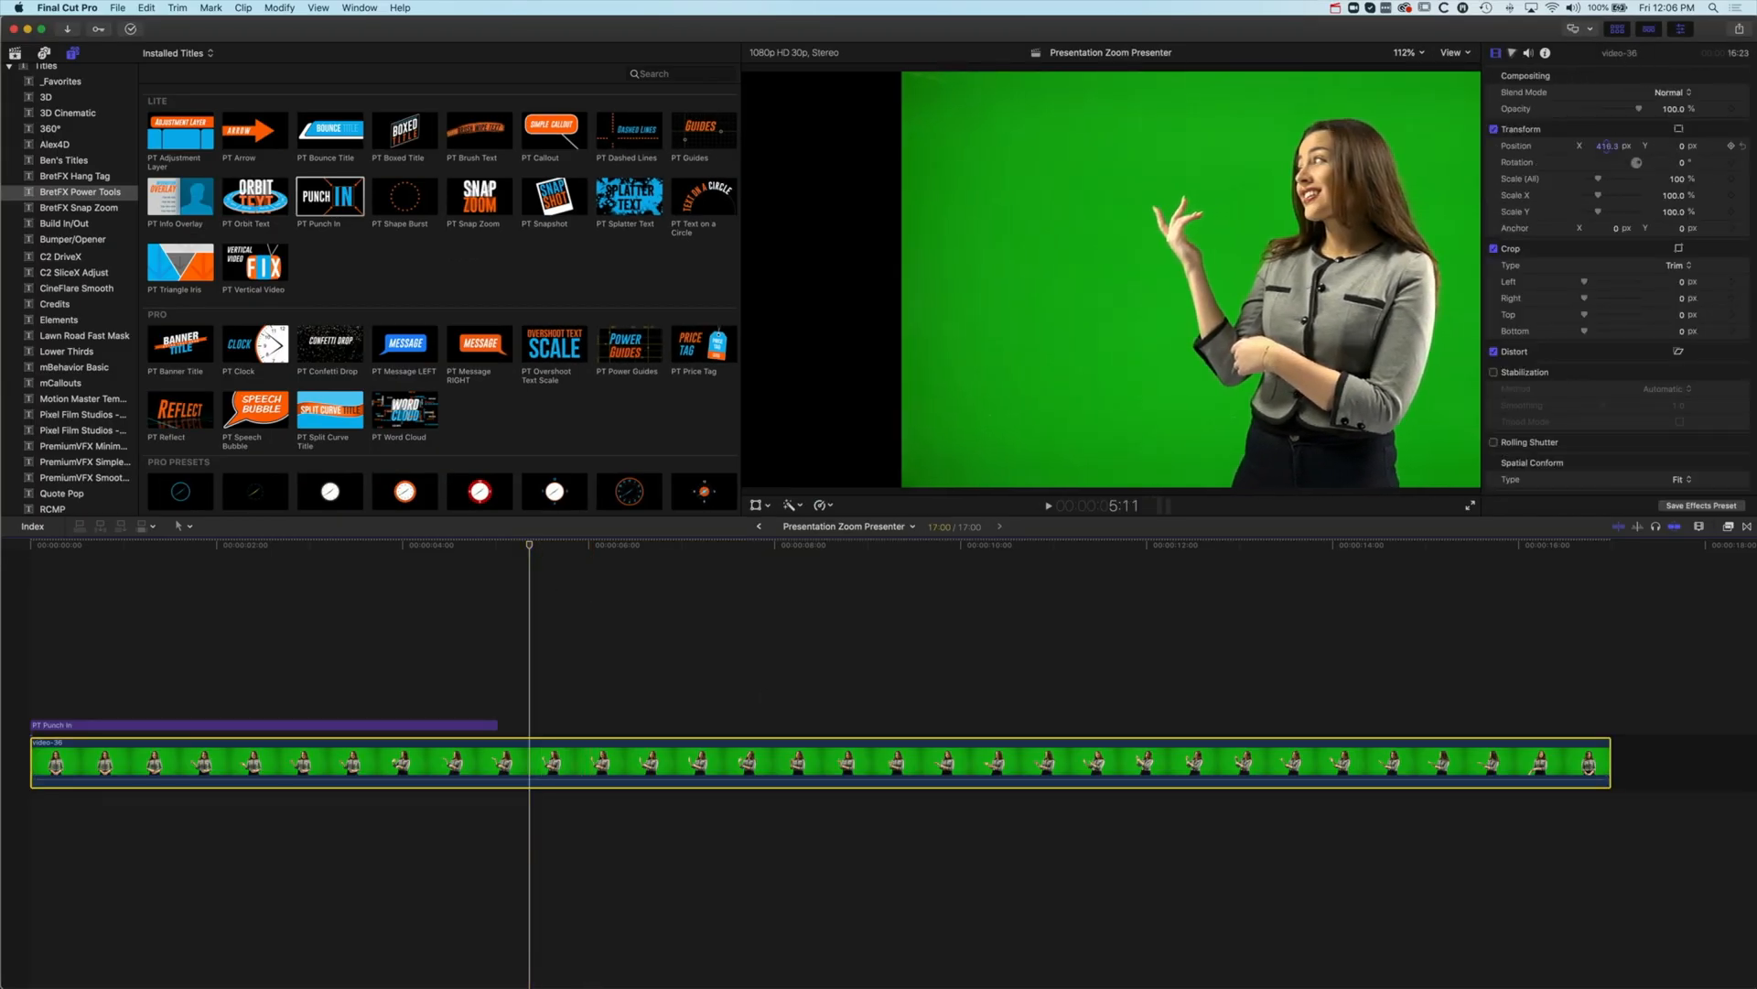
left_click(446, 547)
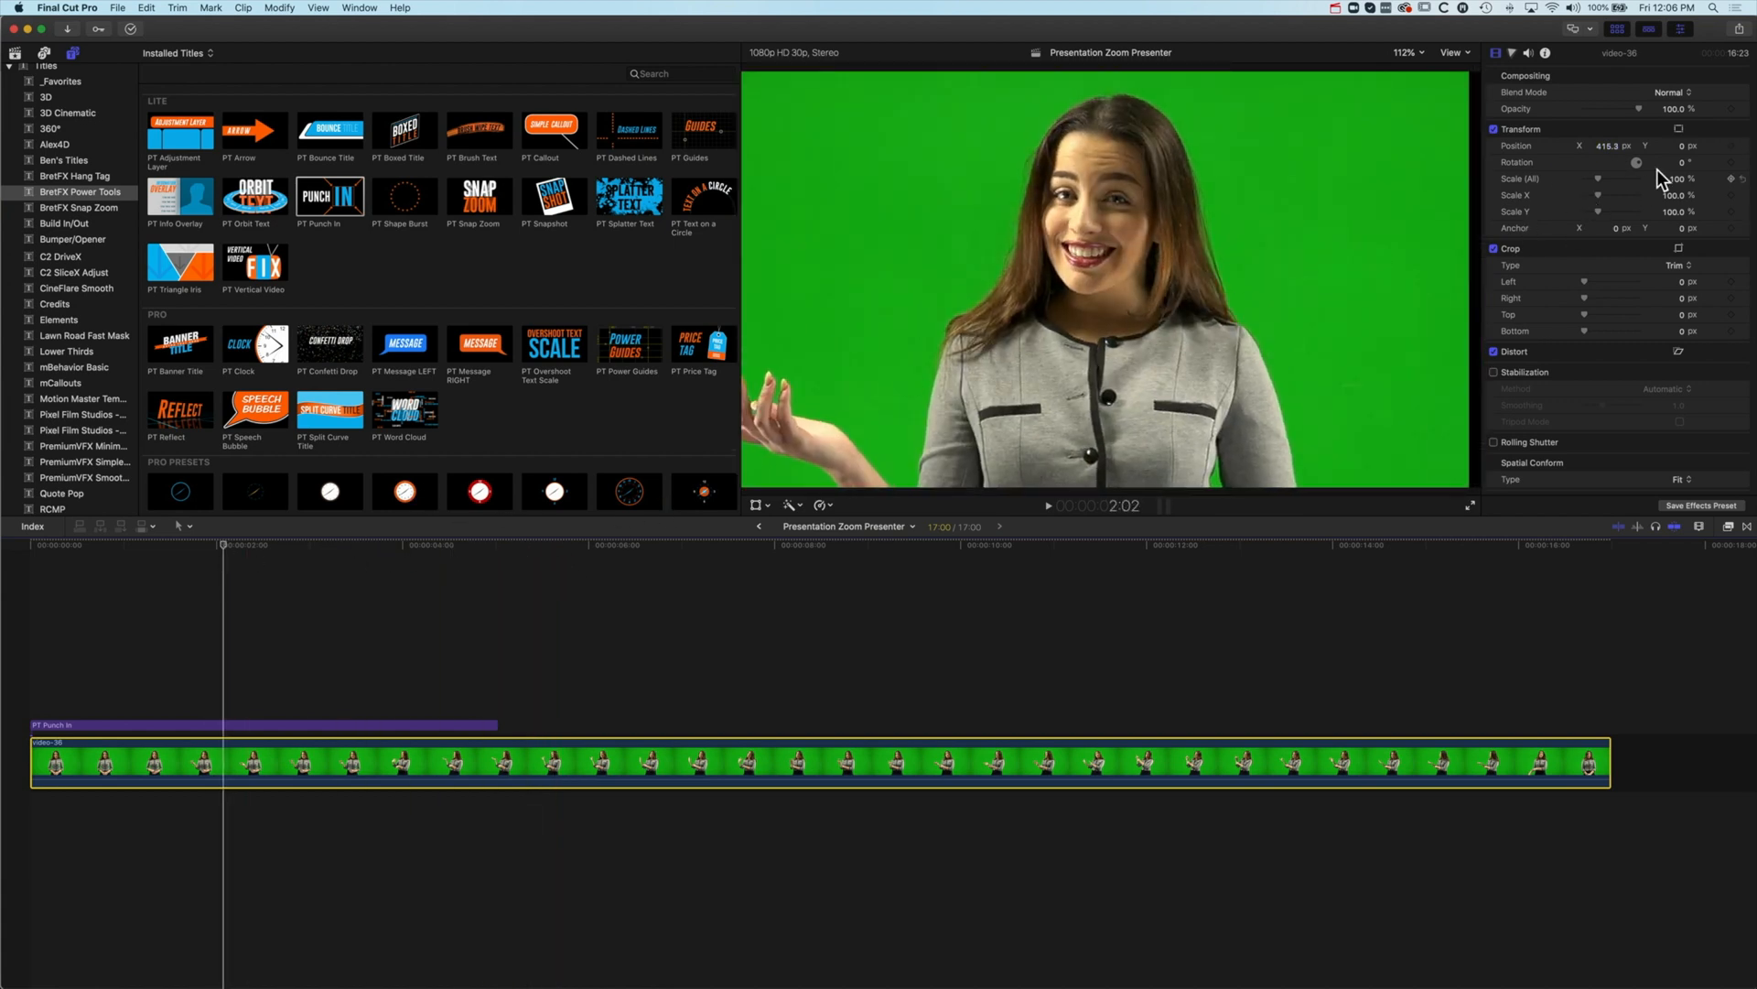
left_click(423, 725)
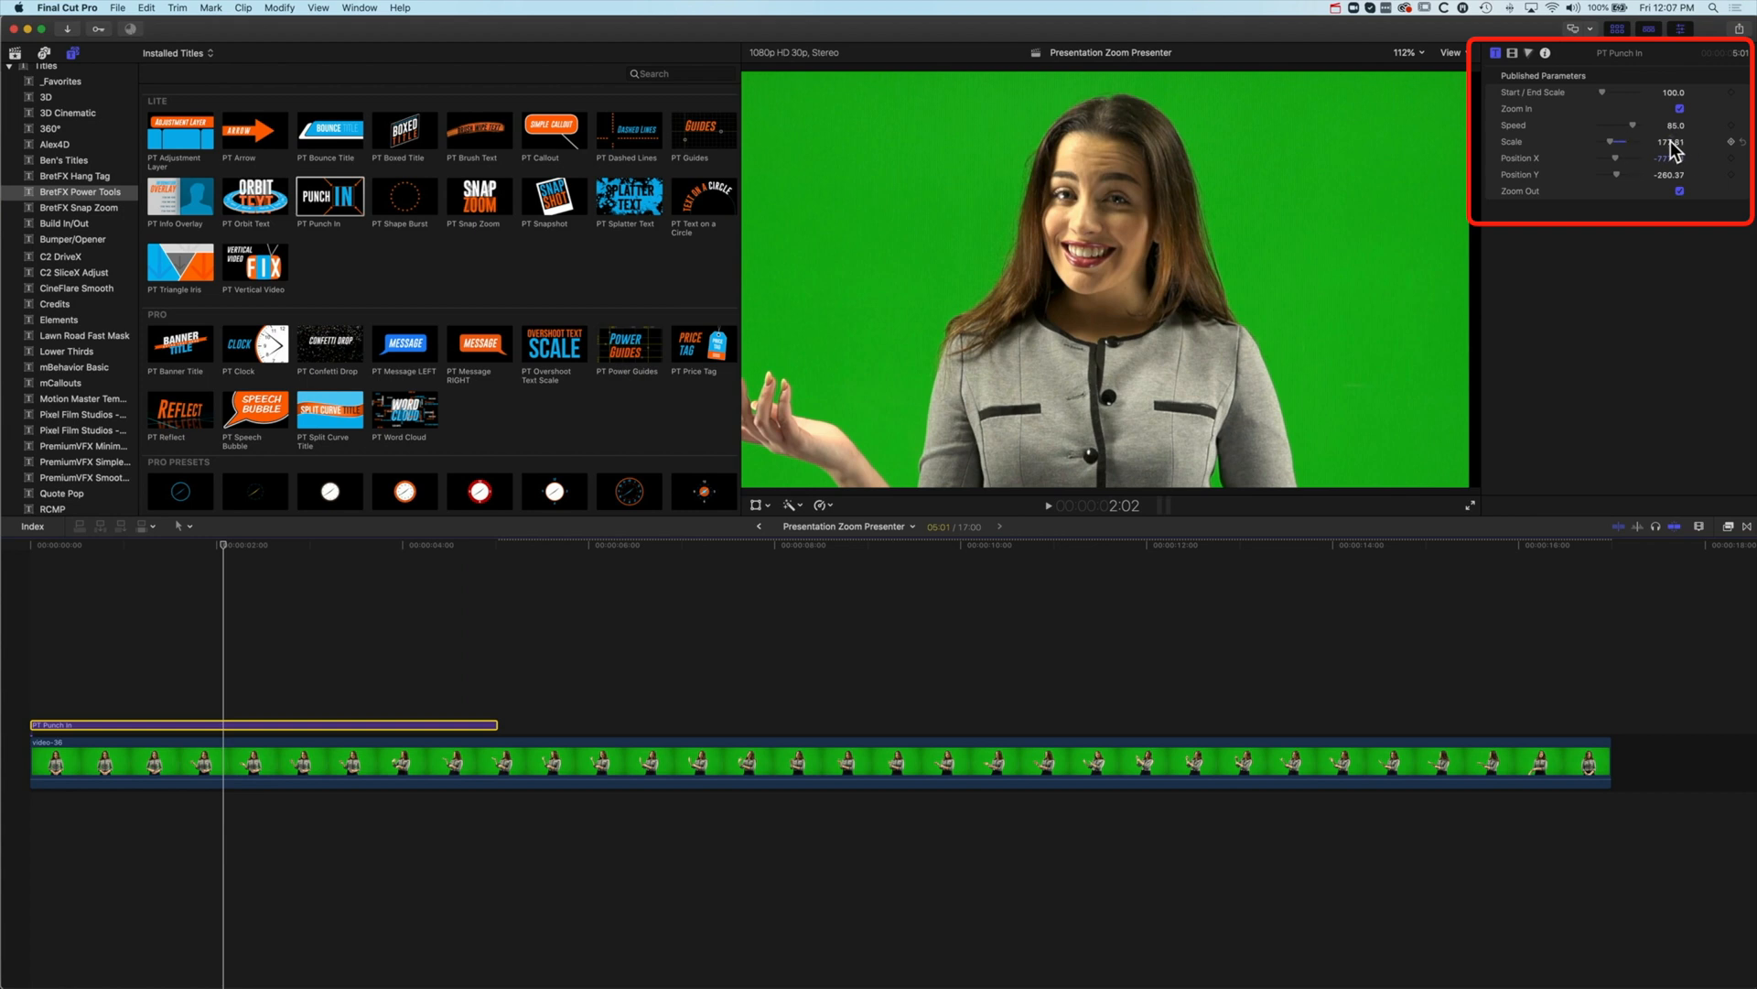
Step: Set Punch In scale to 160 with X/Y about -828/-275 and trim the title shorter
type("150.0")
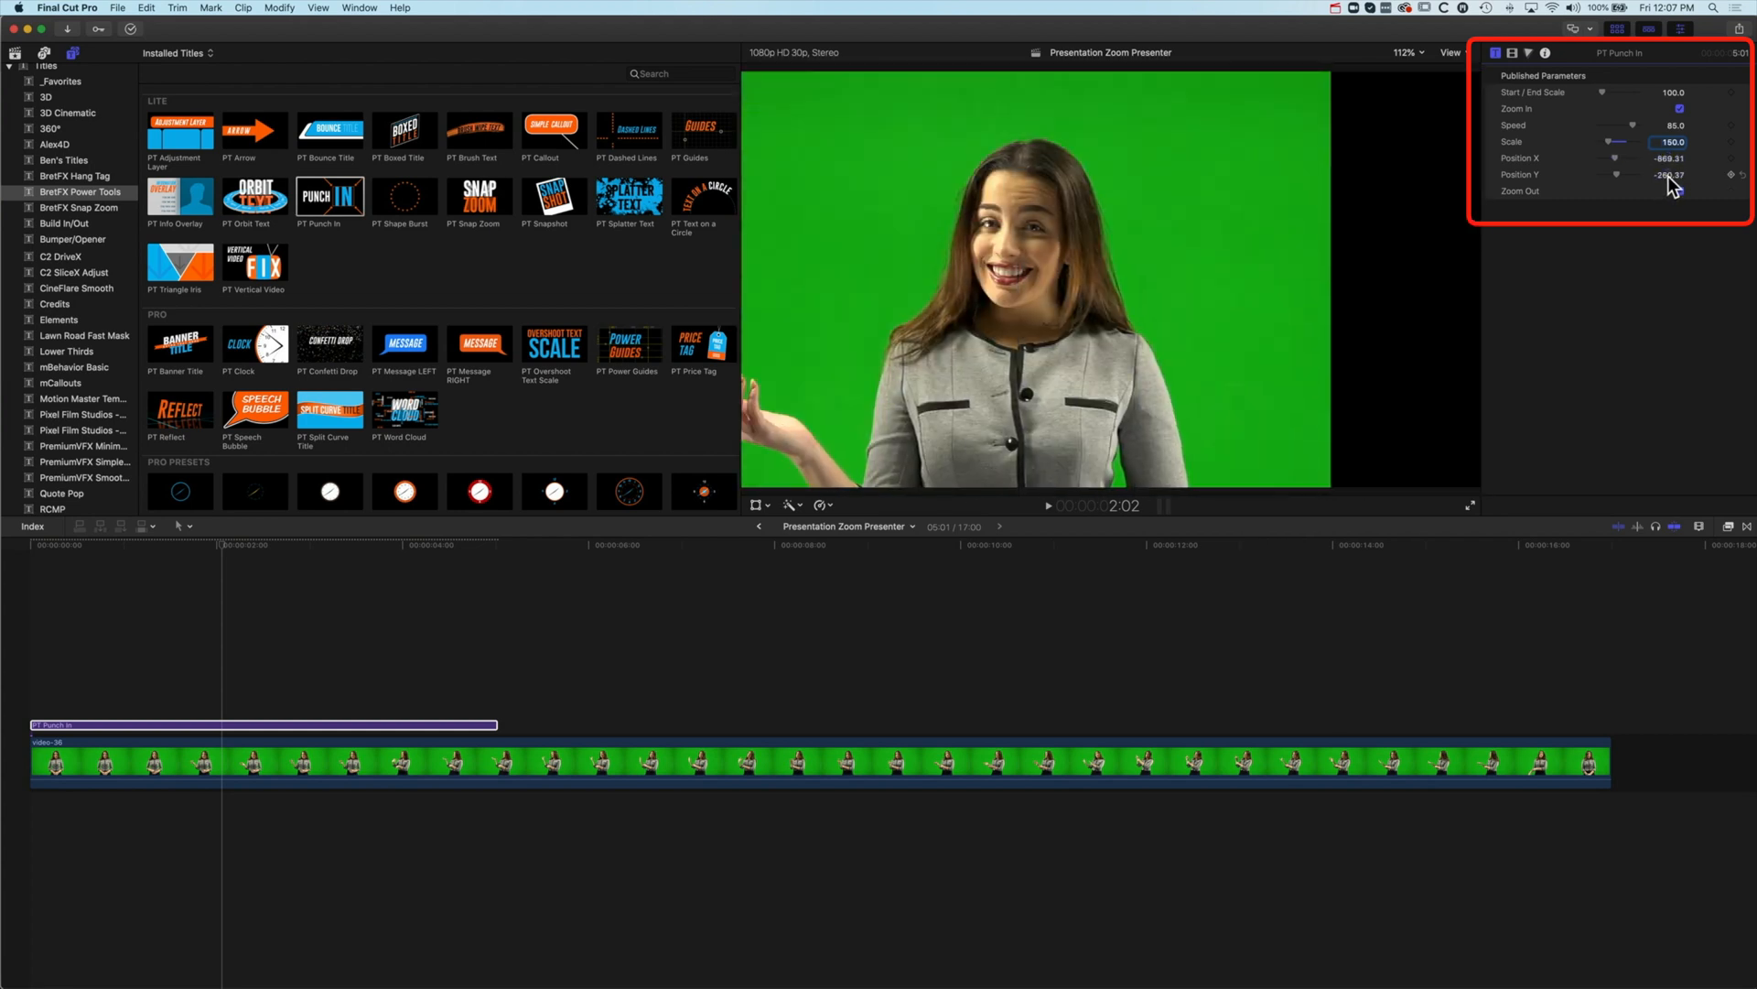
left_click(1679, 191)
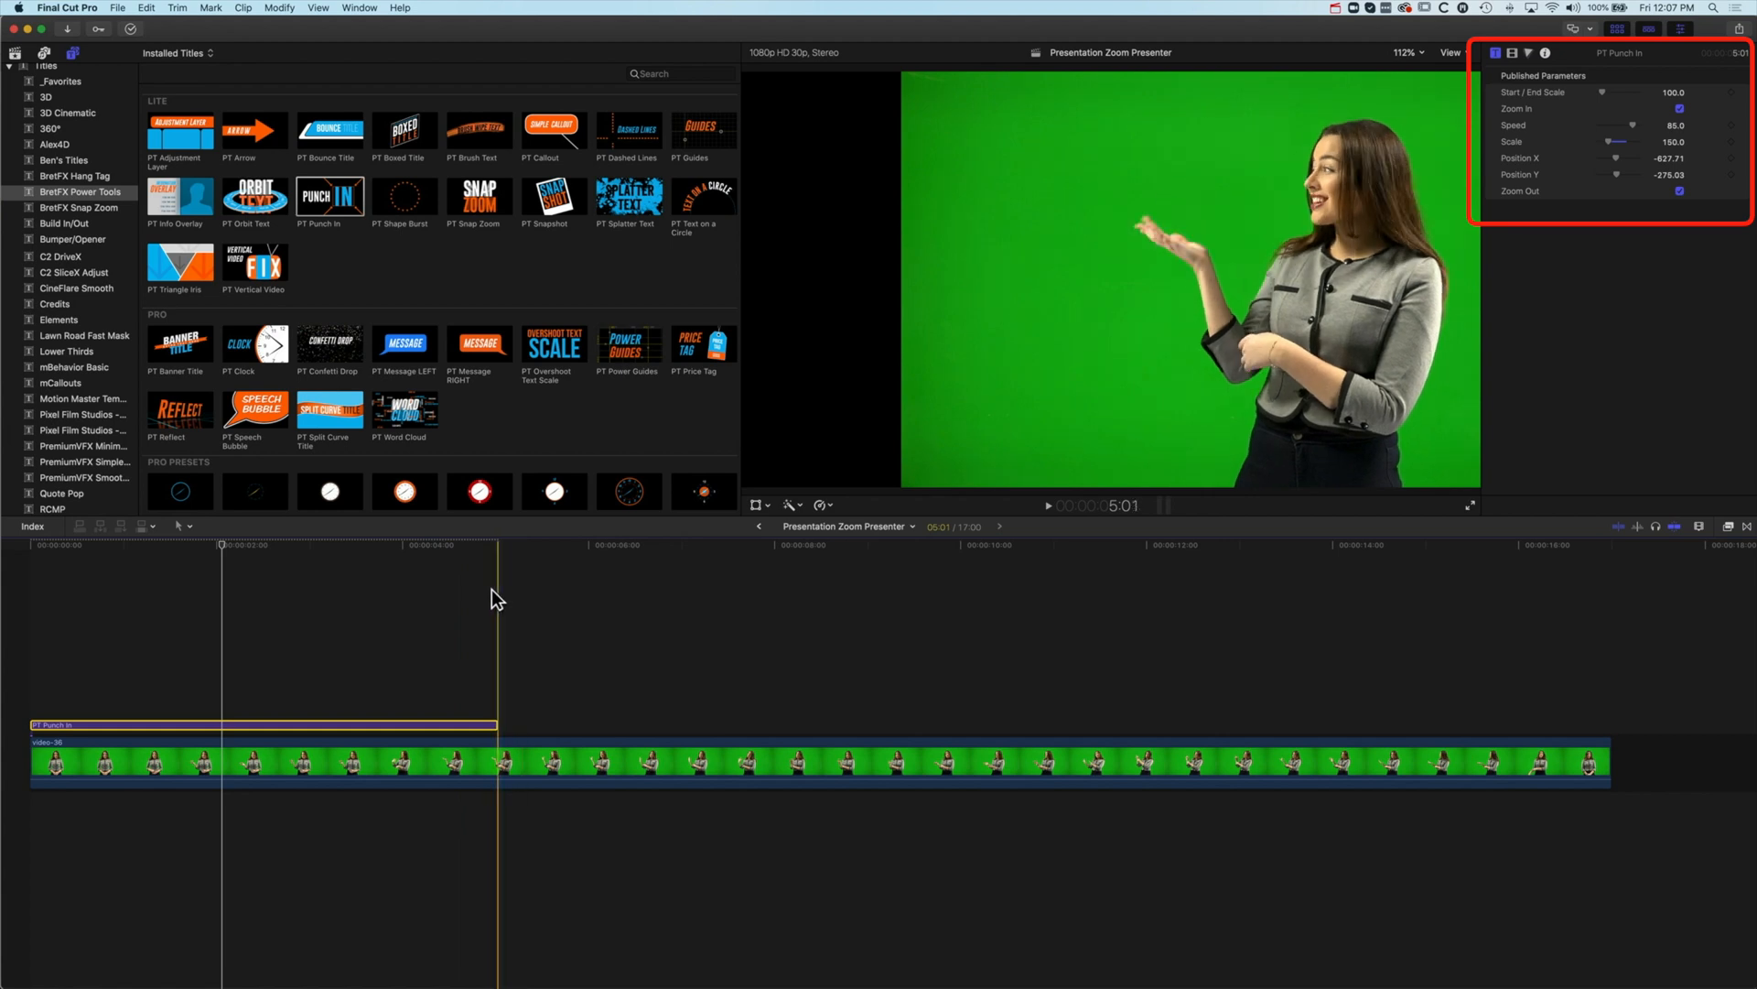
left_click_drag(498, 723, 423, 723)
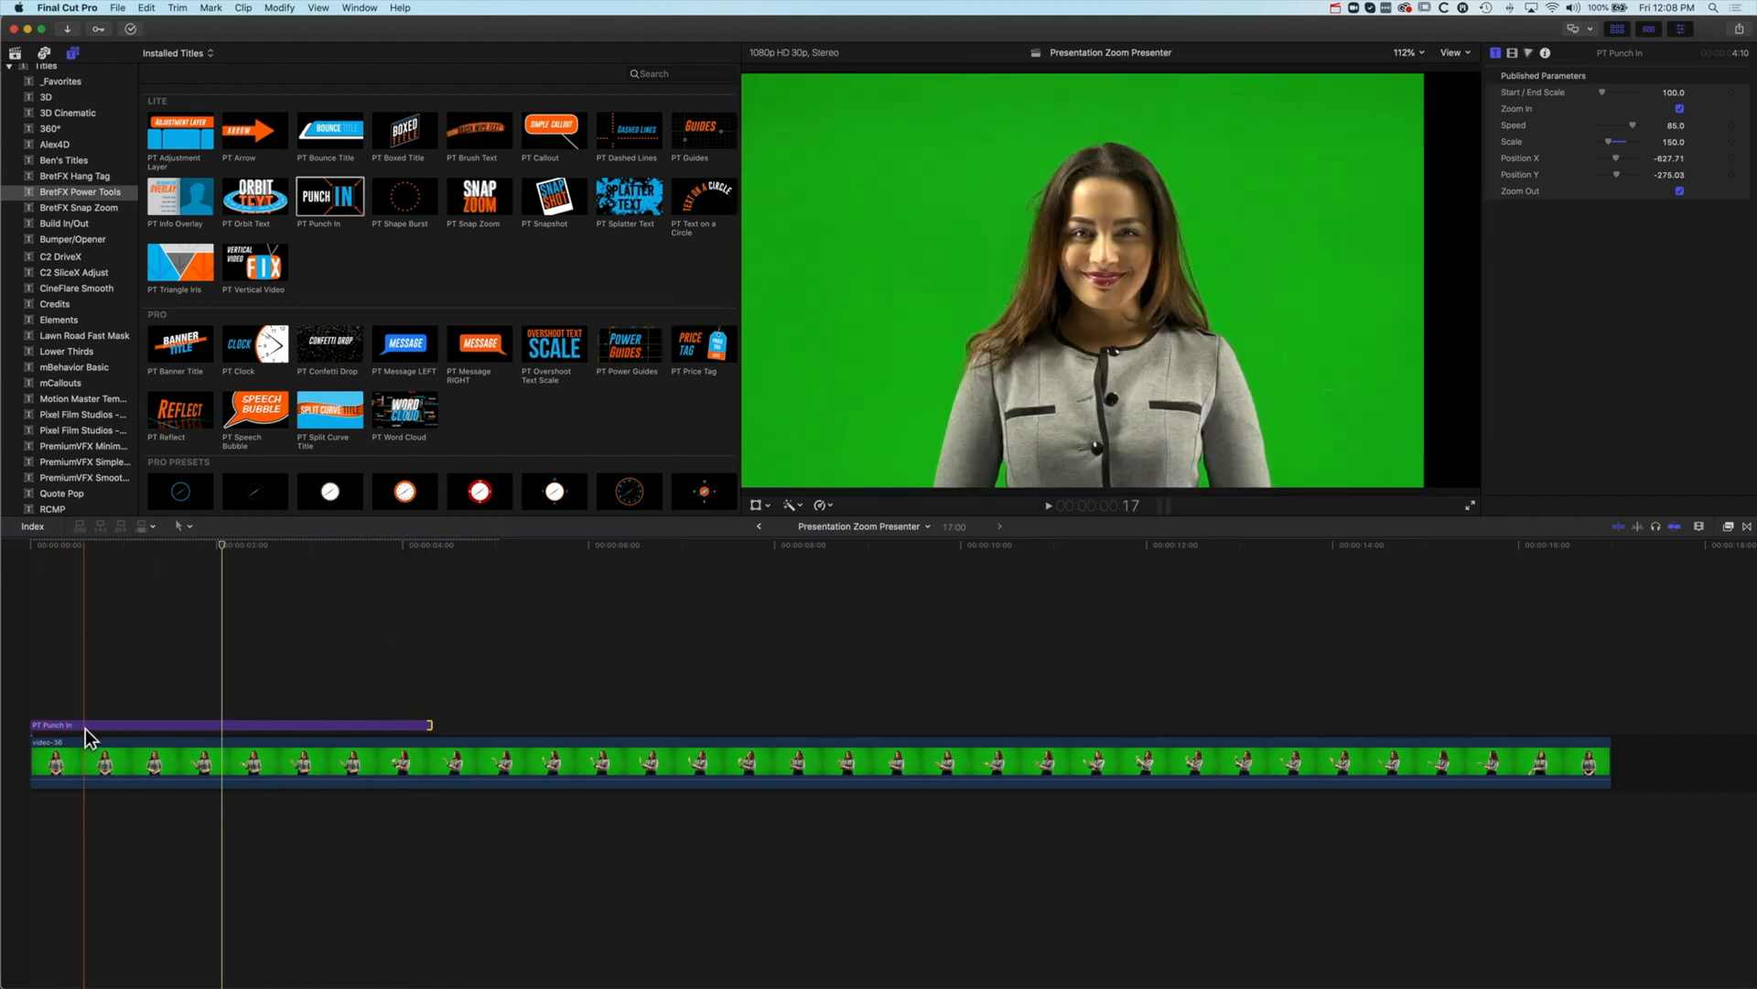
left_click(224, 725)
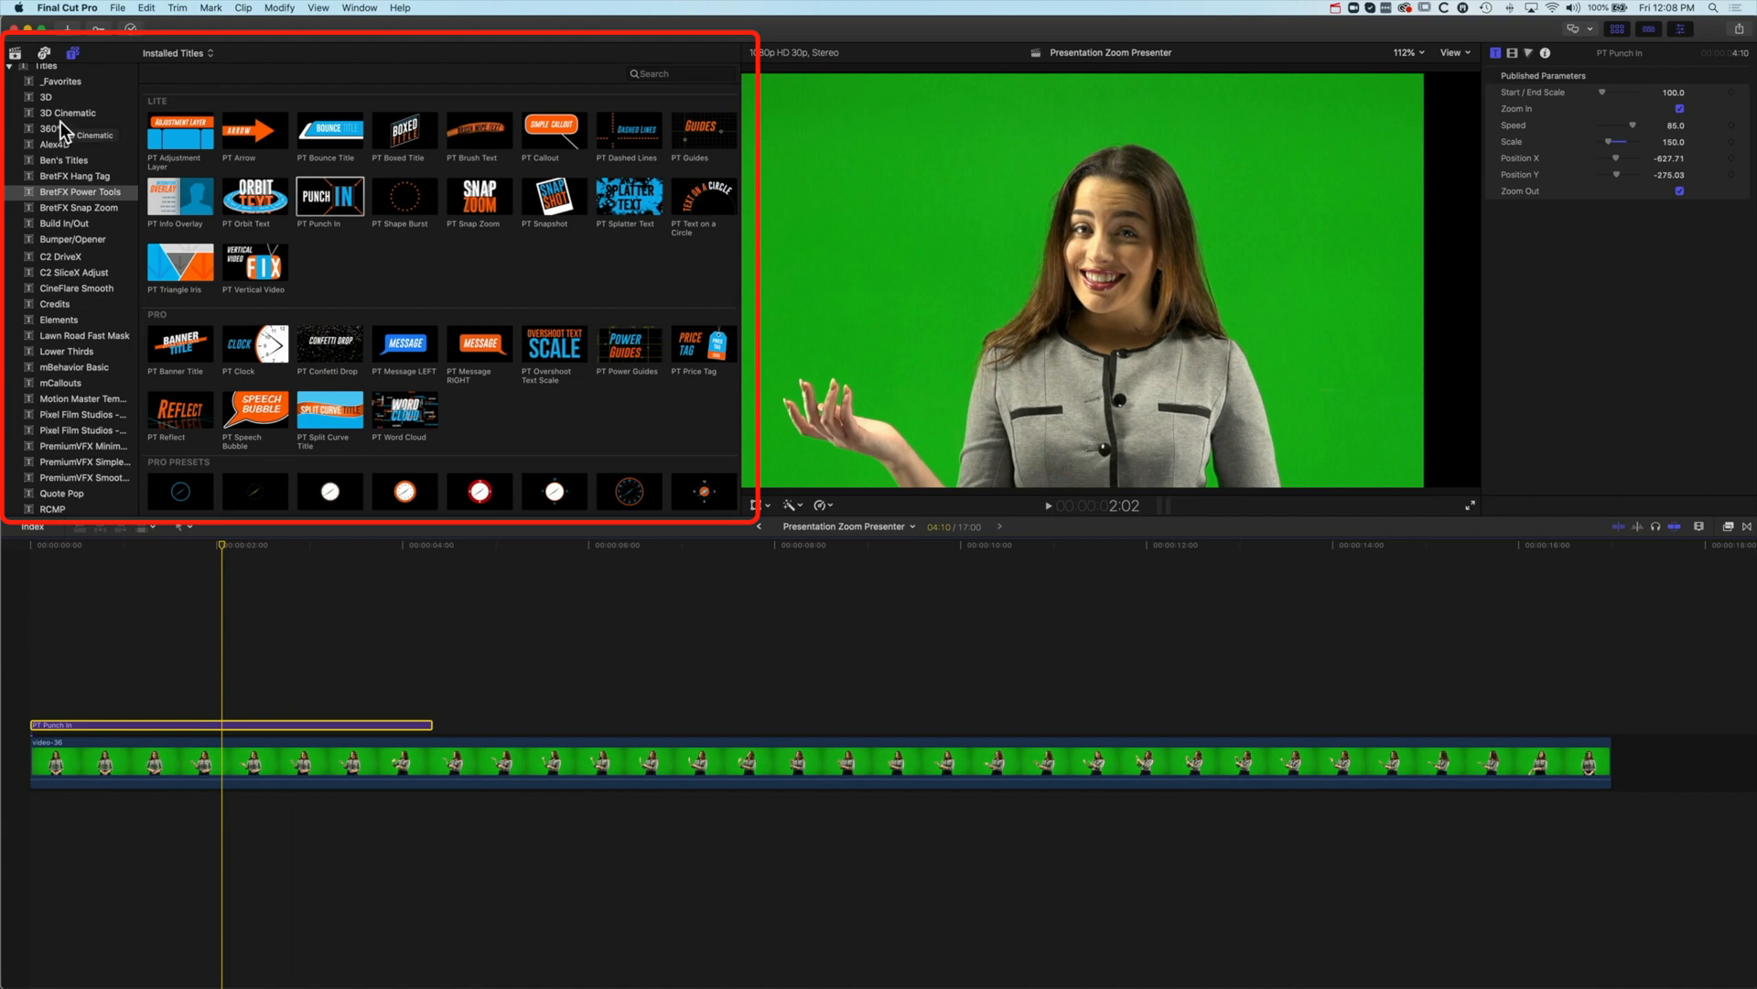
Step: Place PT Overshoot Text Scale 03 after the Punch In and lengthen it over the presenter clip
scroll("down", 3)
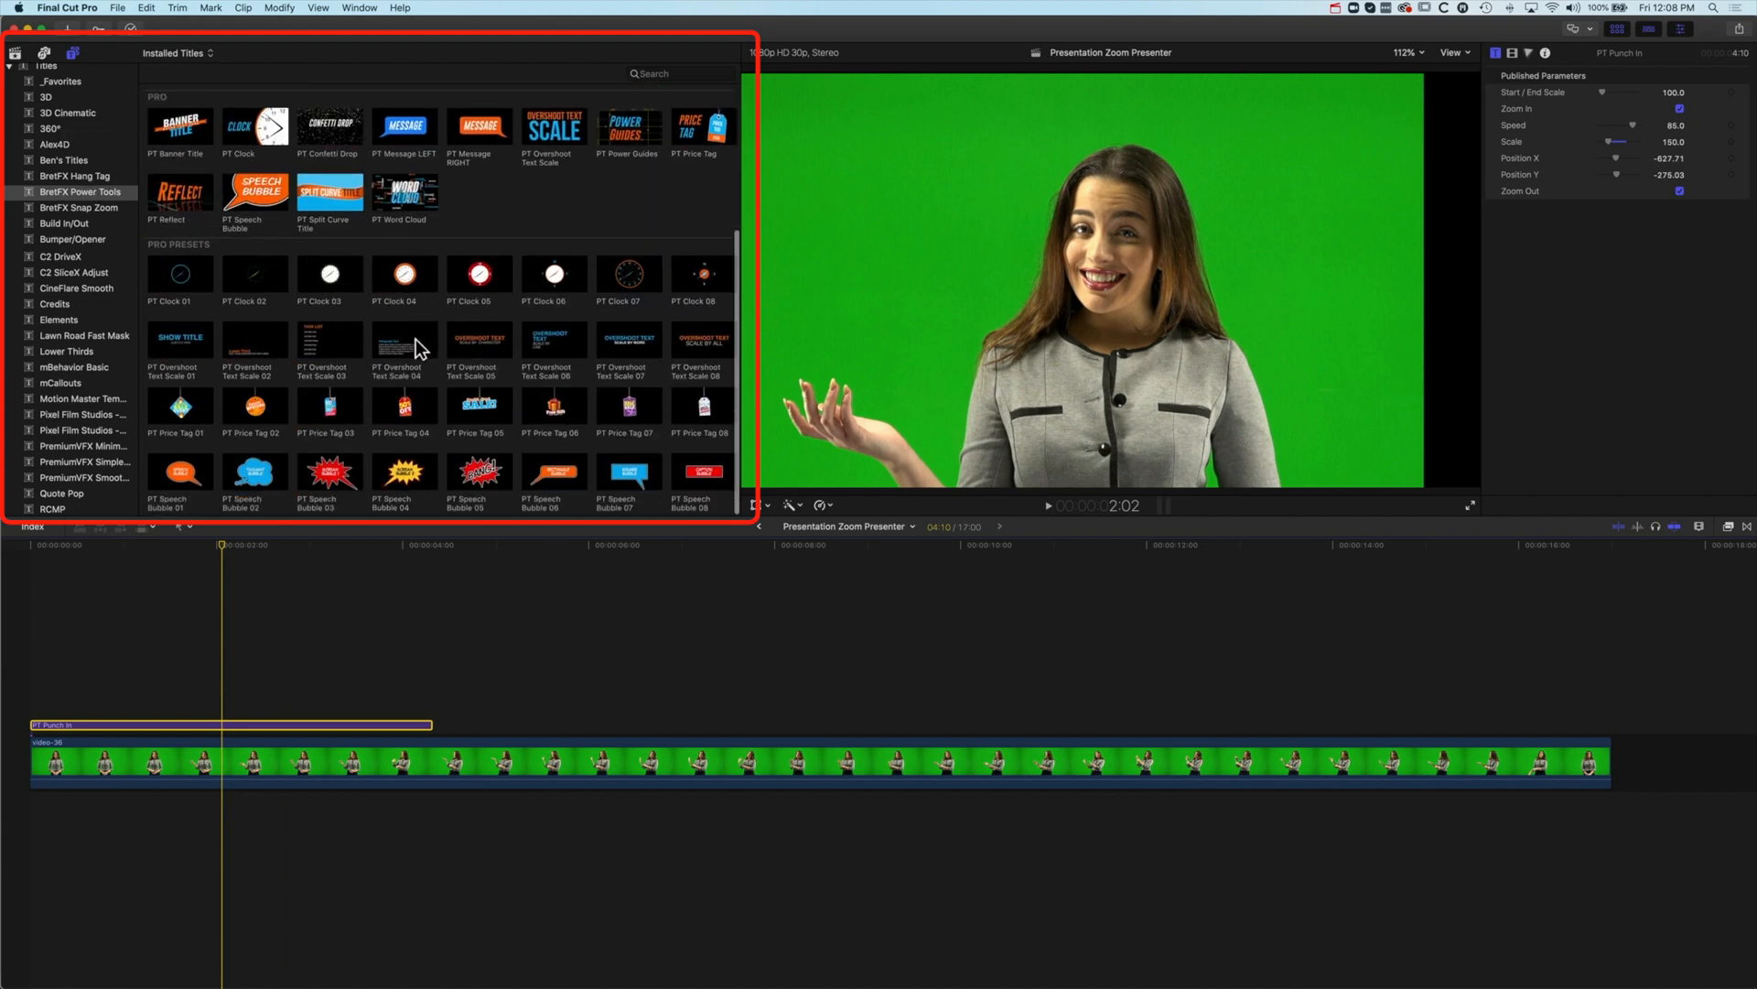
left_click(328, 340)
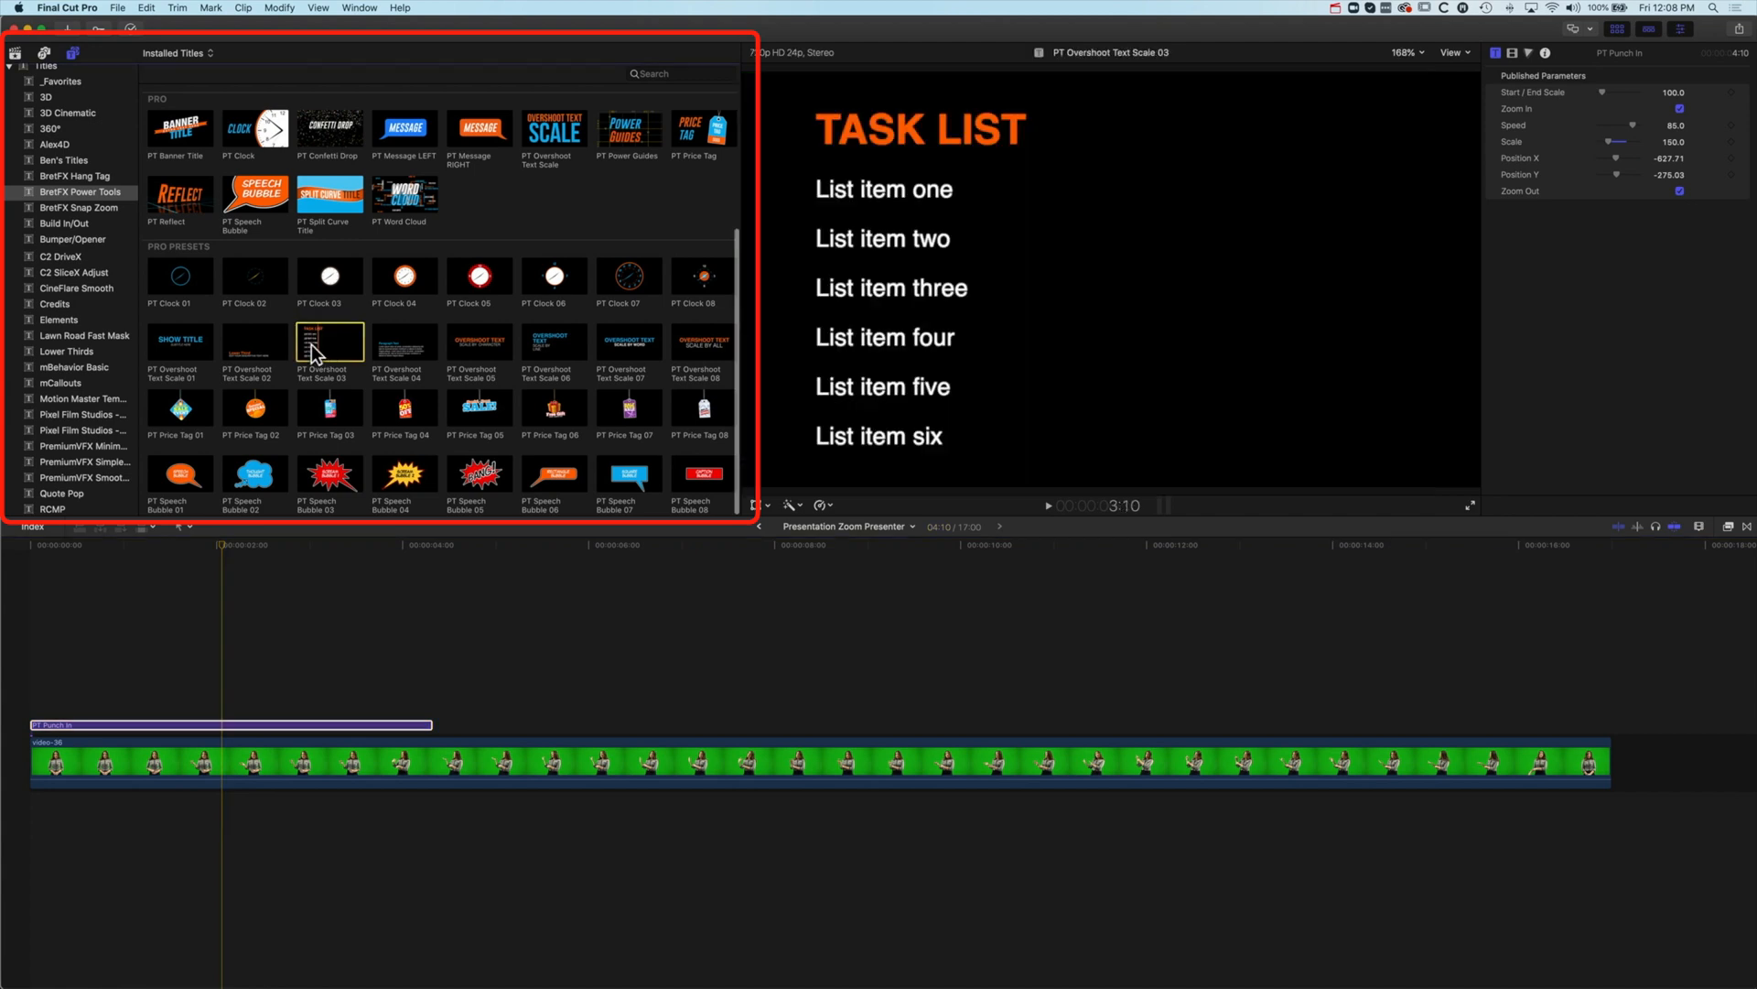
left_click_drag(330, 341, 470, 587)
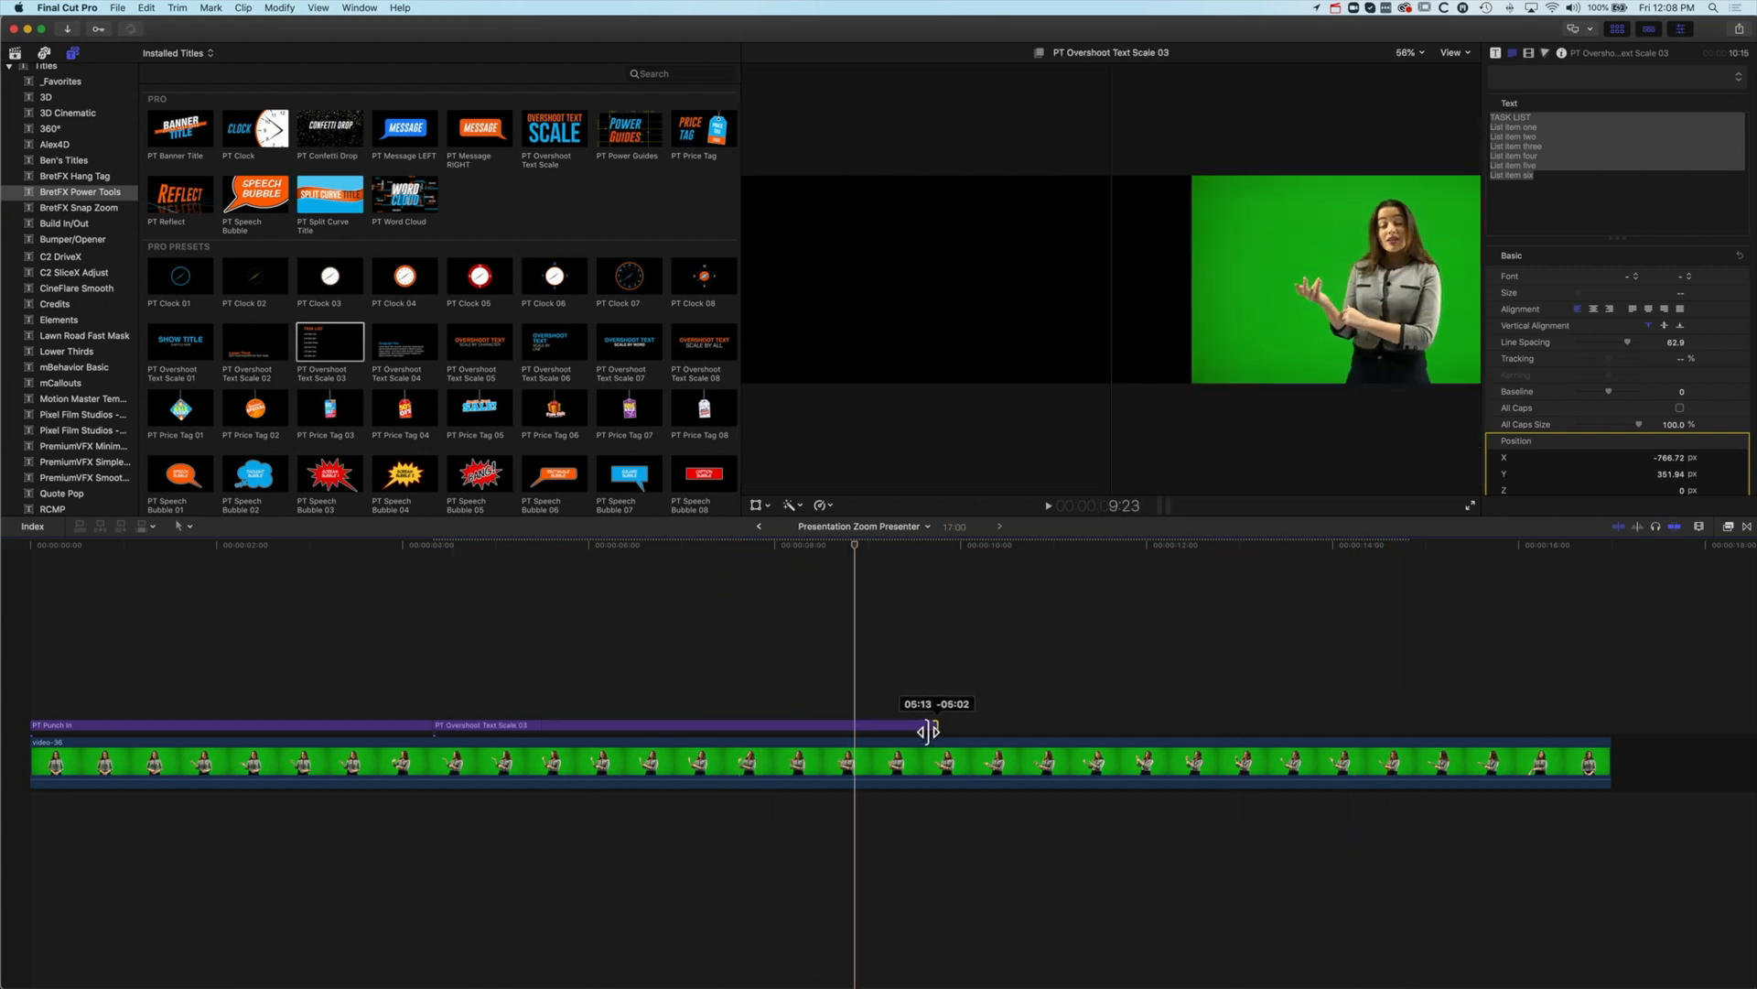
left_click_drag(925, 731, 1161, 725)
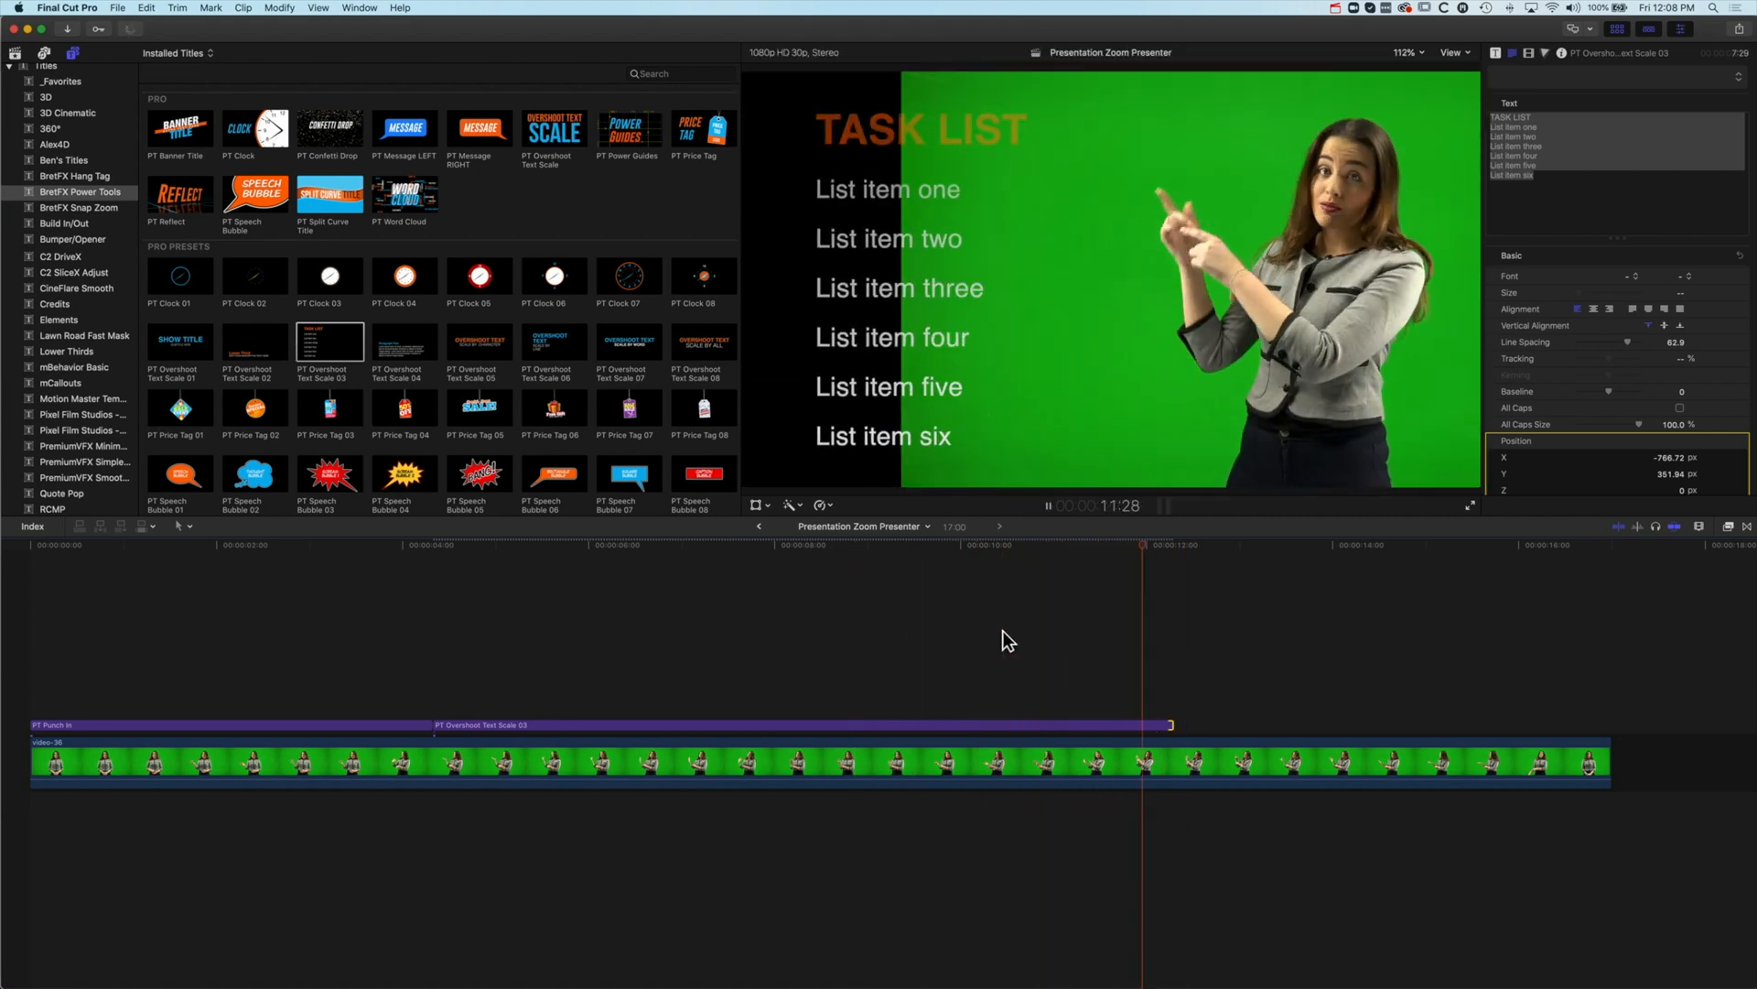
Step: Copy PT Punch In after the Task List title with Zoom In kept and Zoom Out unchecked
left_click(218, 734)
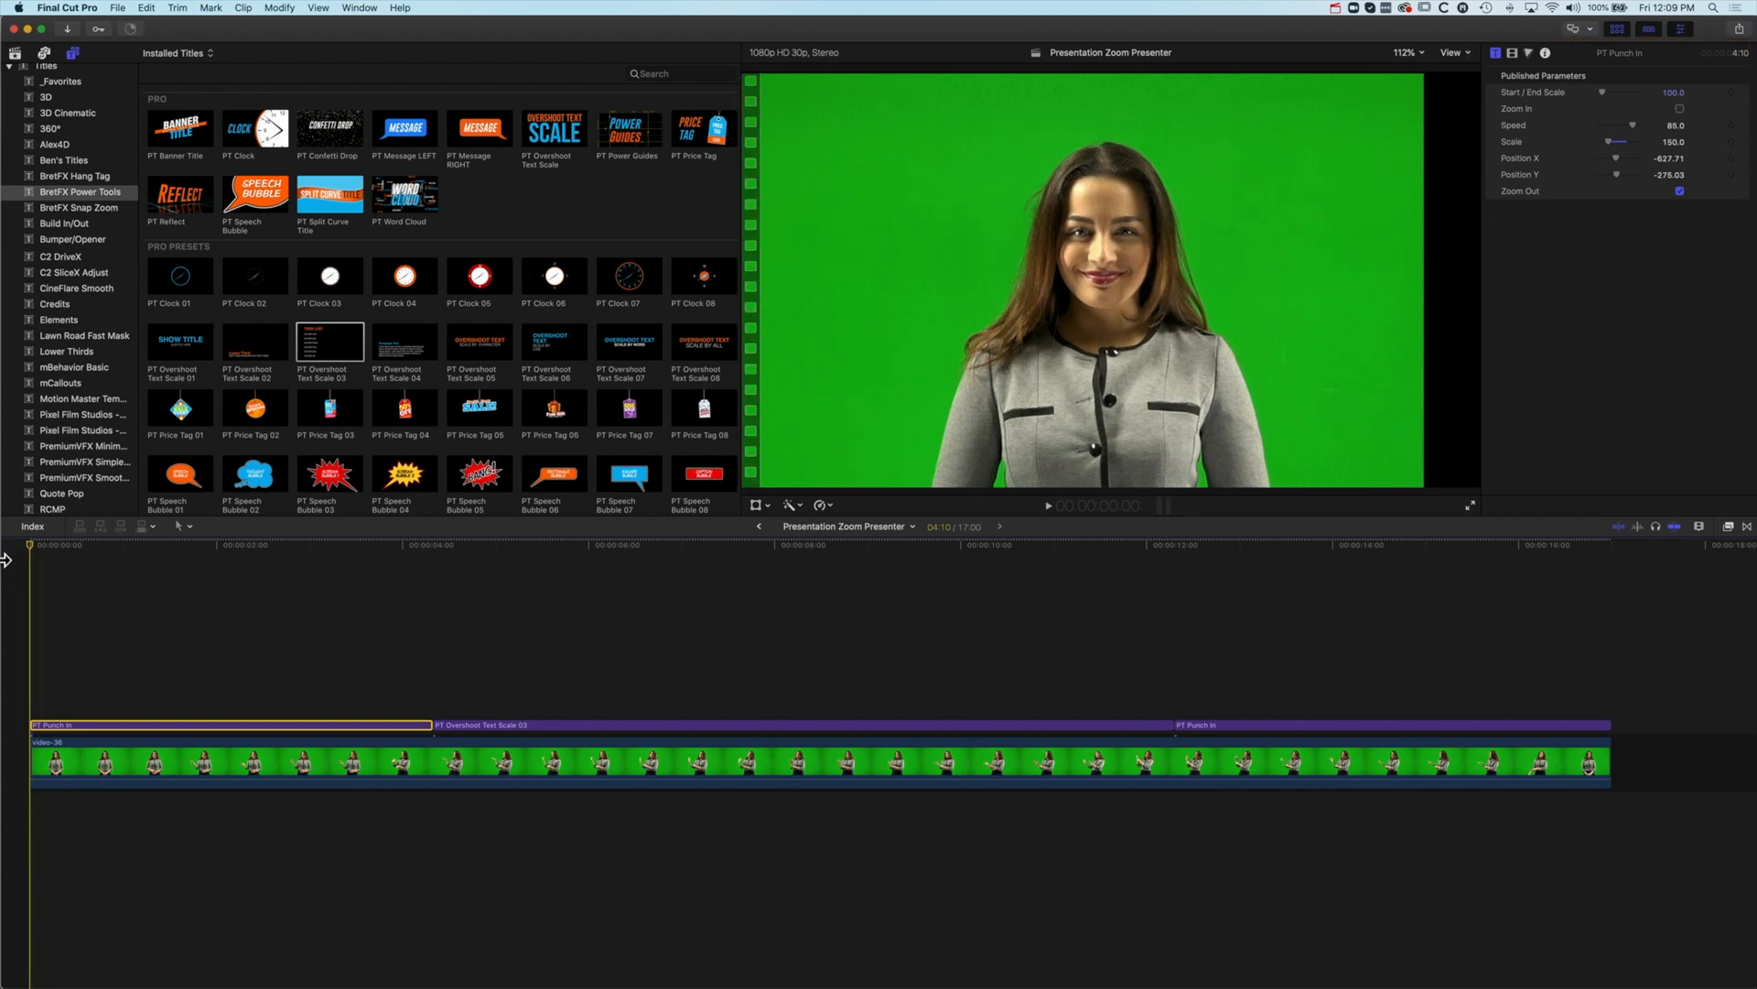
left_click(1047, 505)
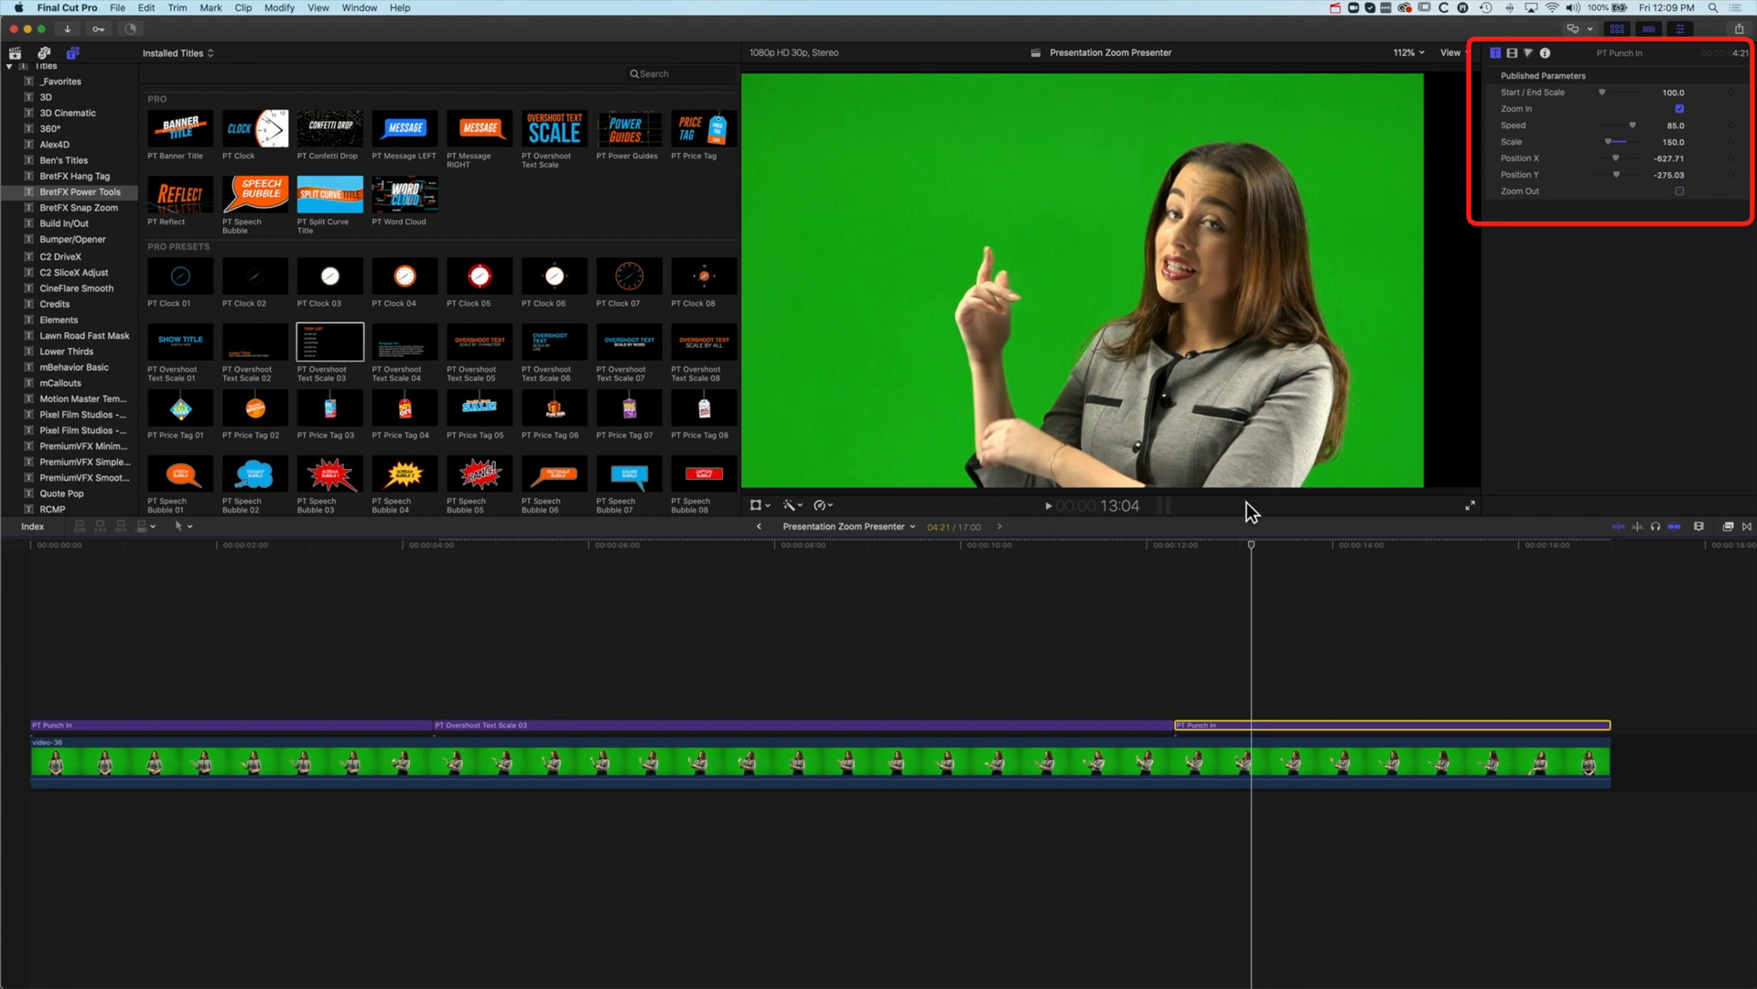
left_click(1046, 505)
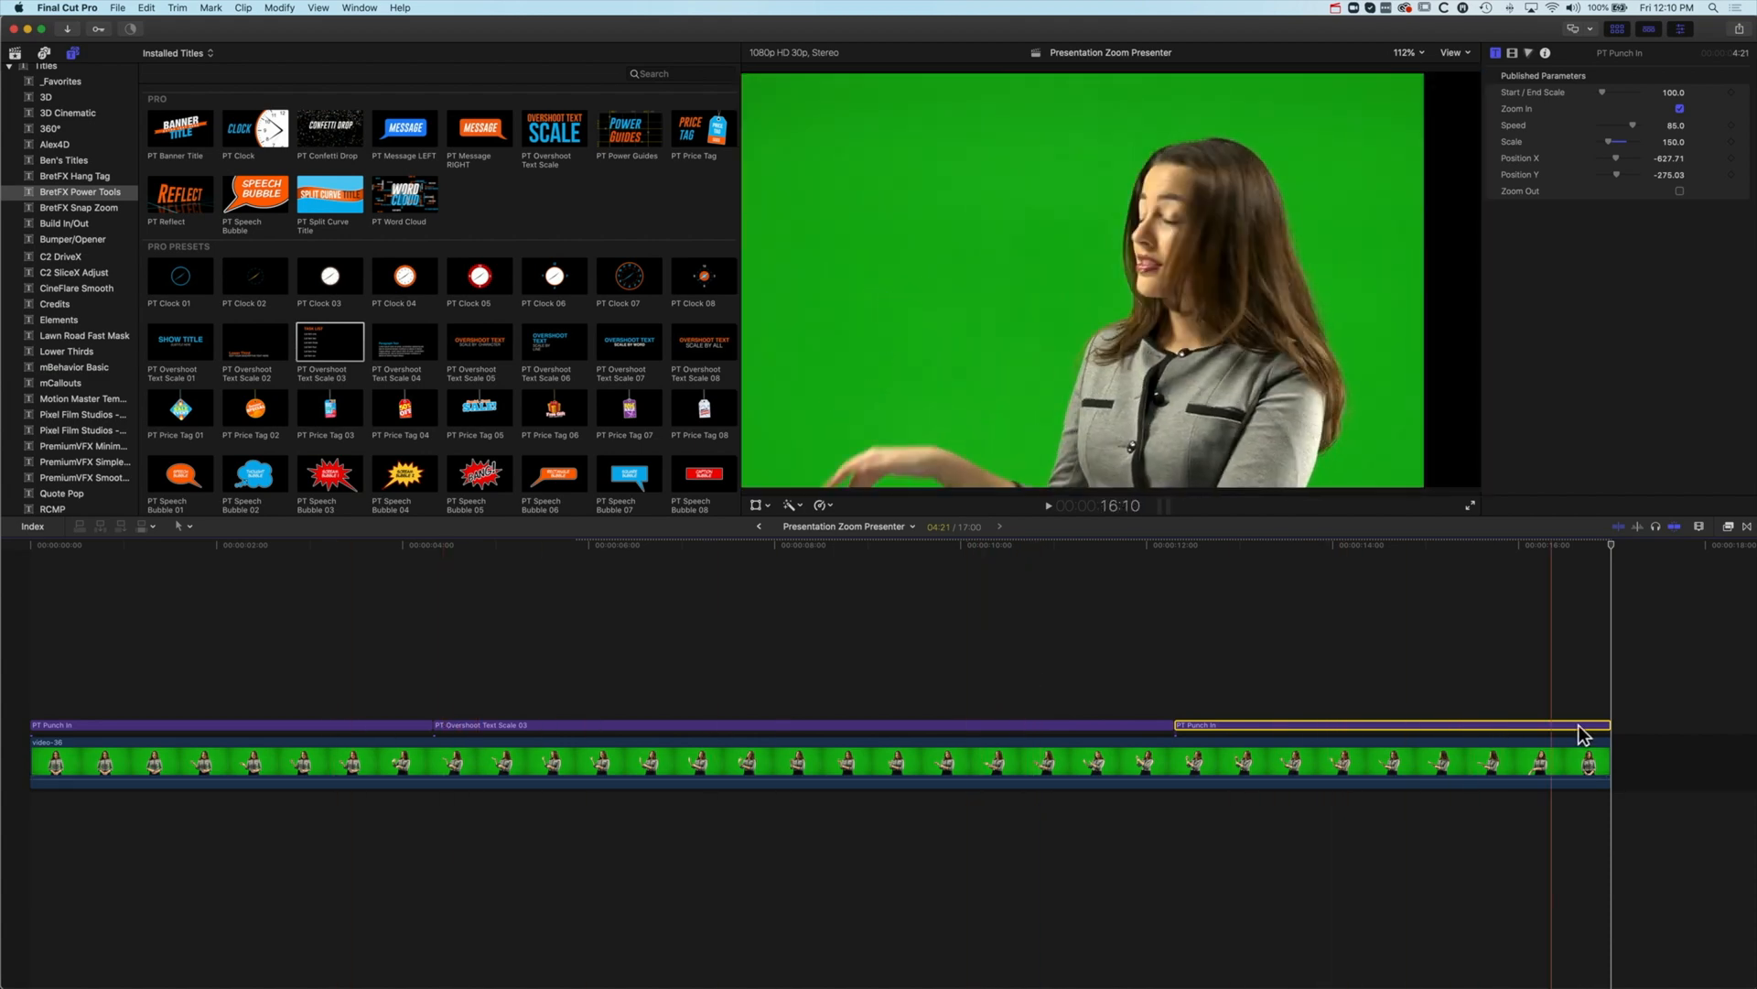
Step: Extend the second Punch In to the presenter clip's end and select the video clip
left_click_drag(1609, 726, 1300, 727)
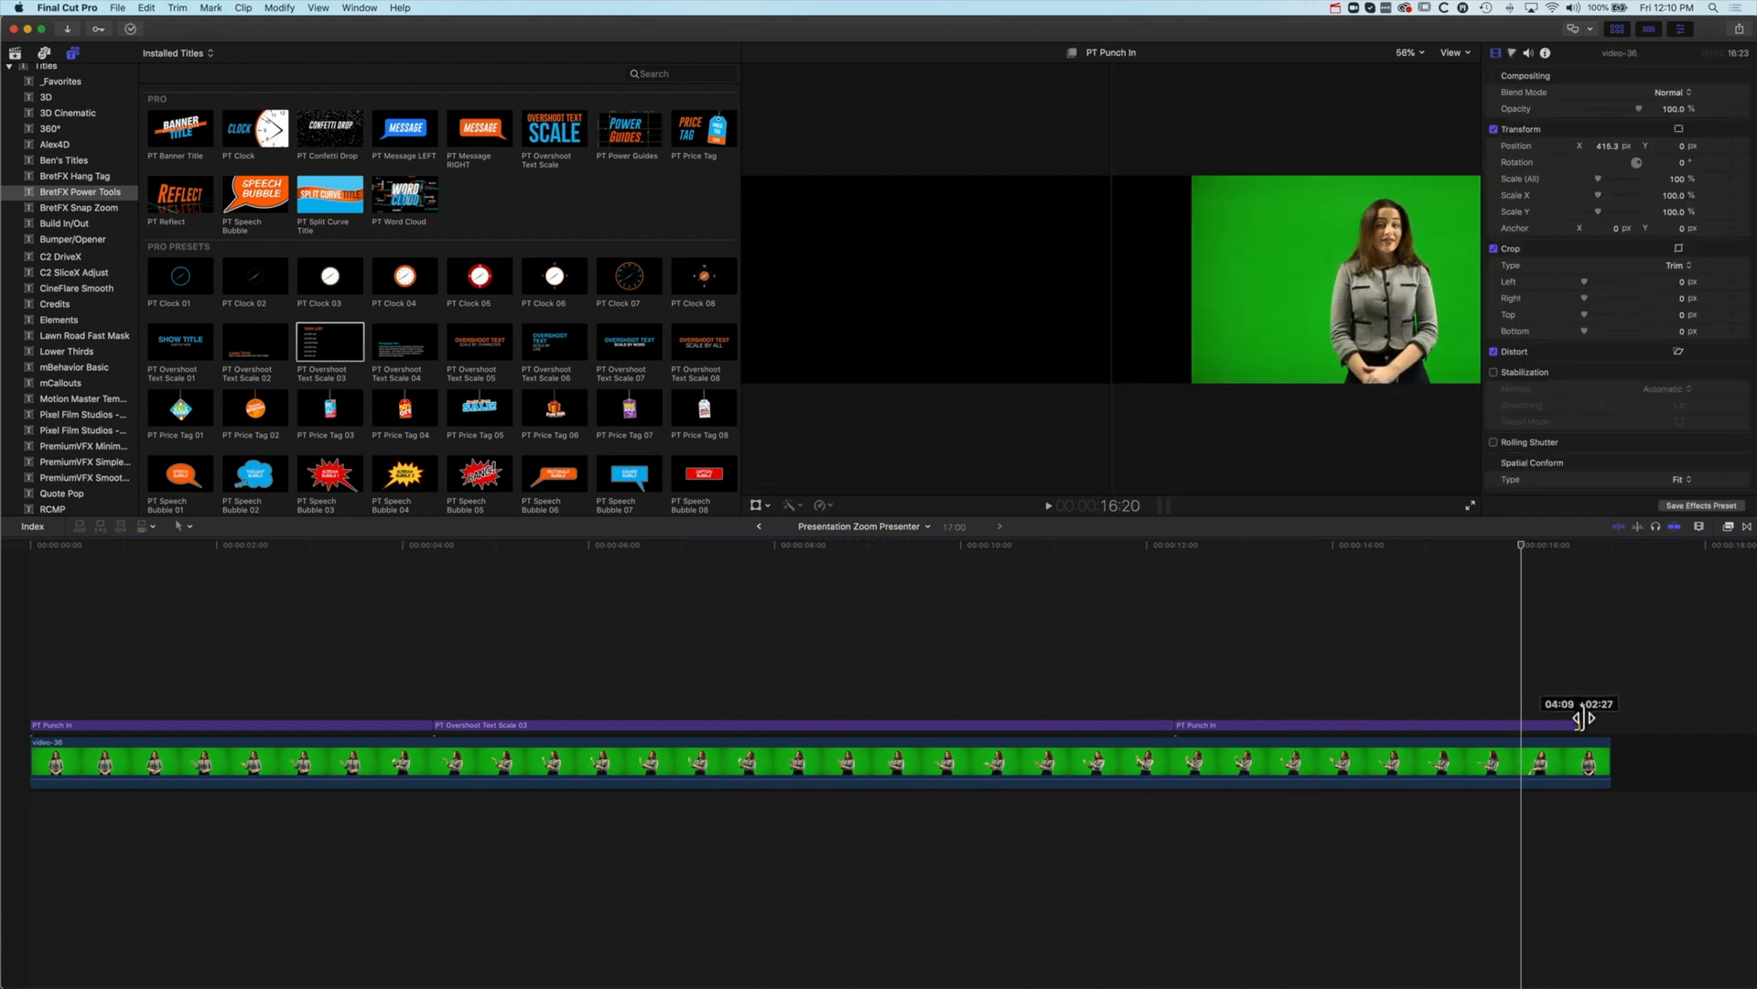
left_click(1390, 725)
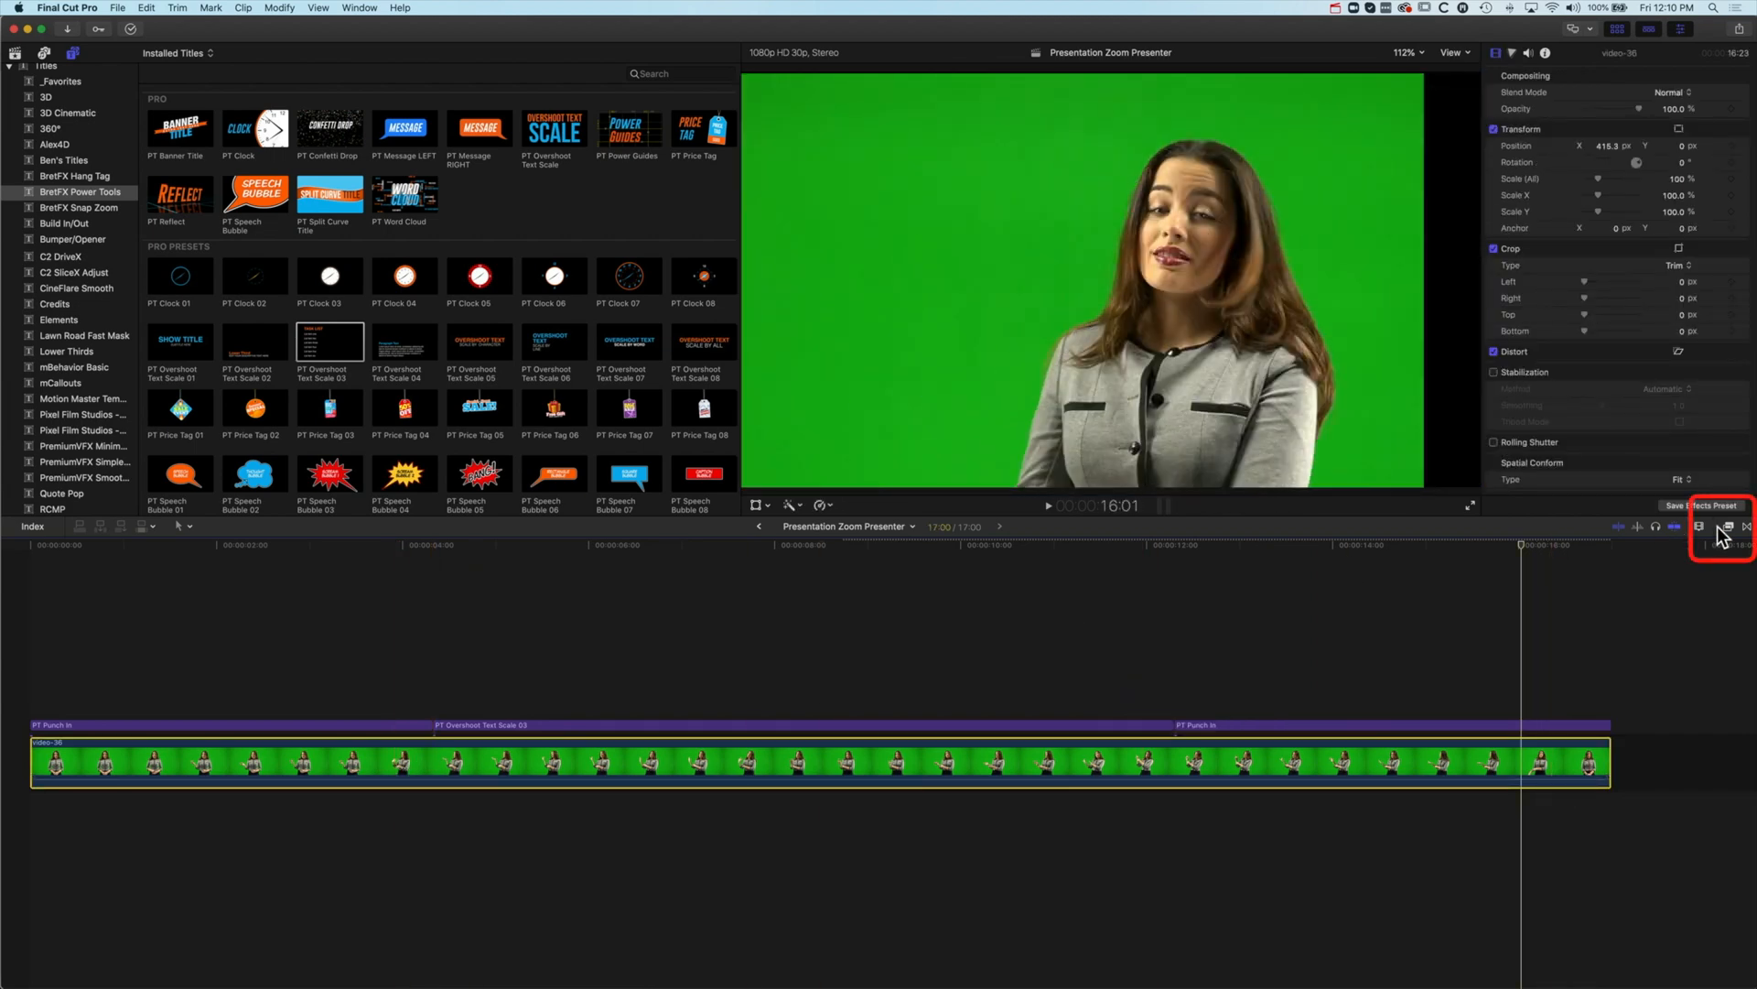
Step: Apply the Keyer effect to remove the green screen, then the Draw Mask effect, from the Effects browser
left_click(1699, 528)
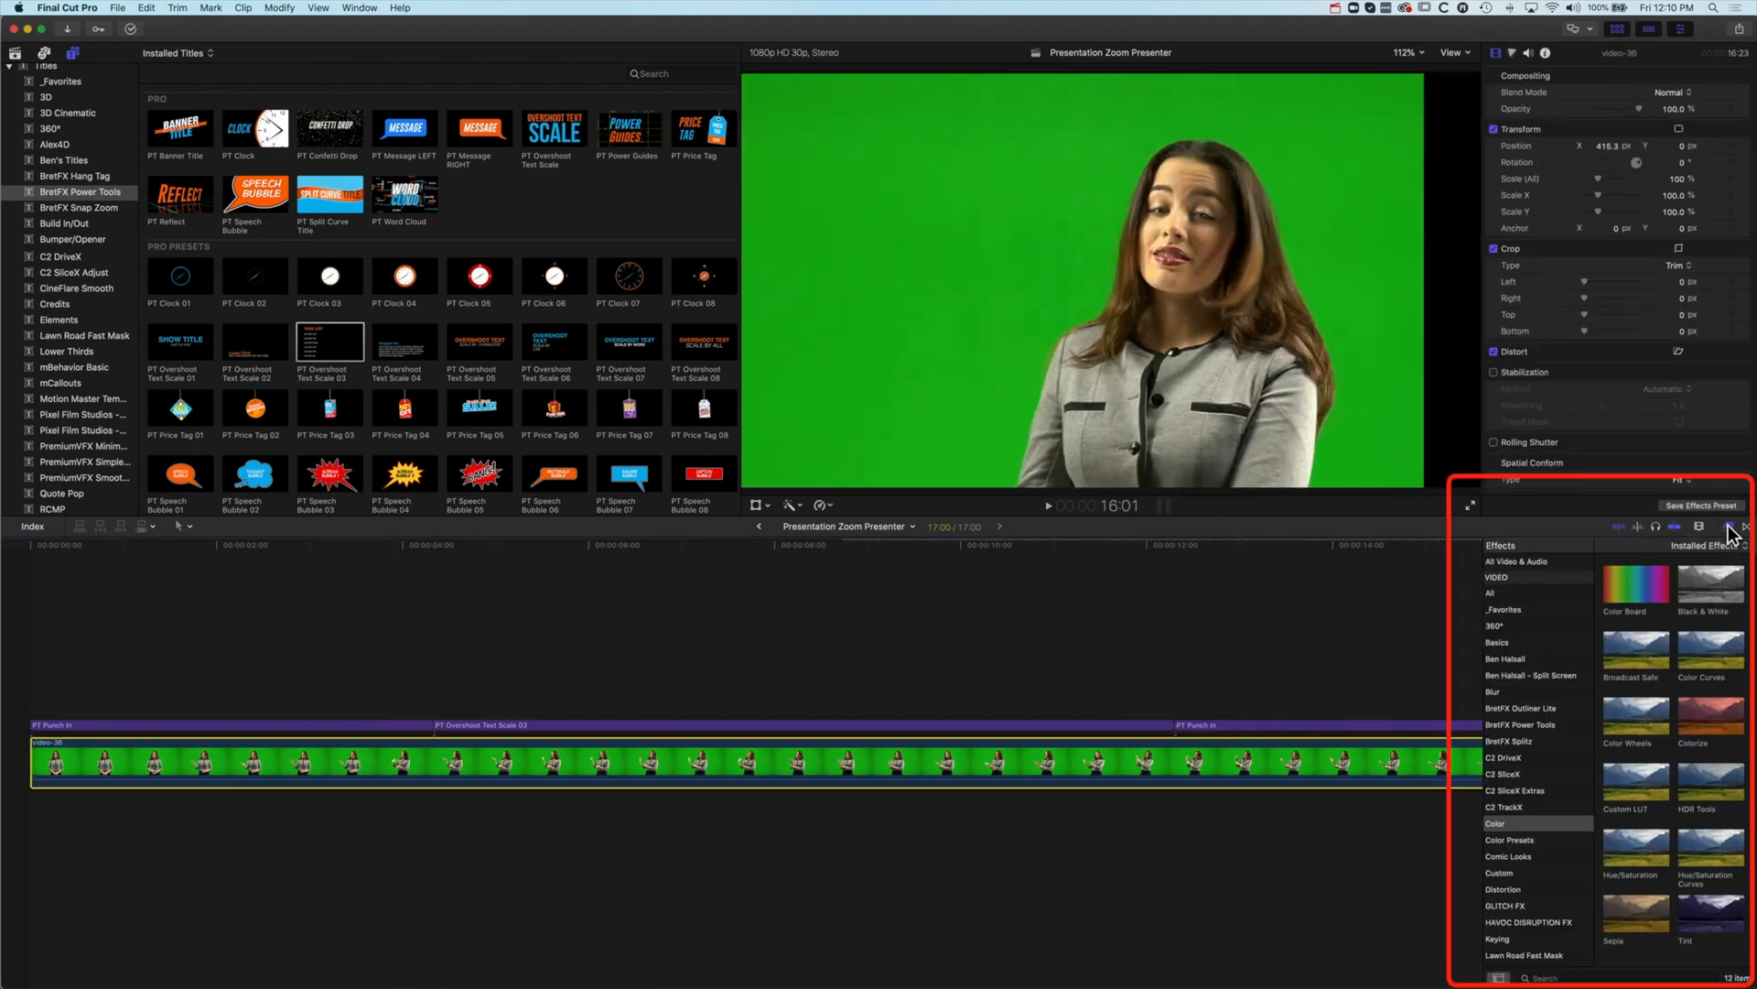
mouse_move(1542, 861)
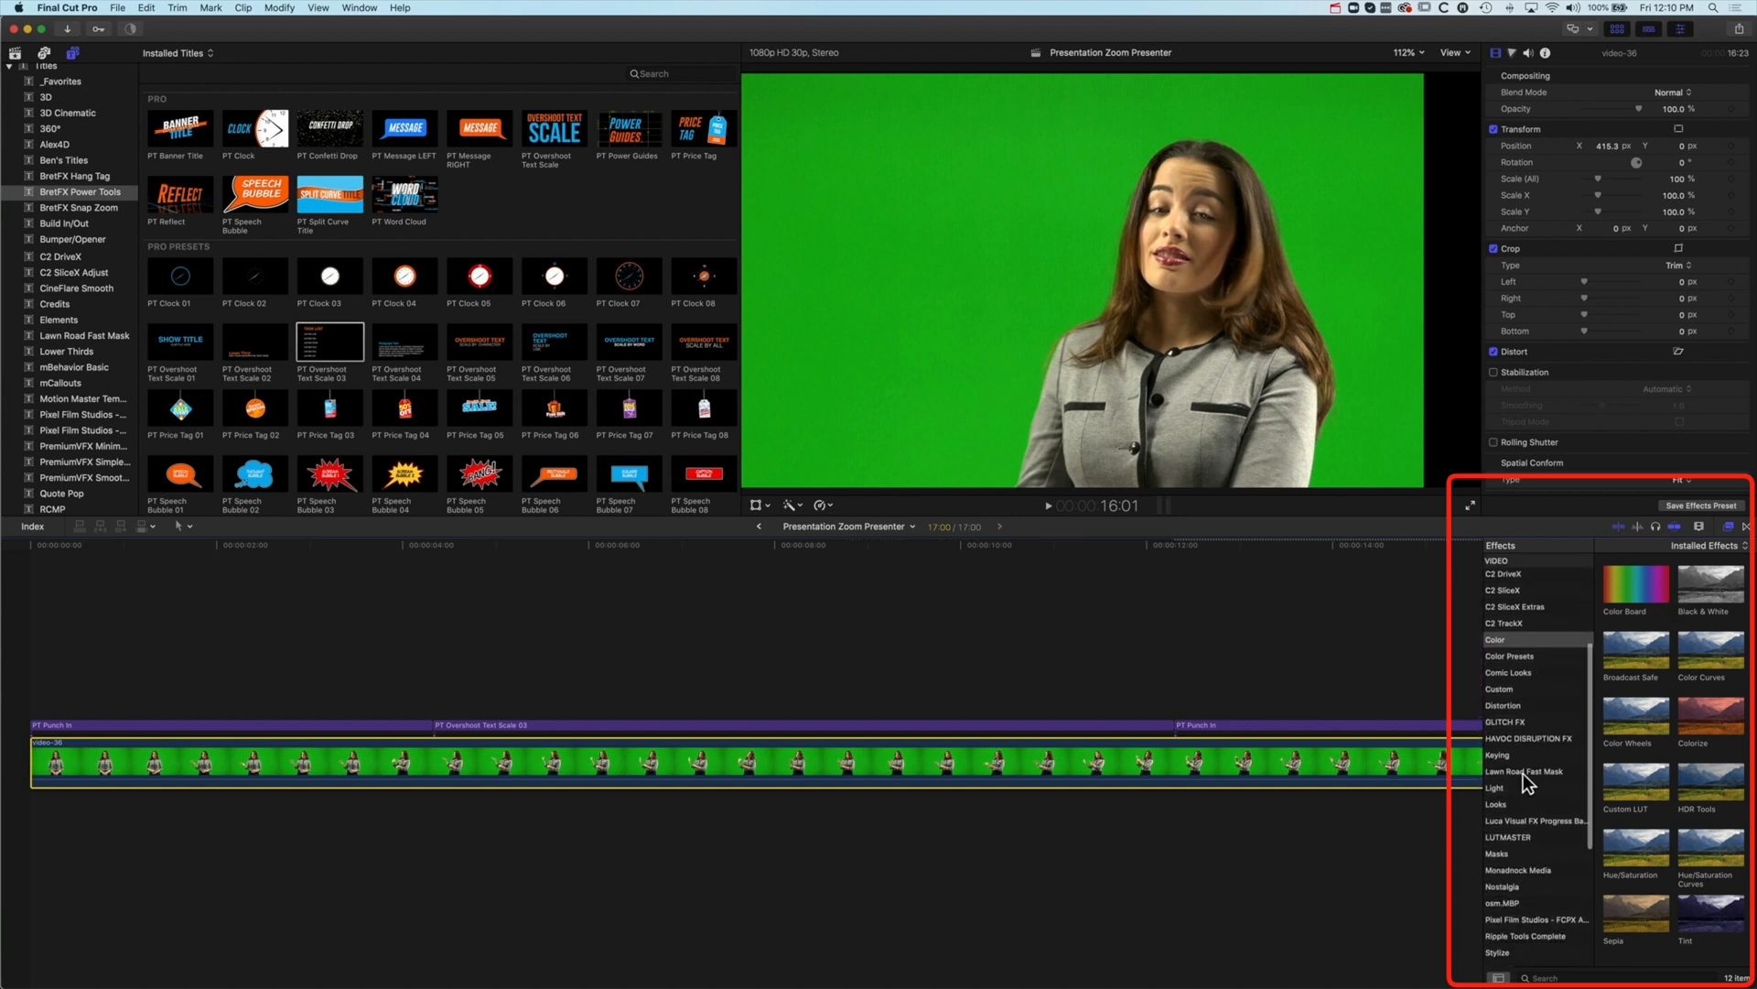
left_click(1499, 754)
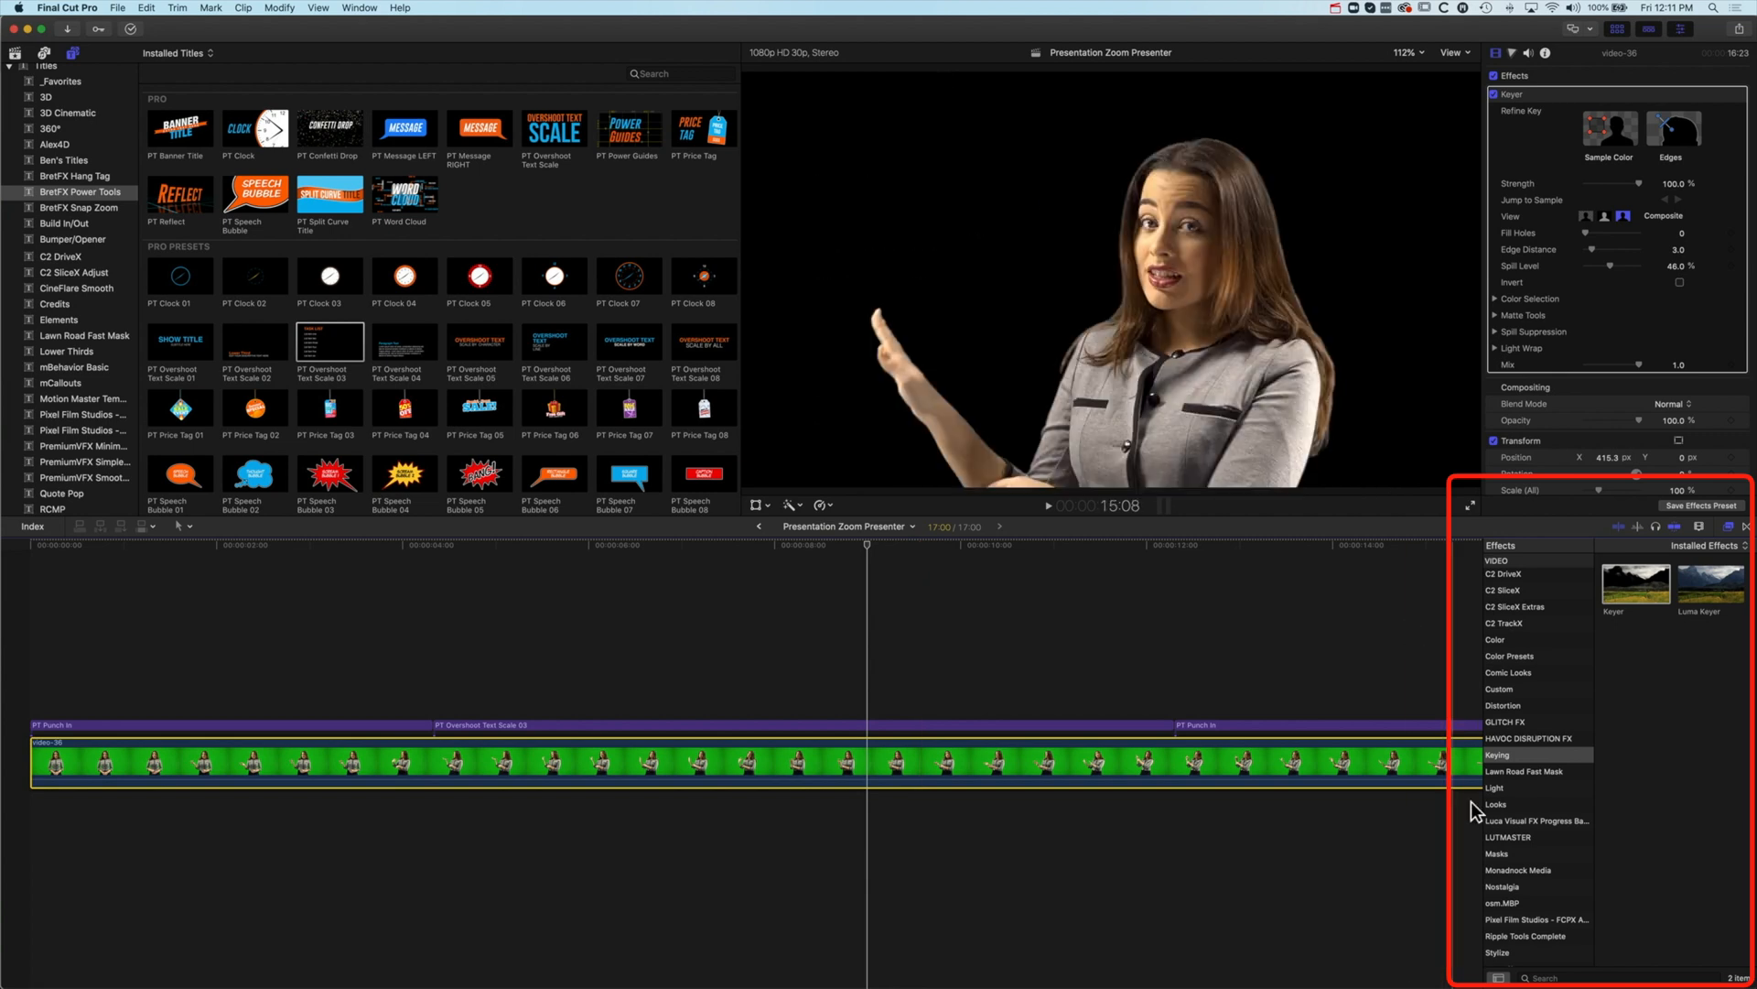
left_click(1499, 868)
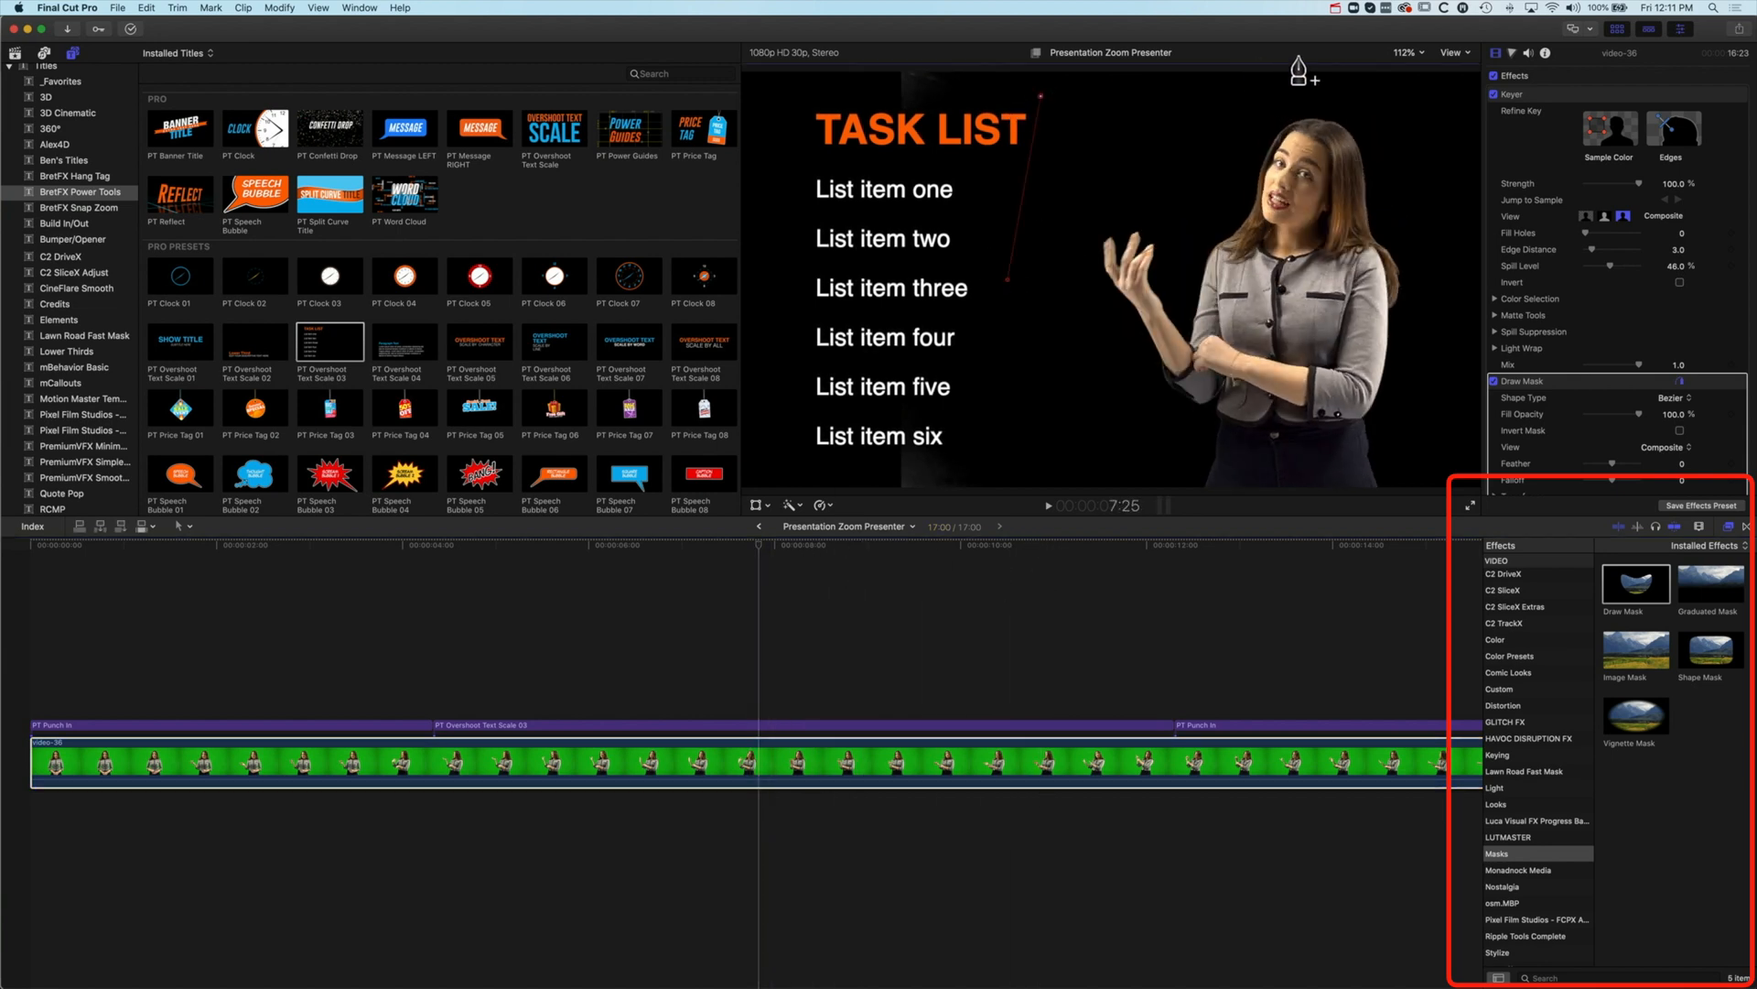
Step: Zoom the viewer to 100% and draw mask points around the presenter to hide the left stripe
left_click(1406, 51)
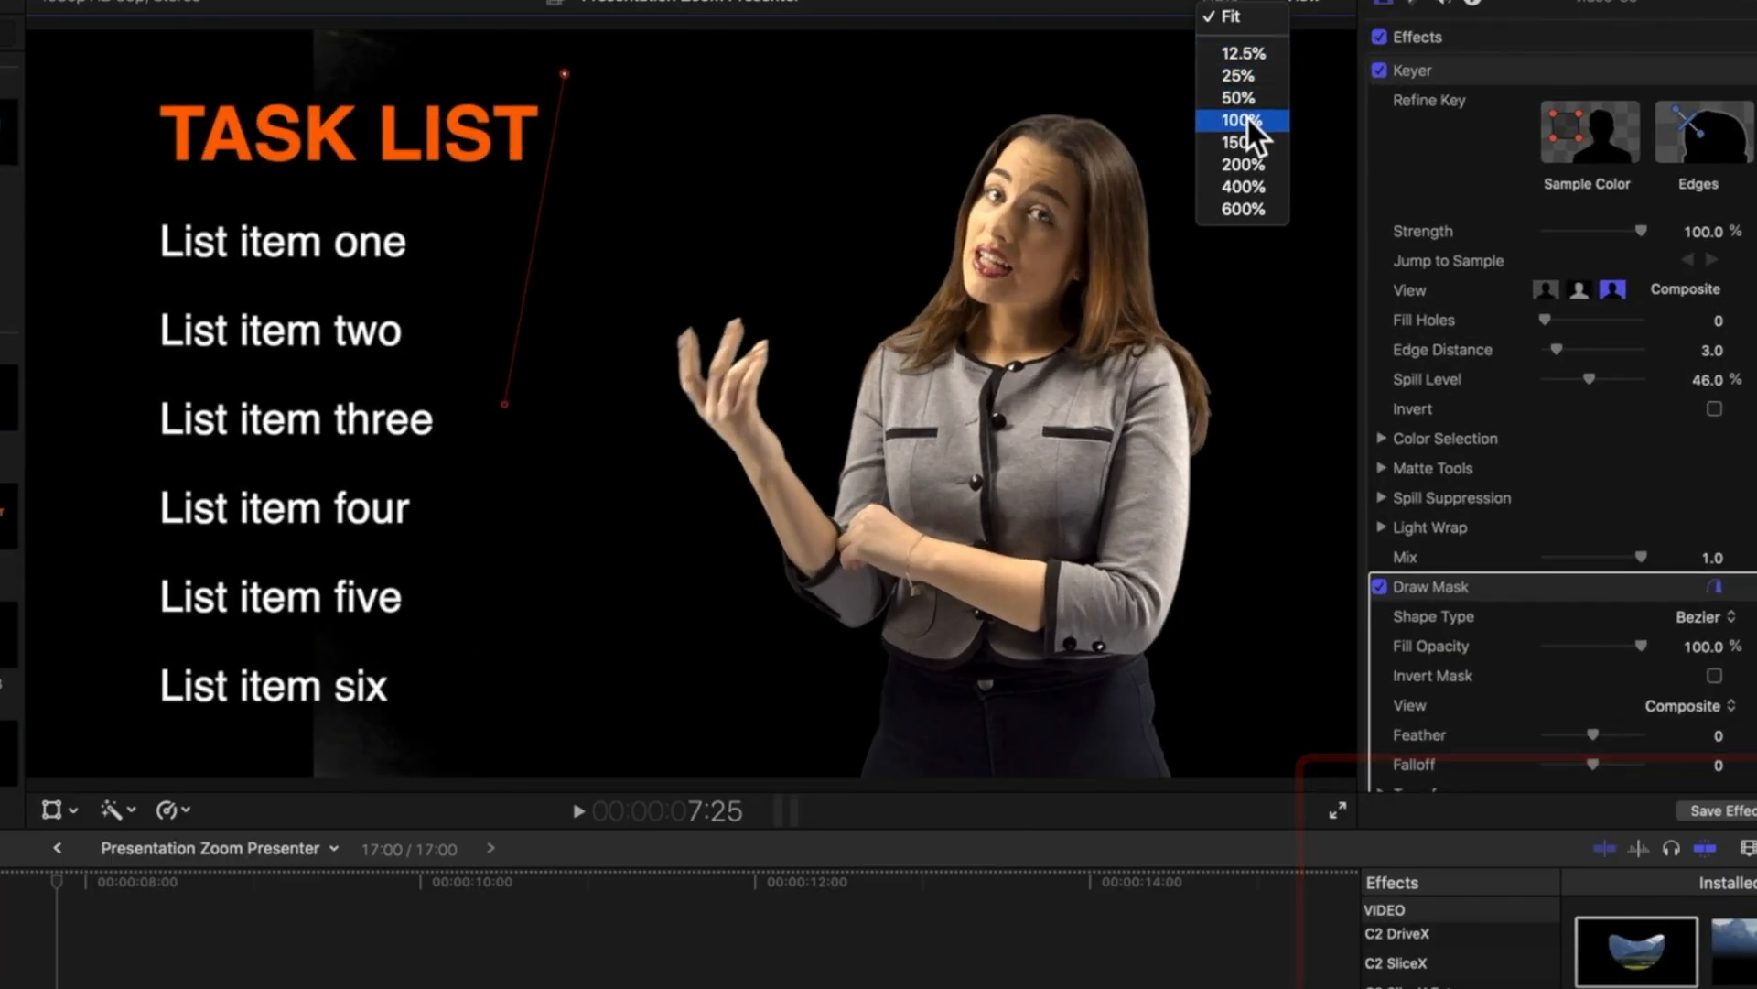
left_click(1240, 121)
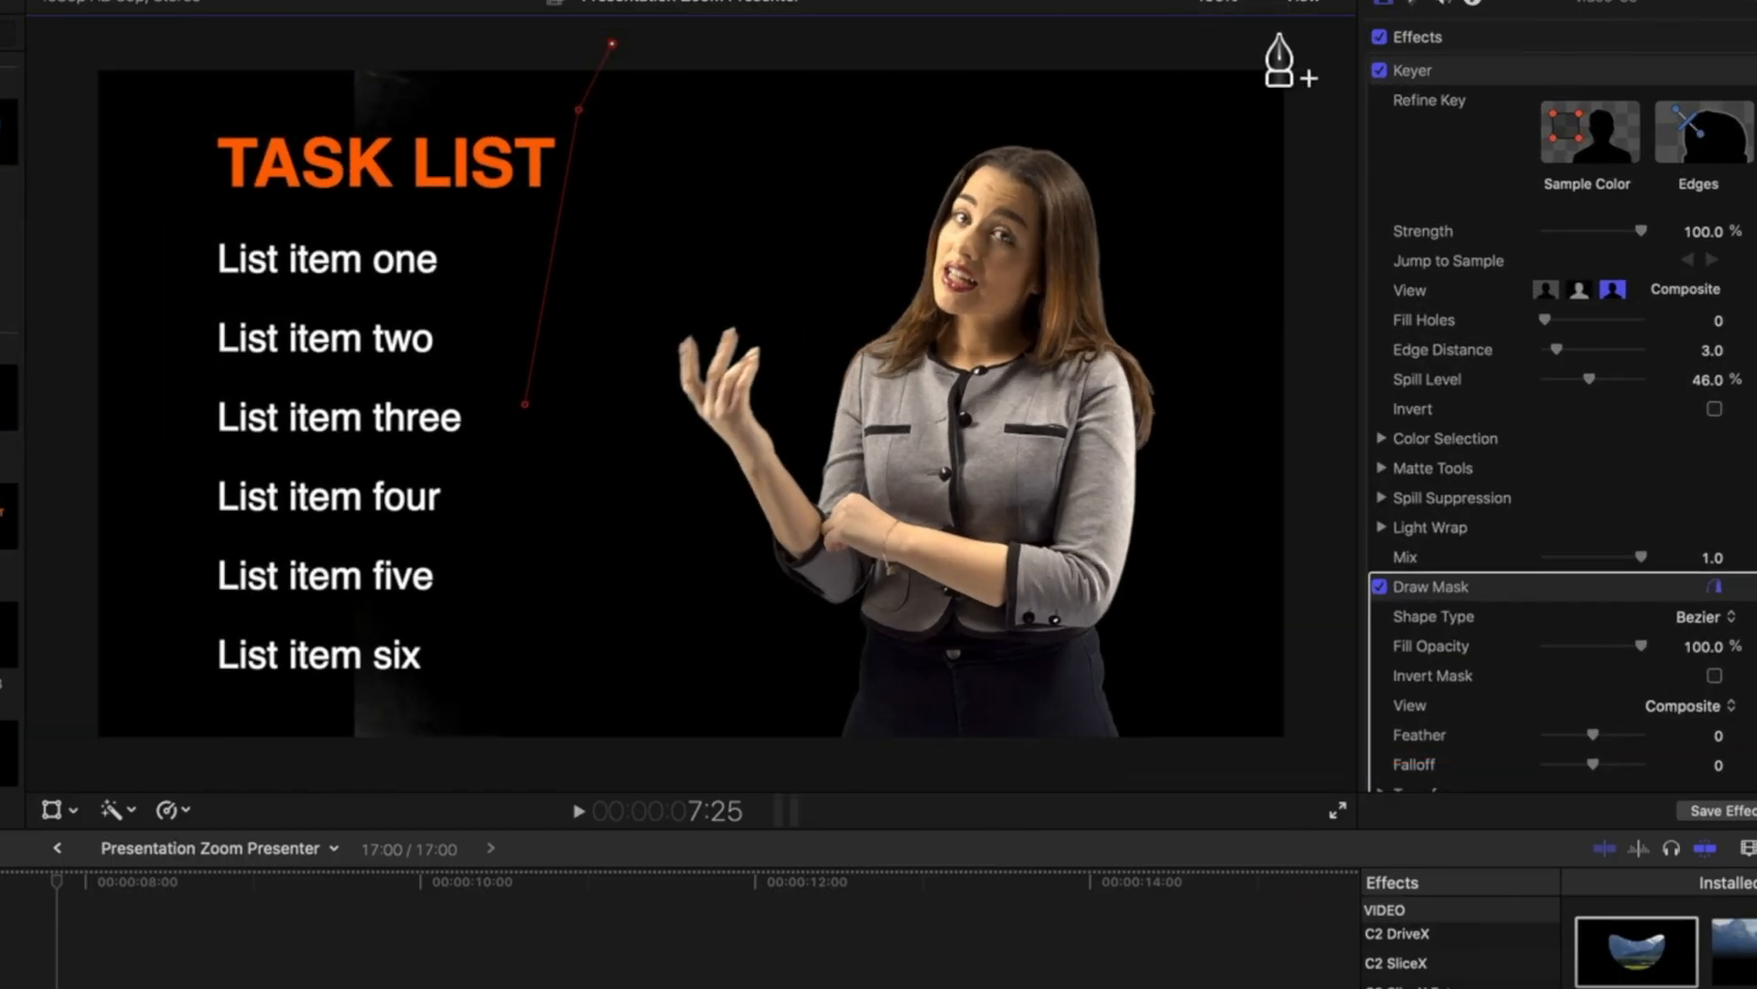
left_click(1226, 36)
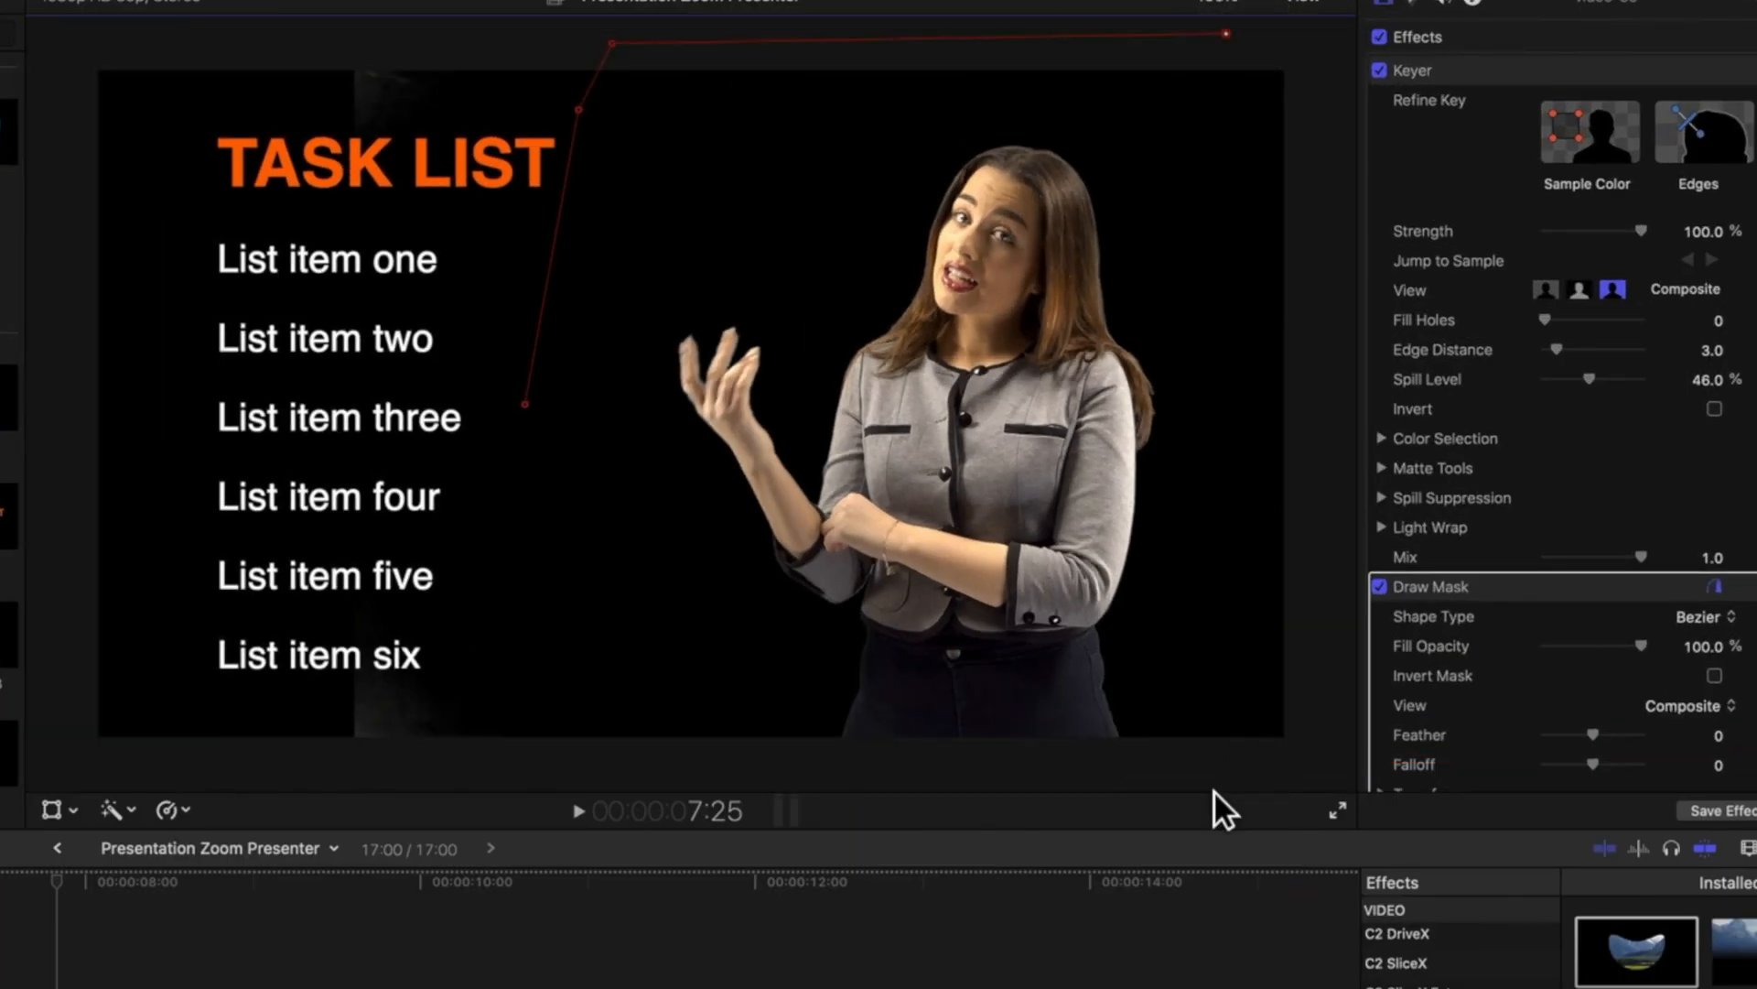
left_click(1227, 765)
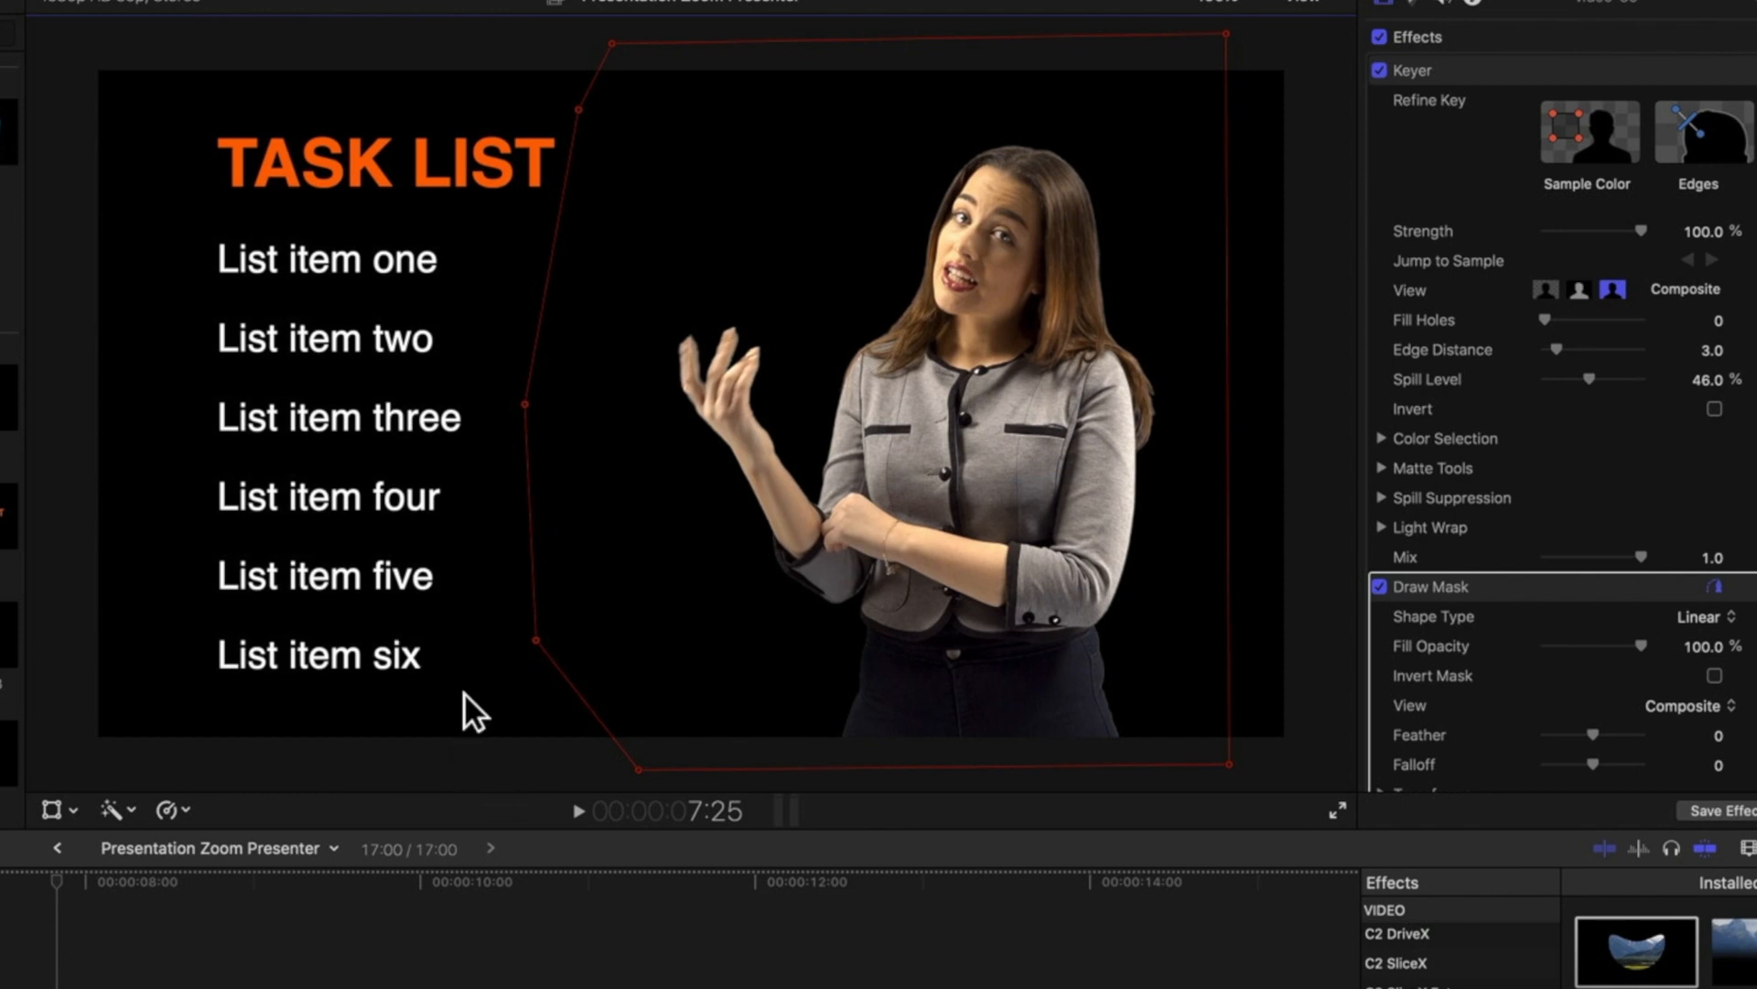
mouse_move(758, 546)
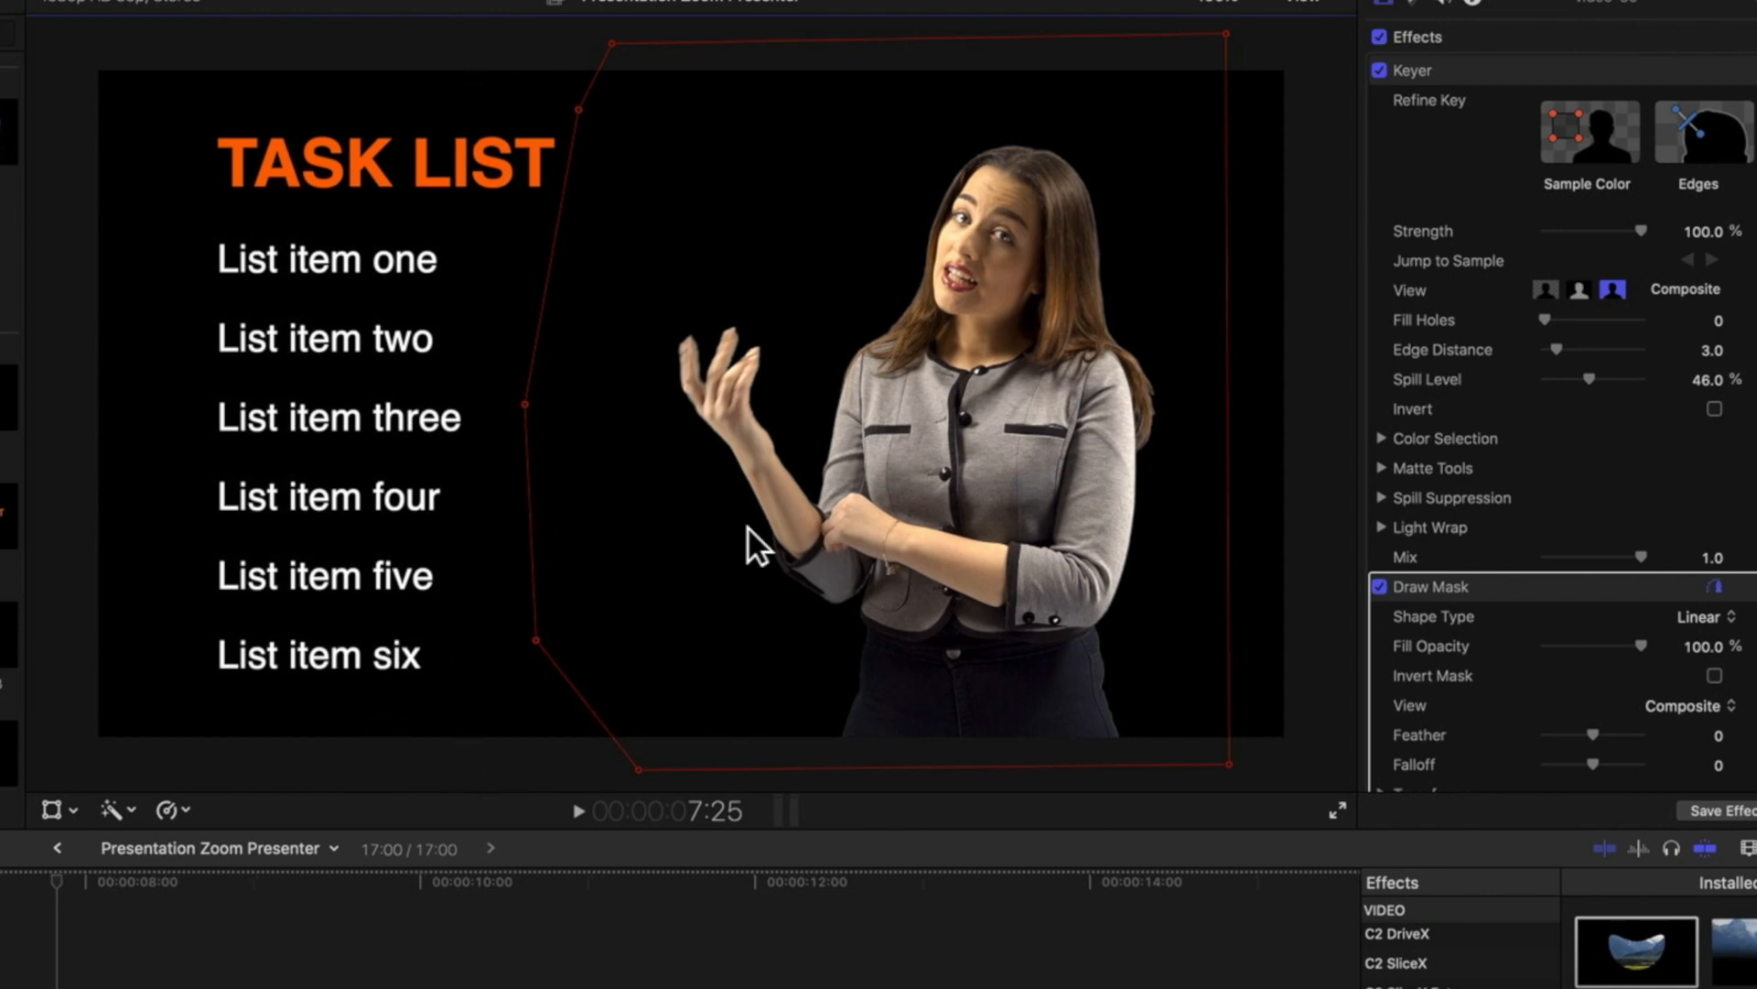
Step: Toggle the mask to compare, then feather its edges to about 51
left_click(1378, 585)
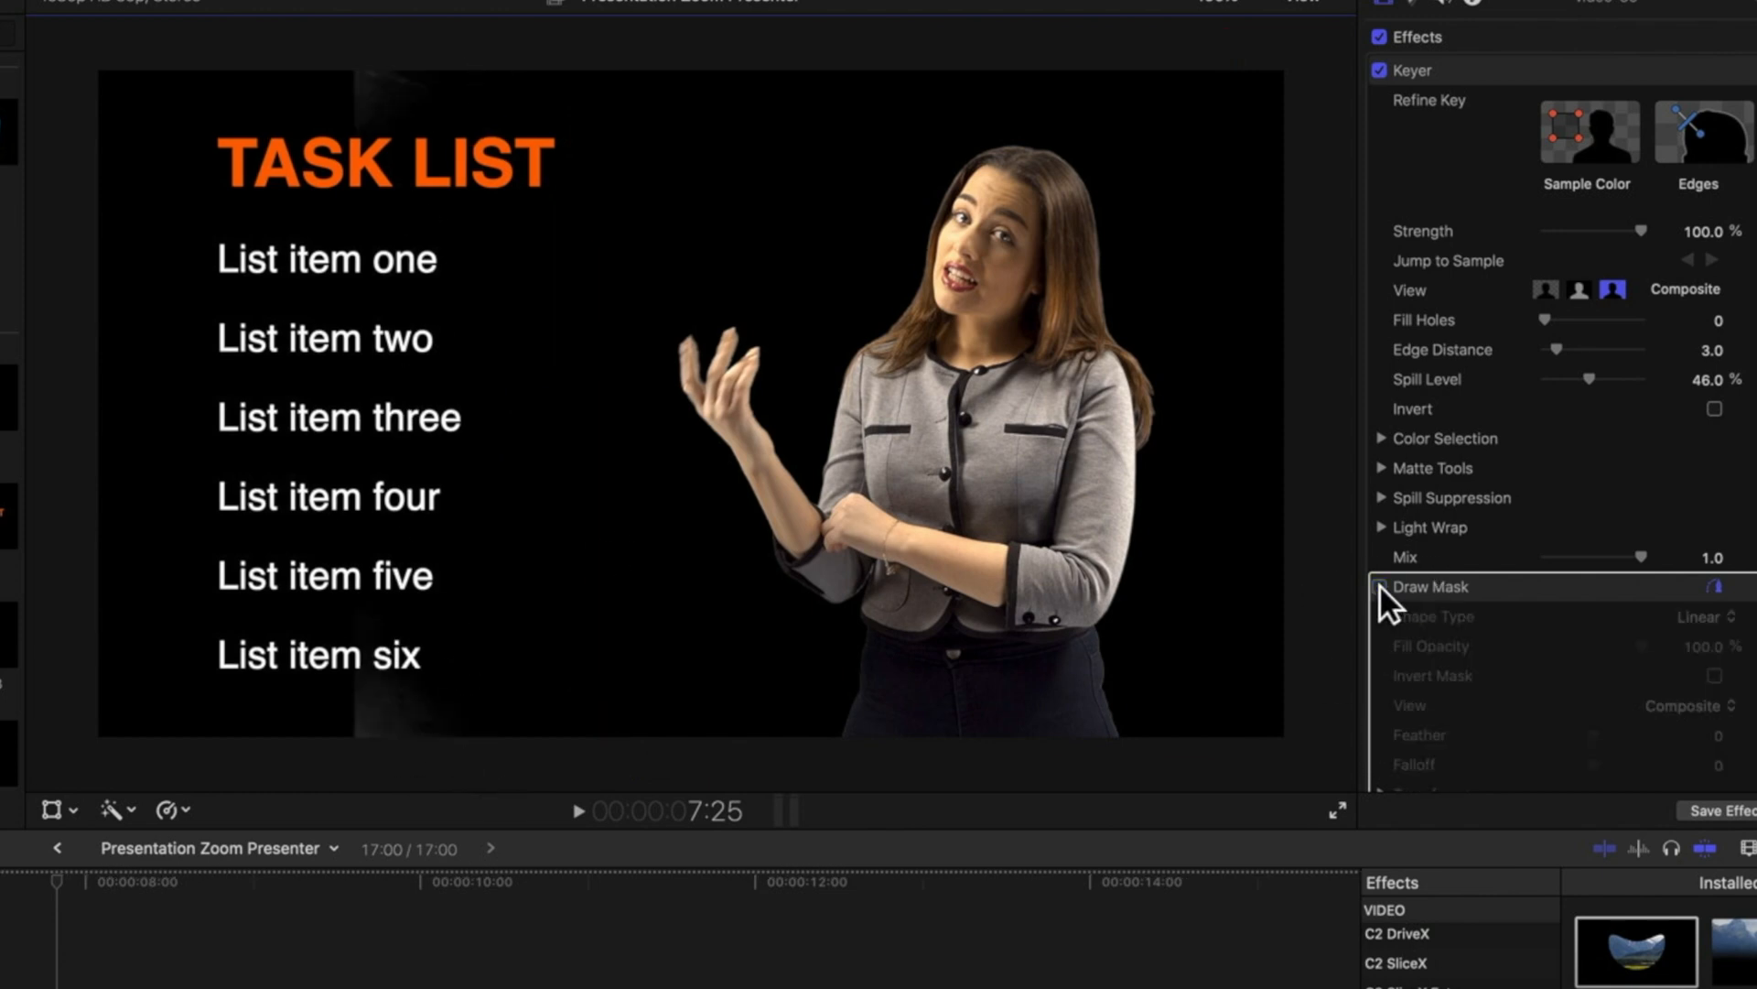
left_click(1380, 585)
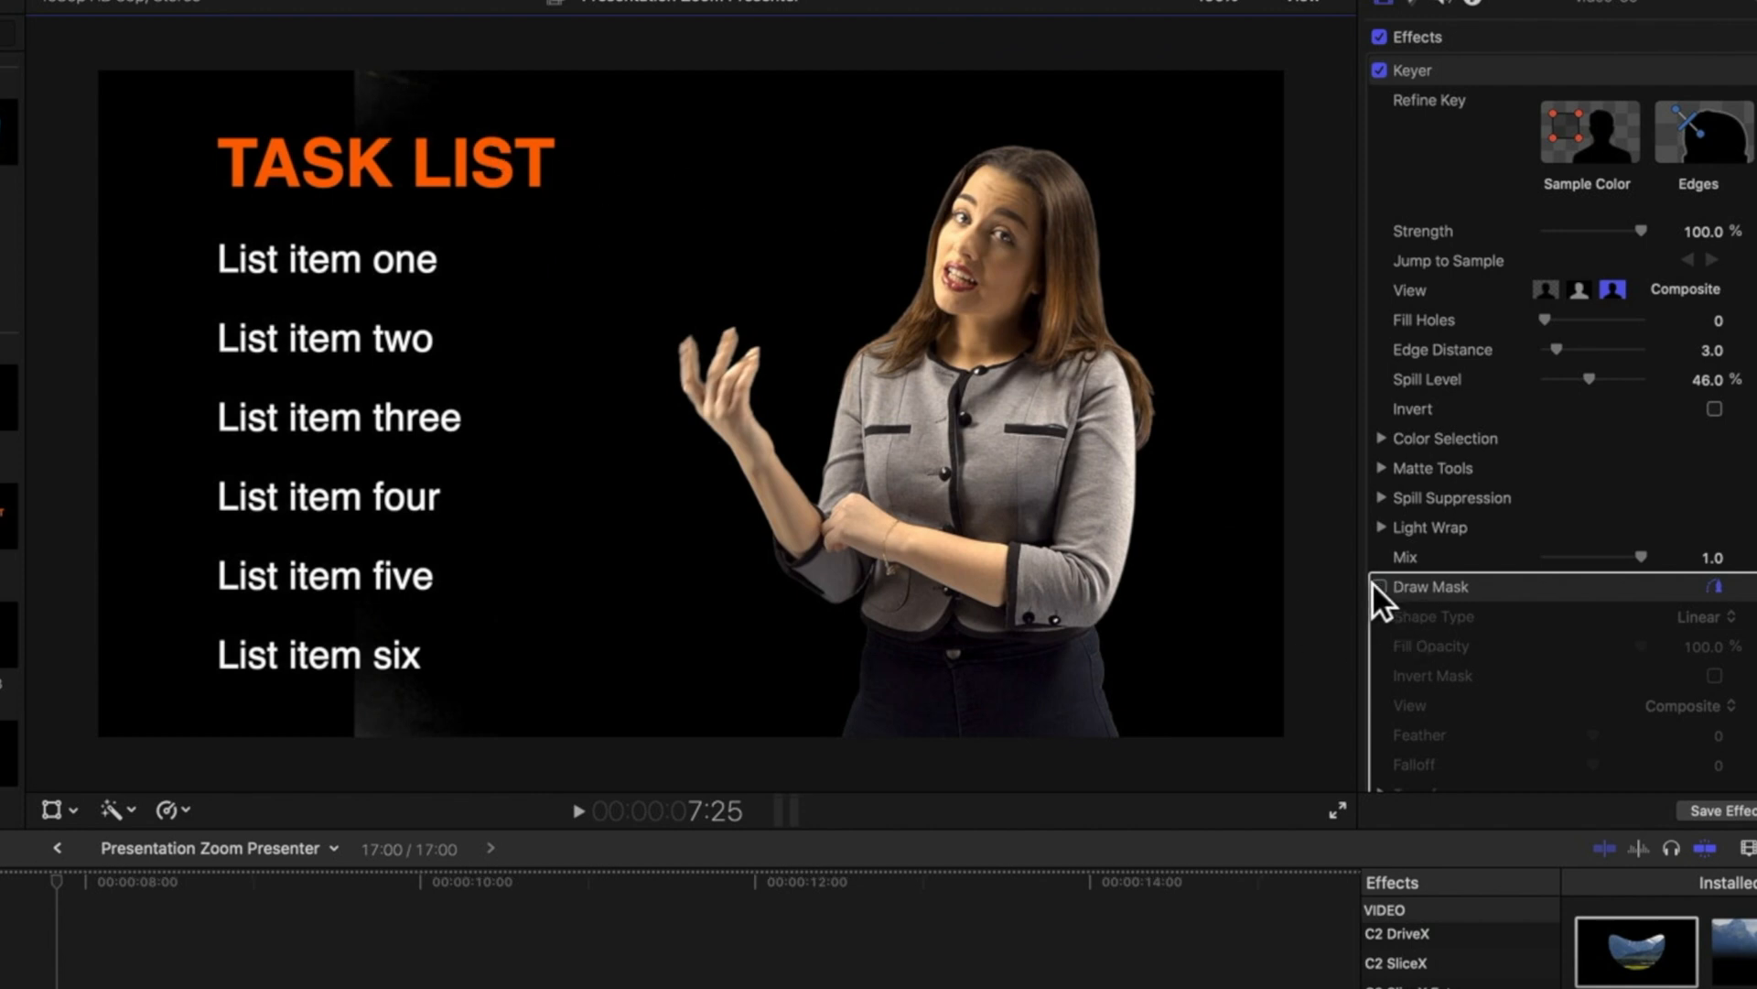
left_click(1378, 586)
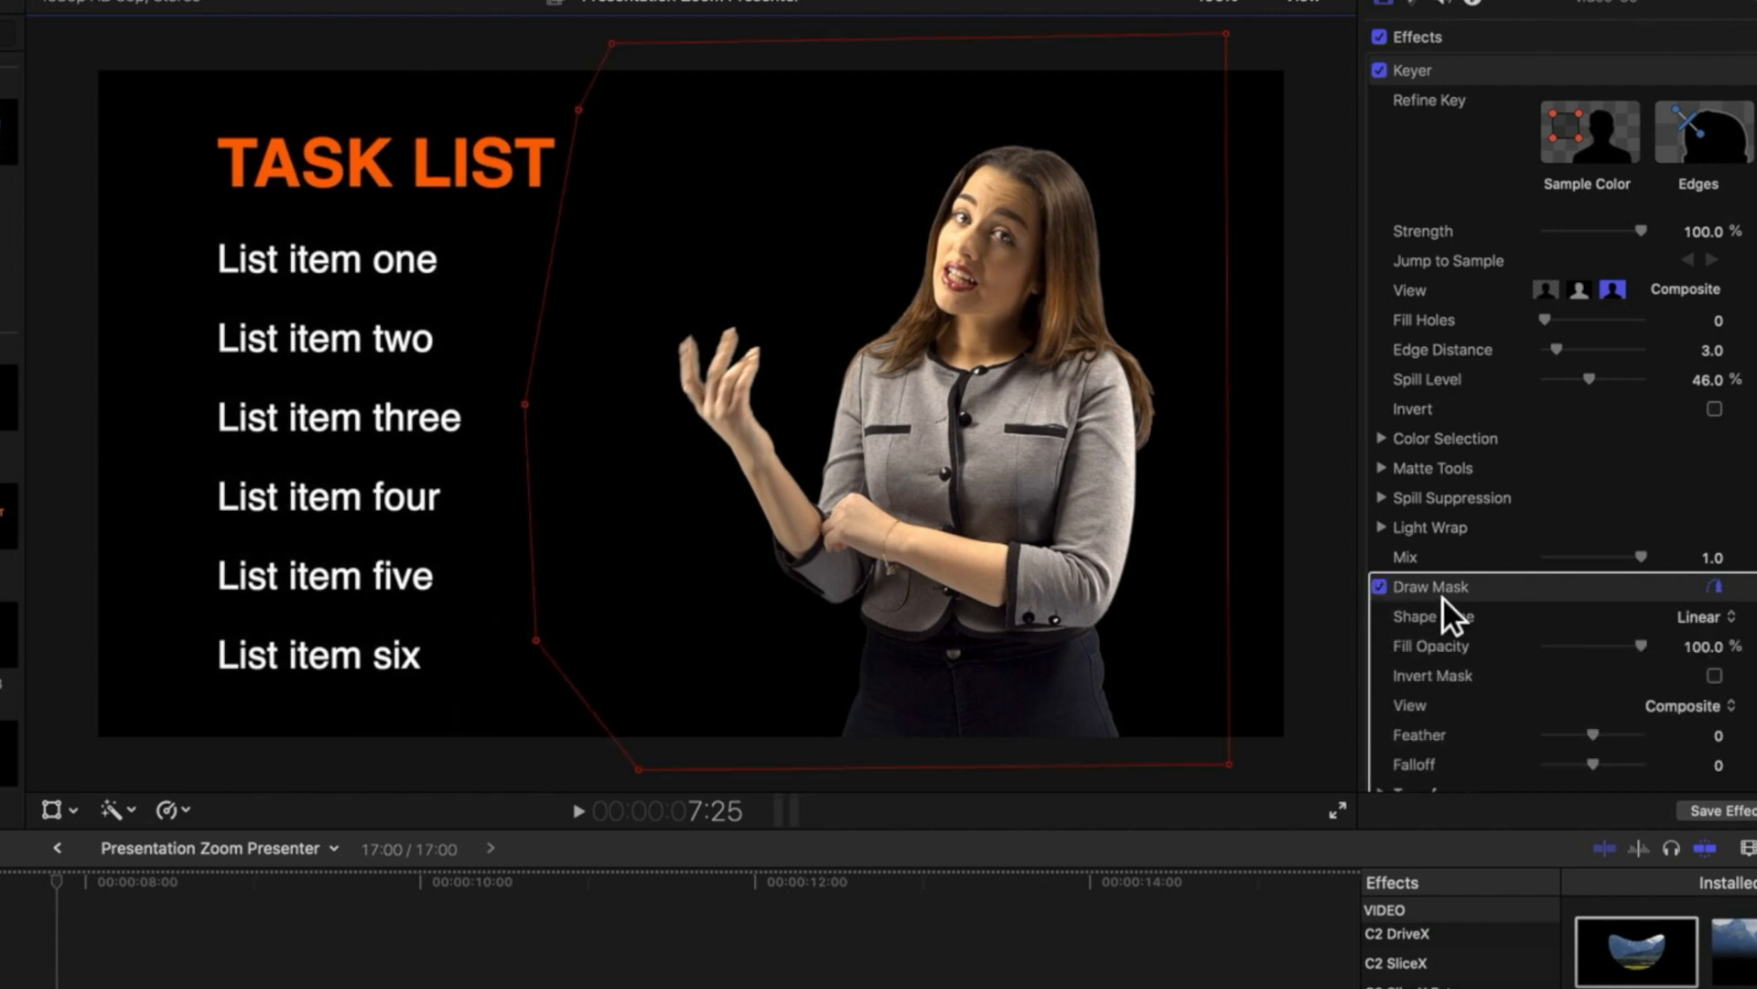
mouse_move(1606, 753)
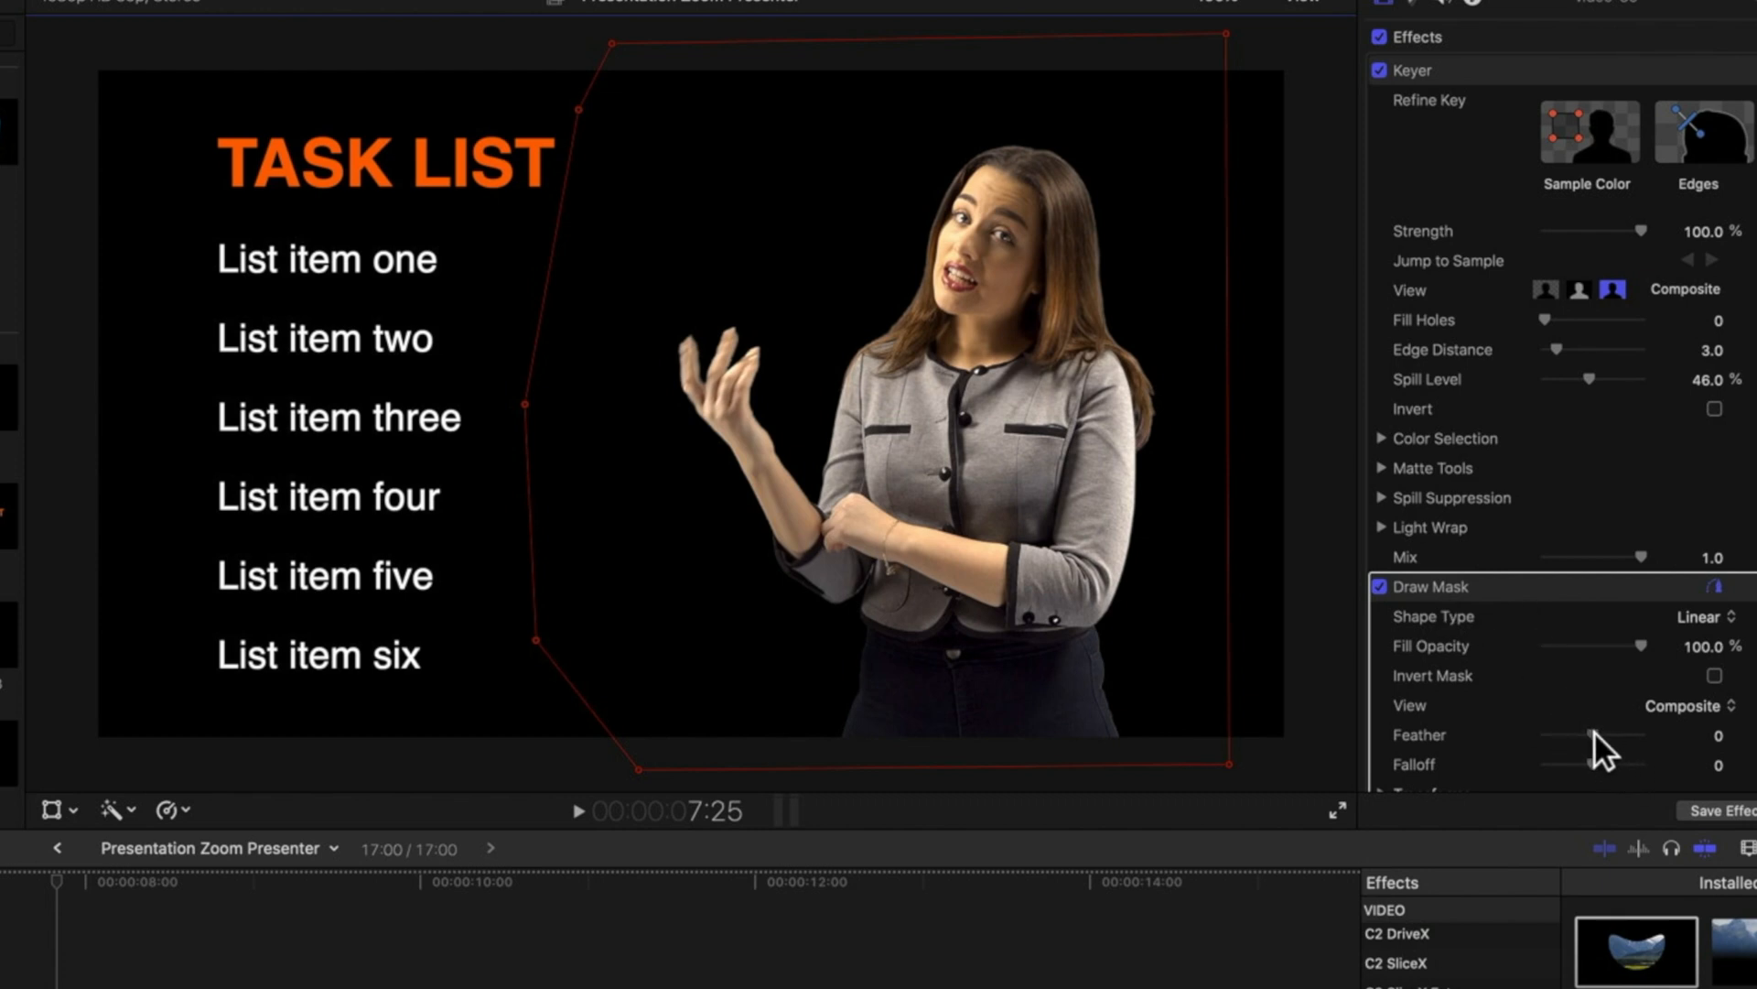
left_click_drag(1547, 734, 1625, 735)
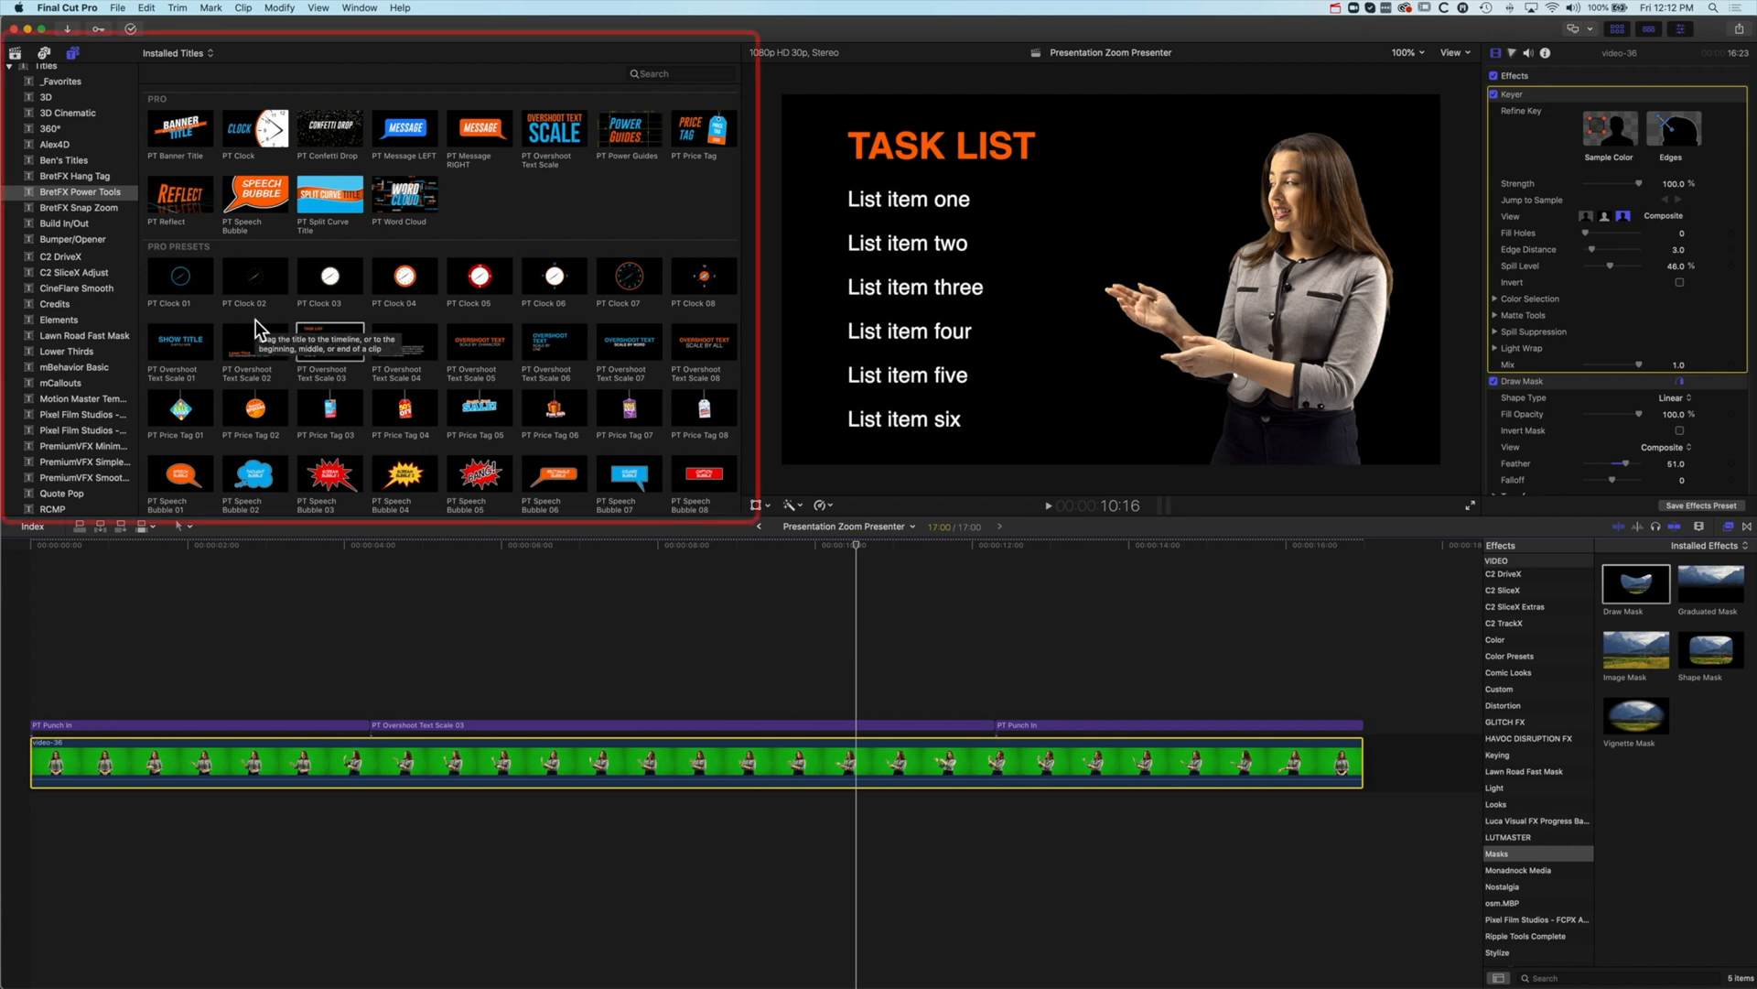
scroll("down", 3)
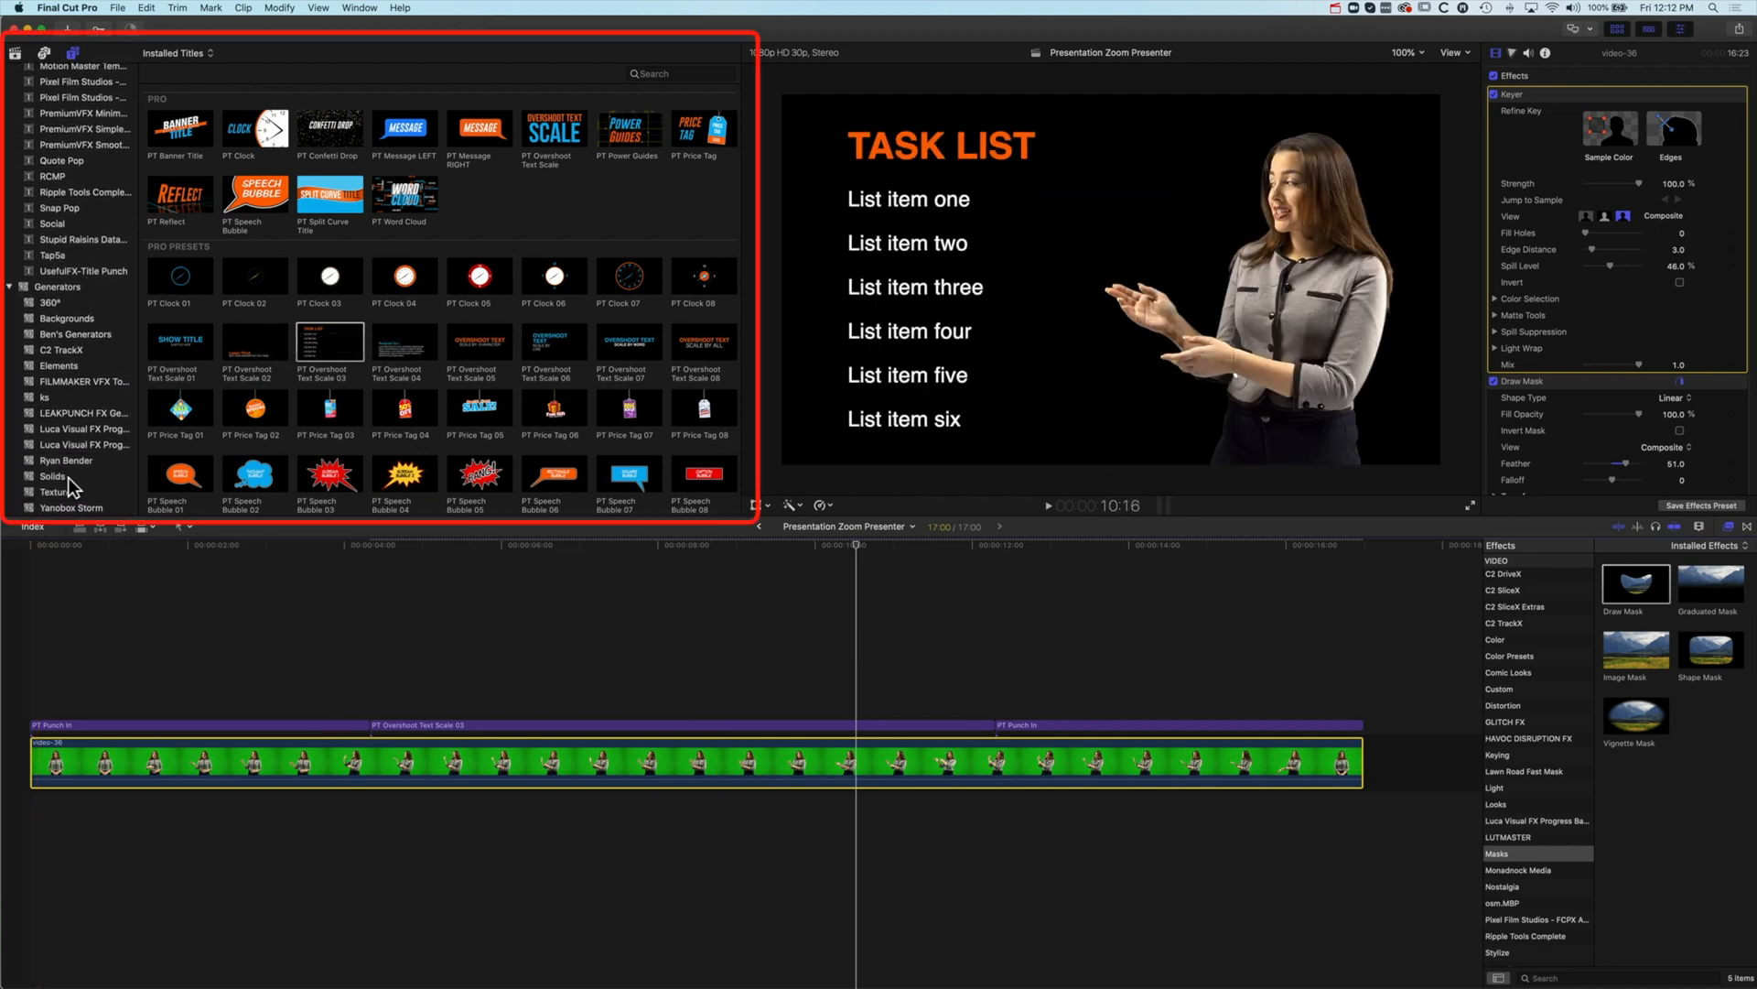
Step: Browse Generators to Textures and add the Industrial texture to the timeline
left_click(51, 476)
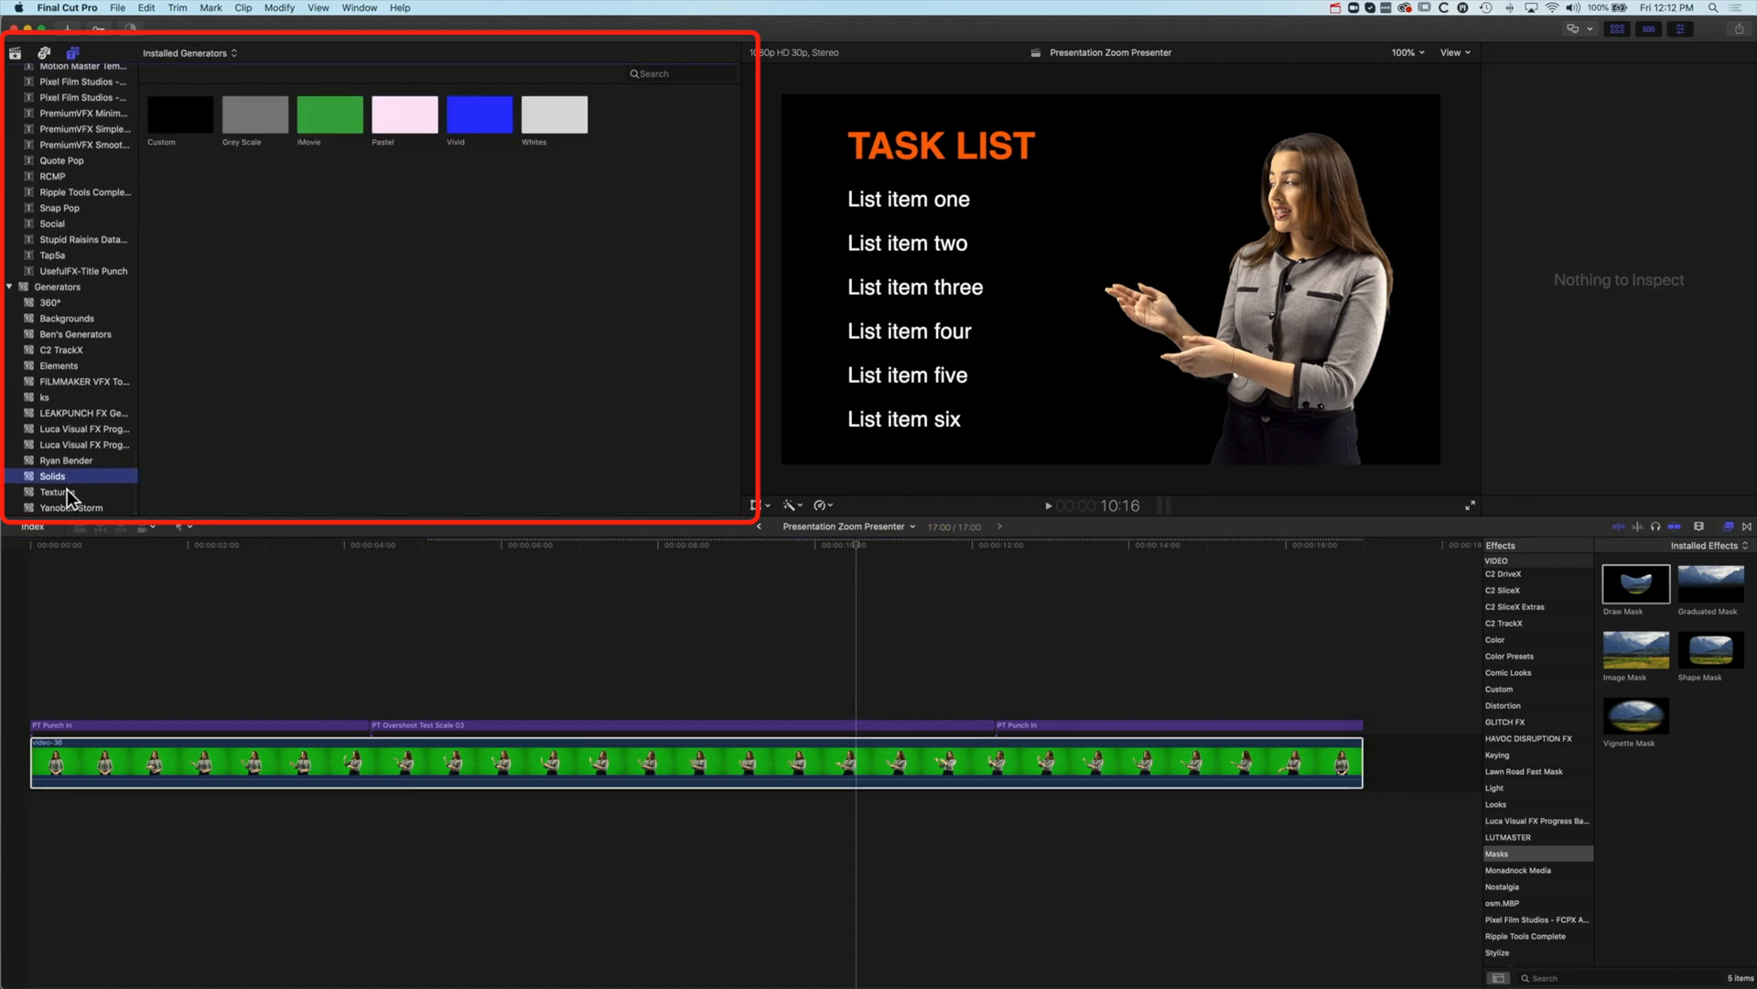
left_click(57, 490)
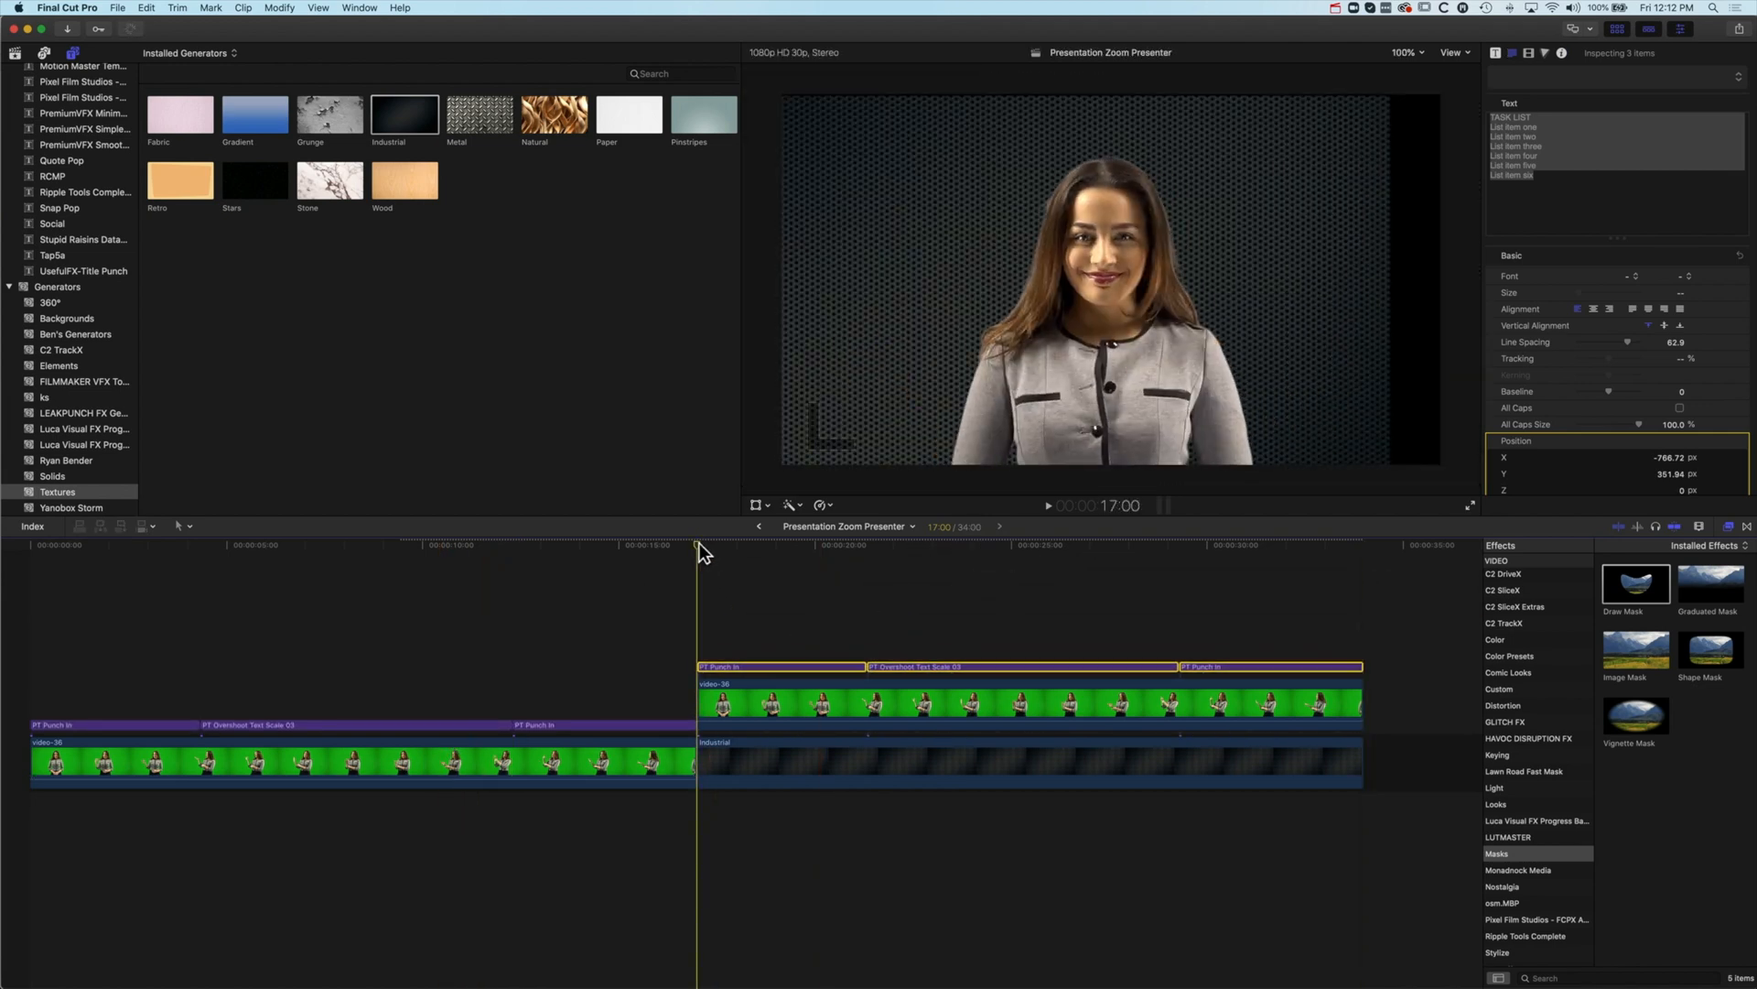
Step: Select the Industrial texture clip and show its Video inspector settings
left_click(1047, 505)
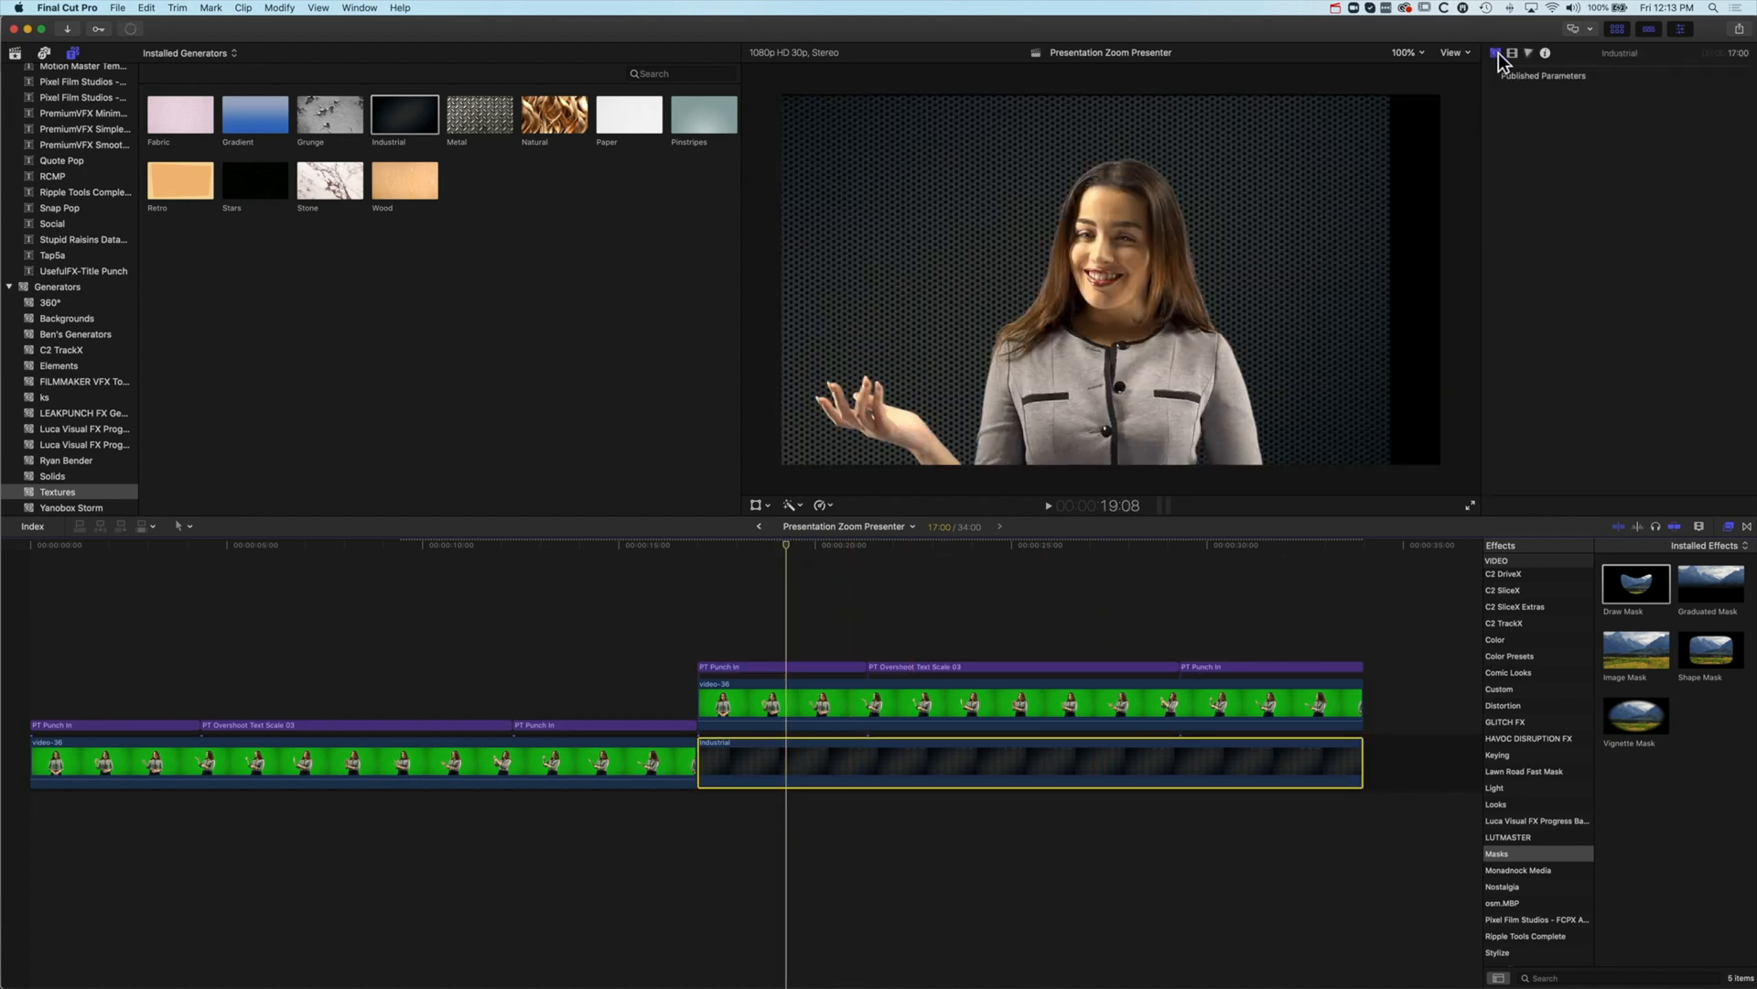
left_click(1495, 53)
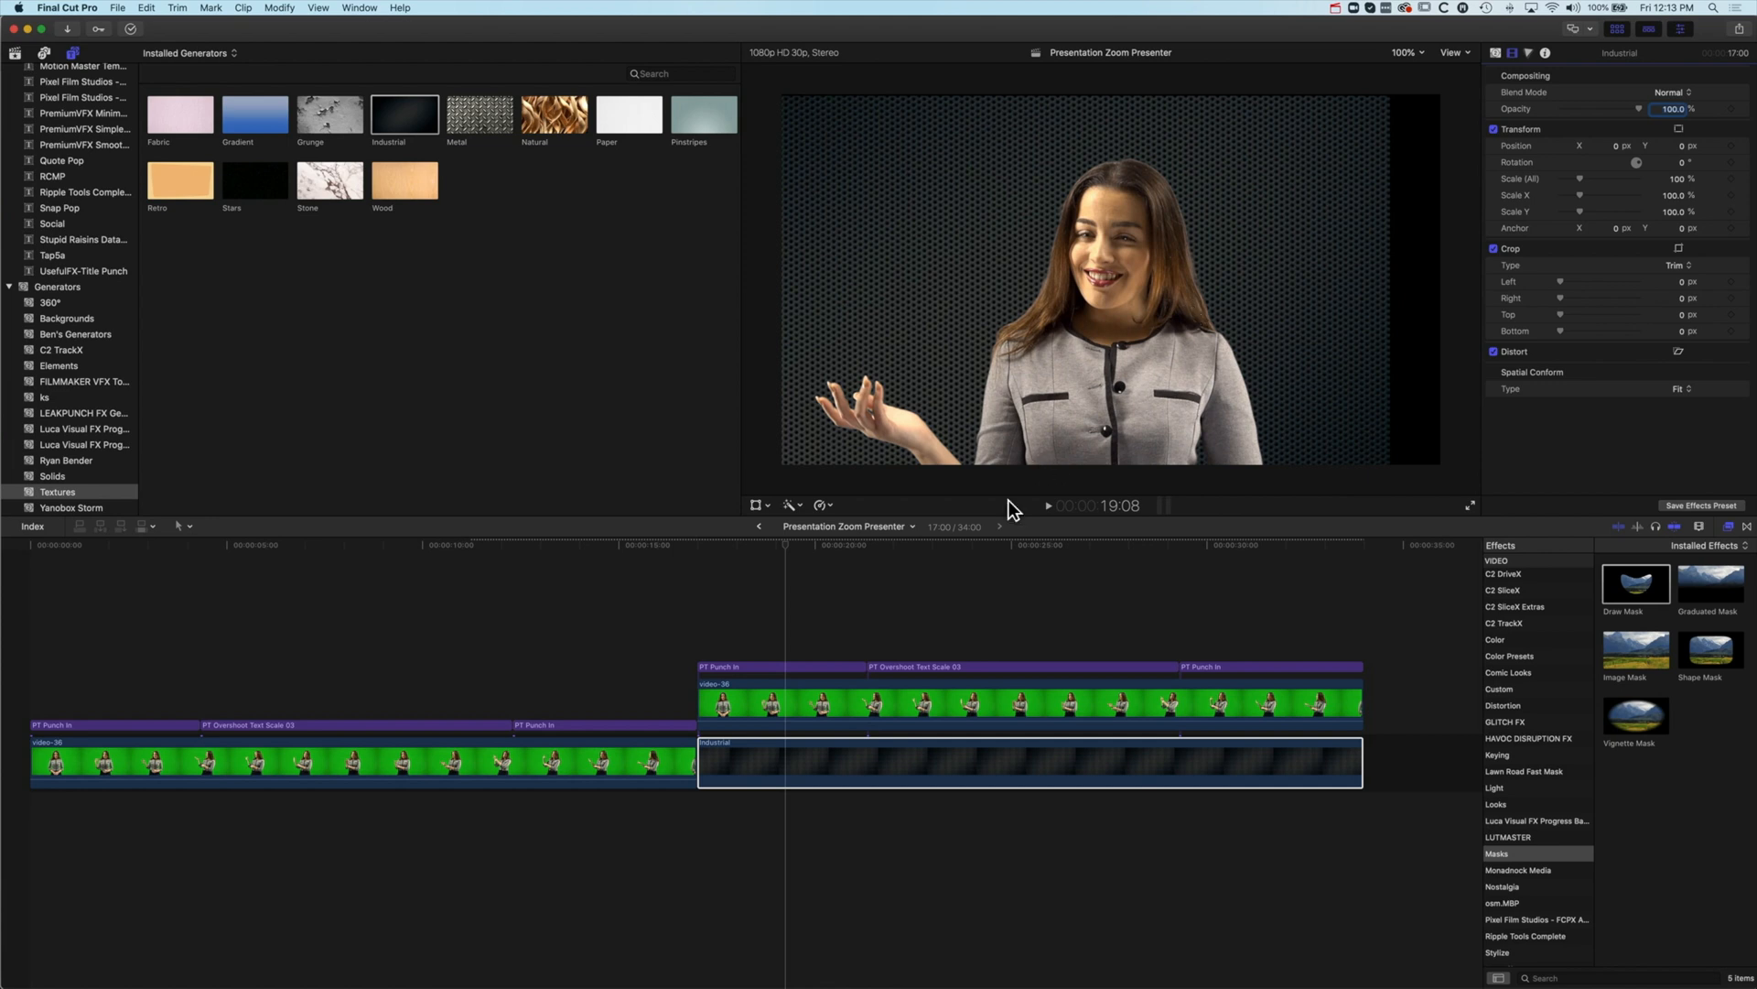
left_click(785, 701)
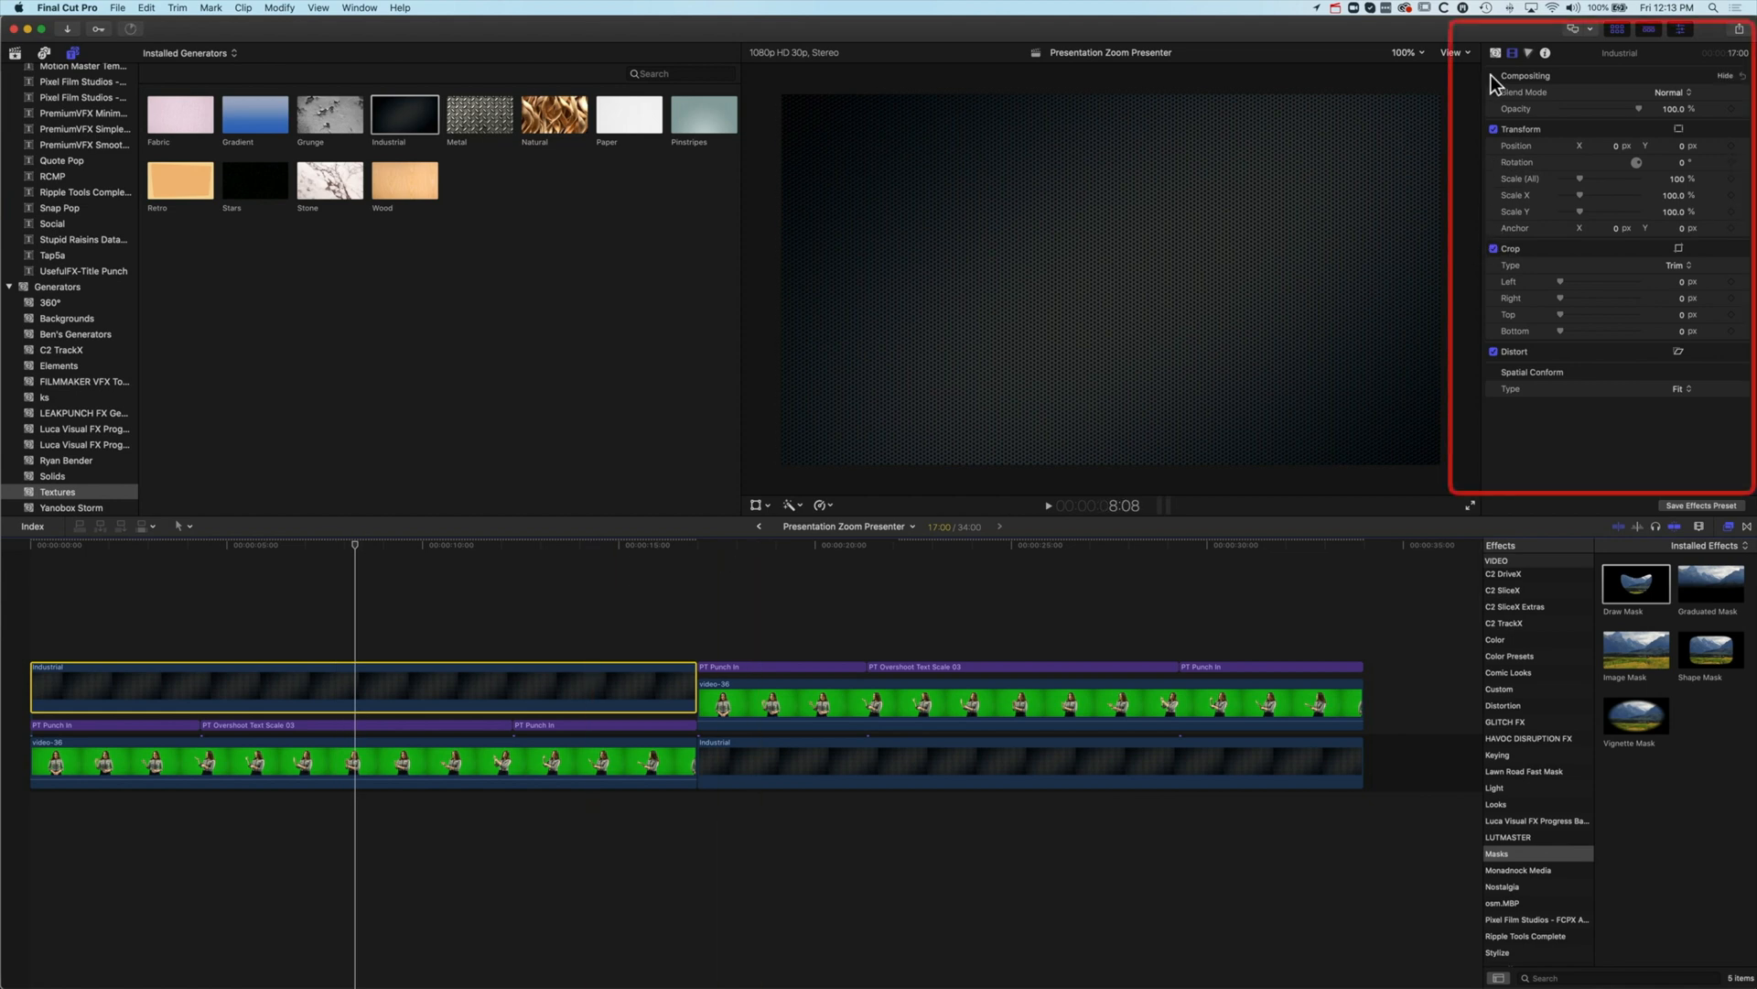
mouse_move(1561, 95)
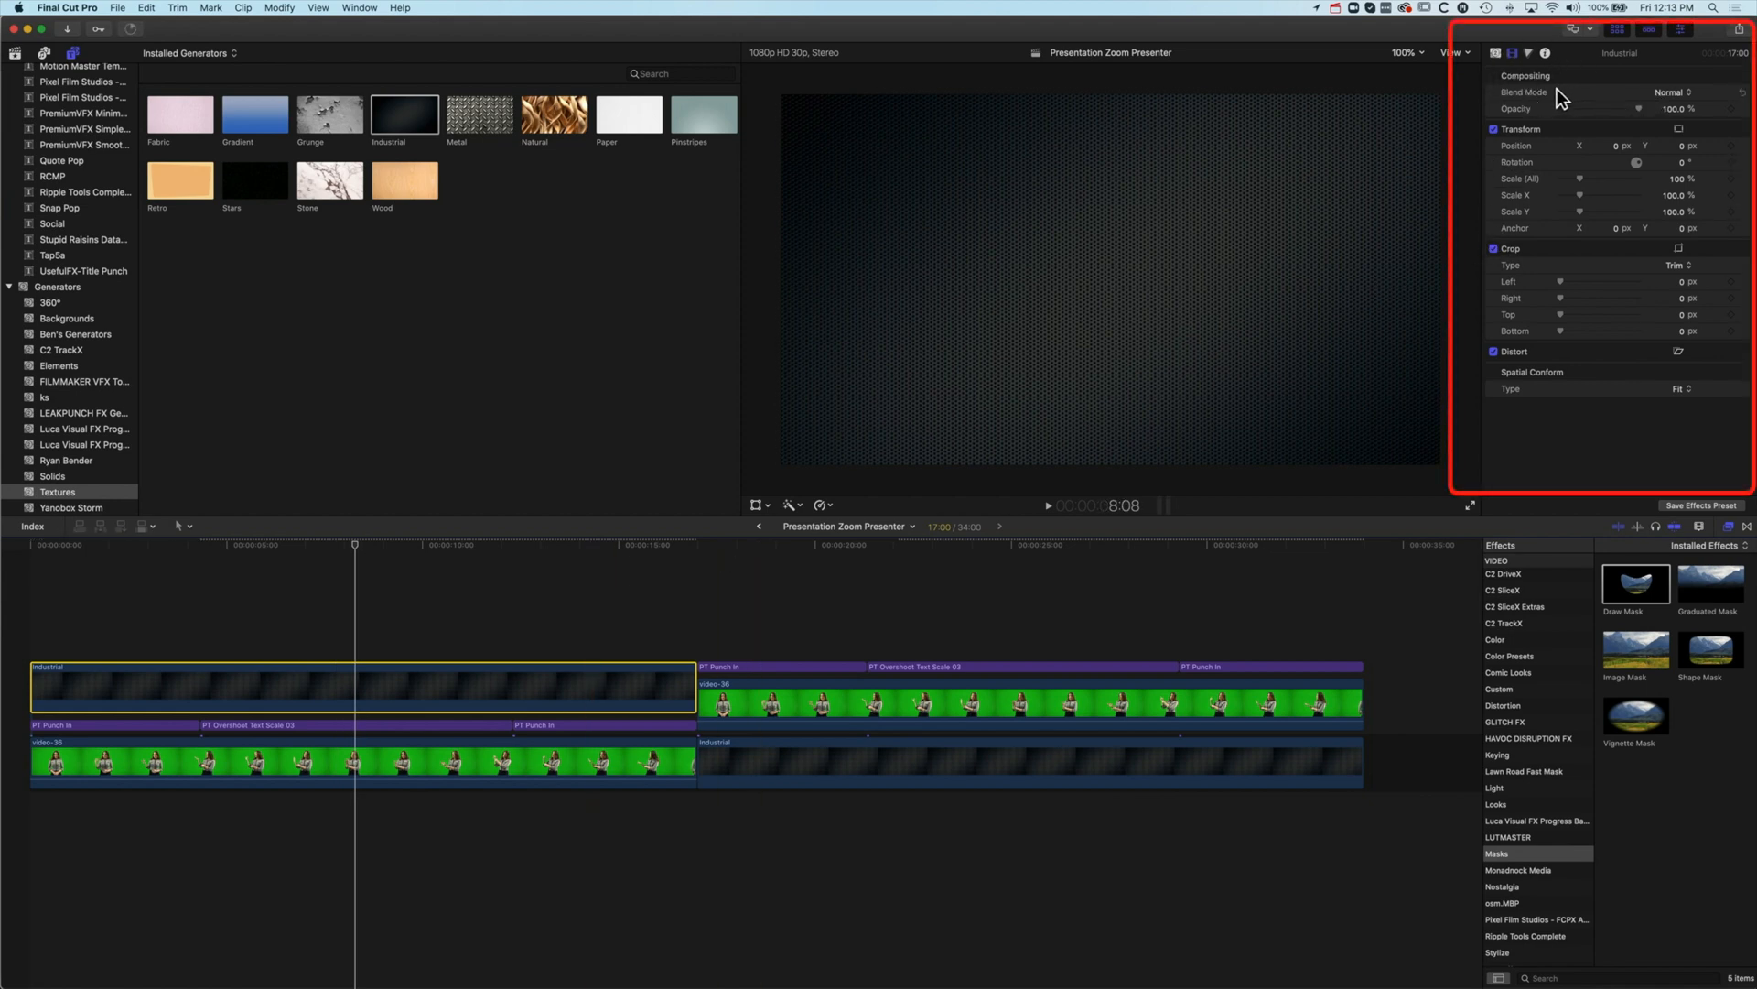
Step: Set the Industrial clip's blend mode to Behind so the presenter shows over it
left_click(1675, 92)
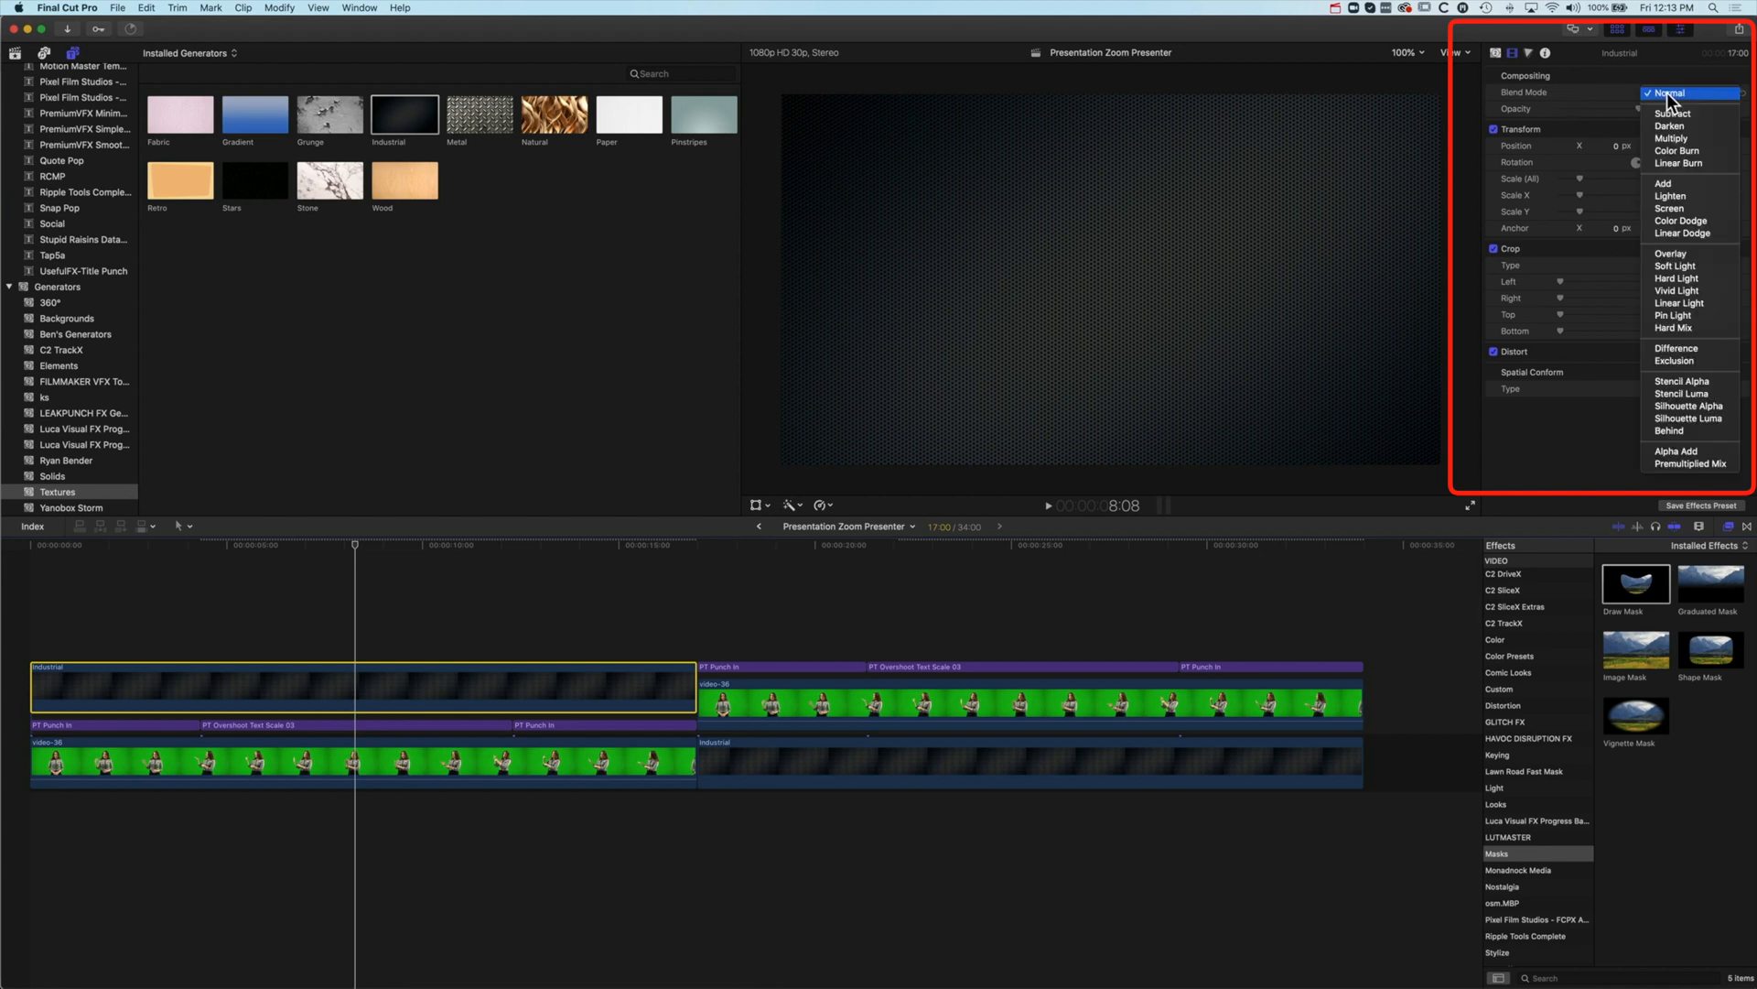
mouse_move(1679, 302)
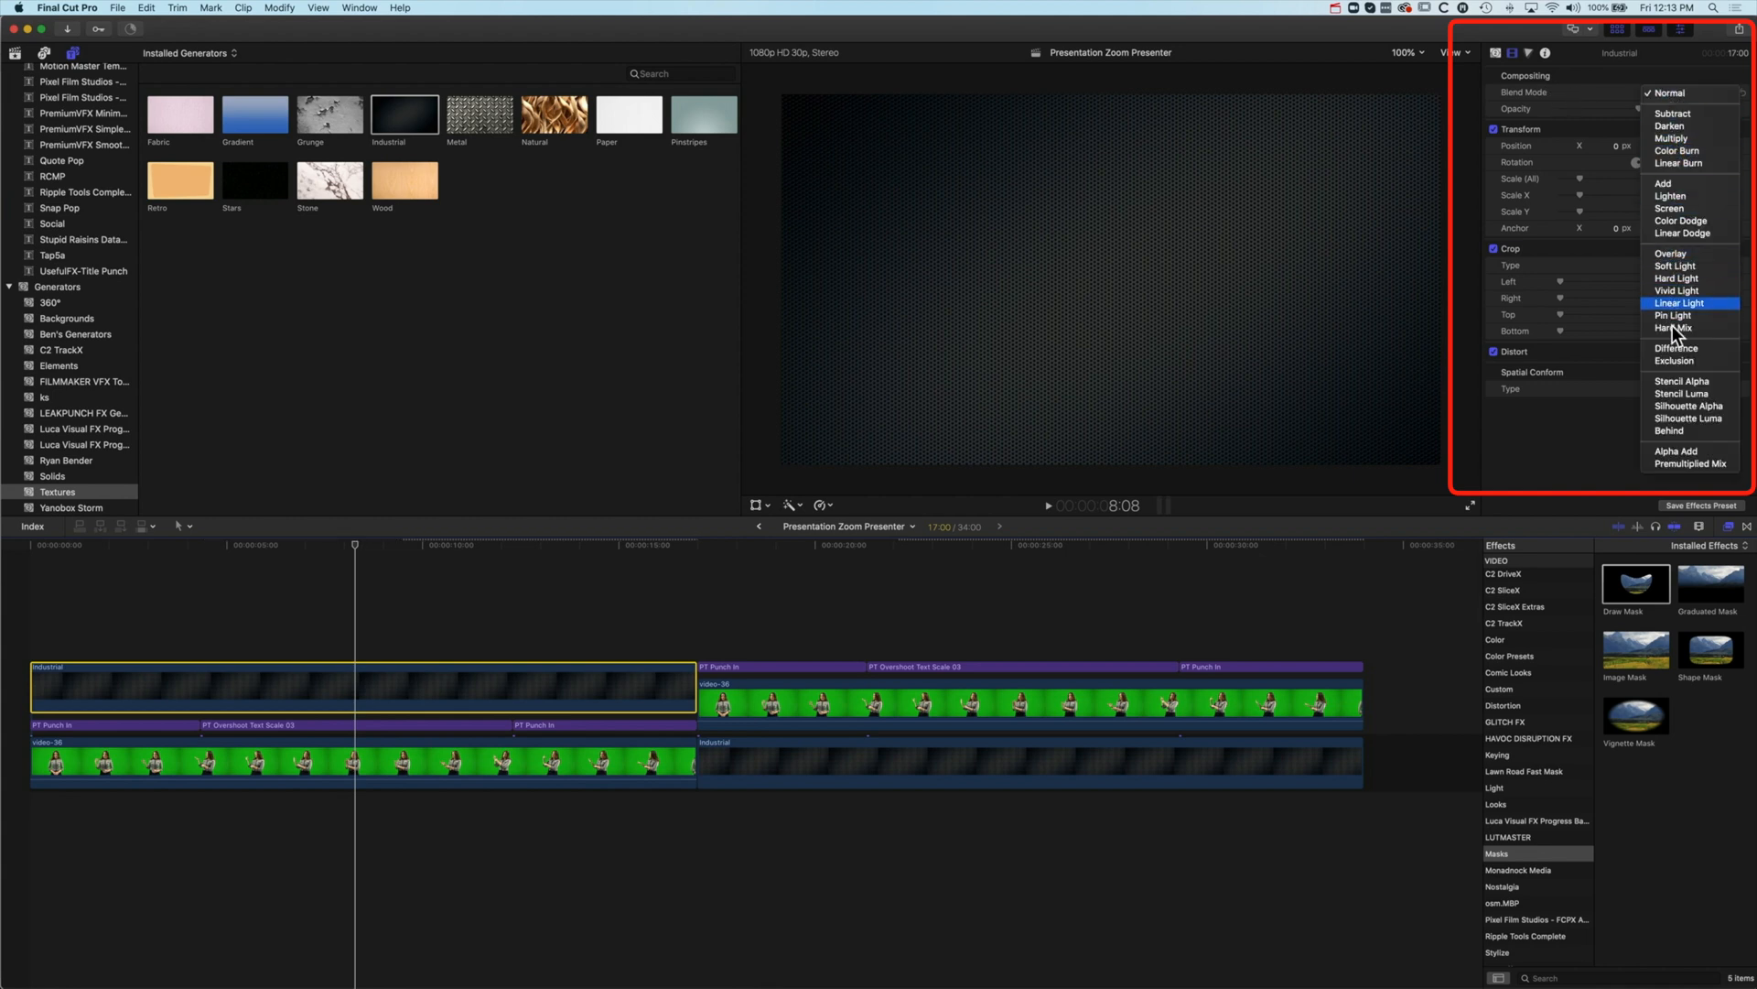
mouse_move(1678, 432)
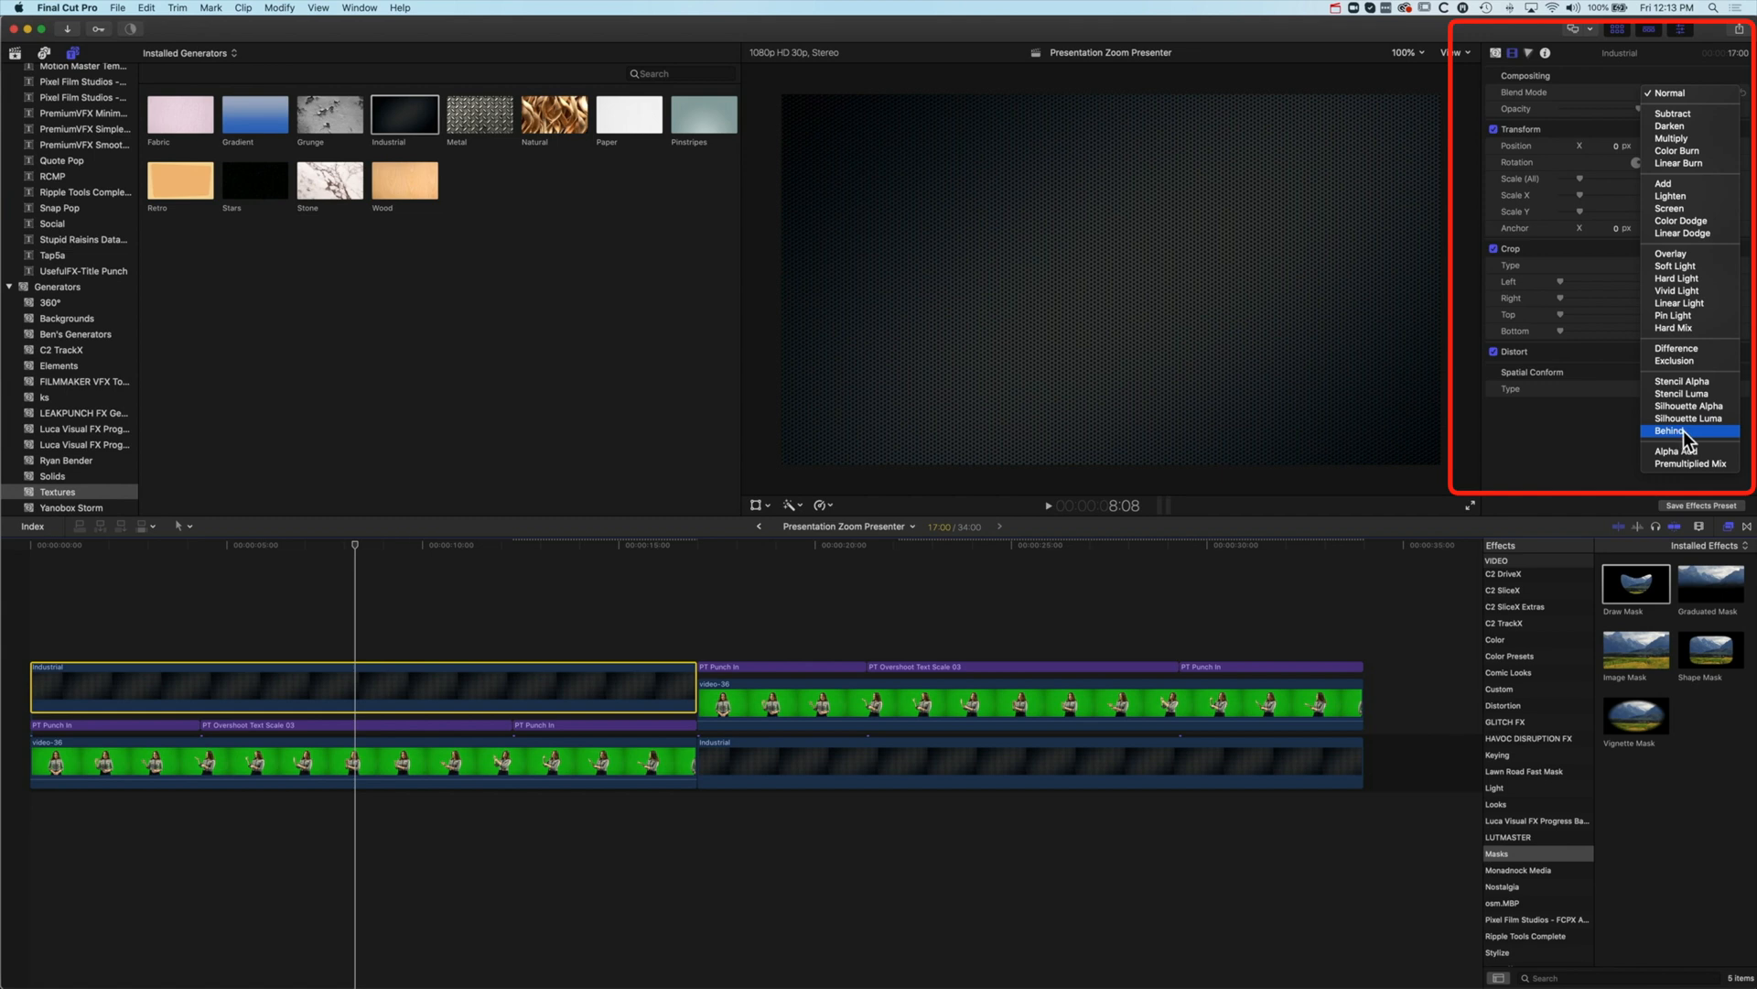
left_click(1671, 432)
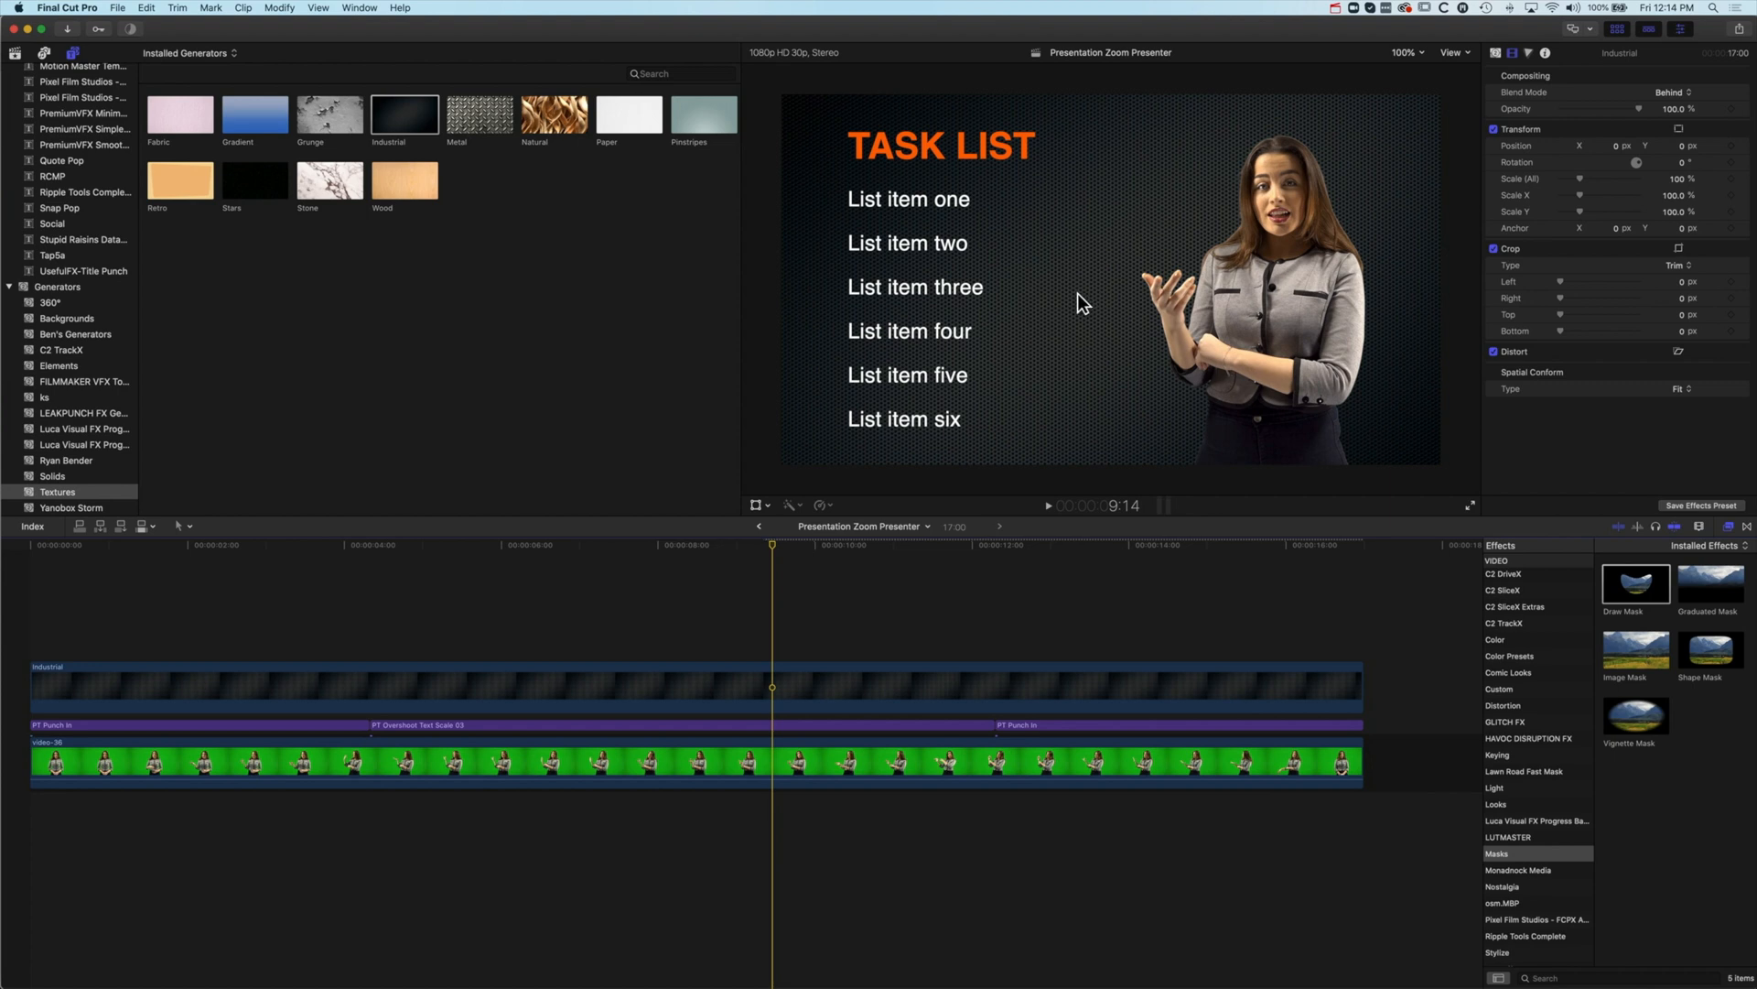
Step: Apply Colorize to the Industrial clip and remap its tones to teal via the colour swatches
scroll("down", 3)
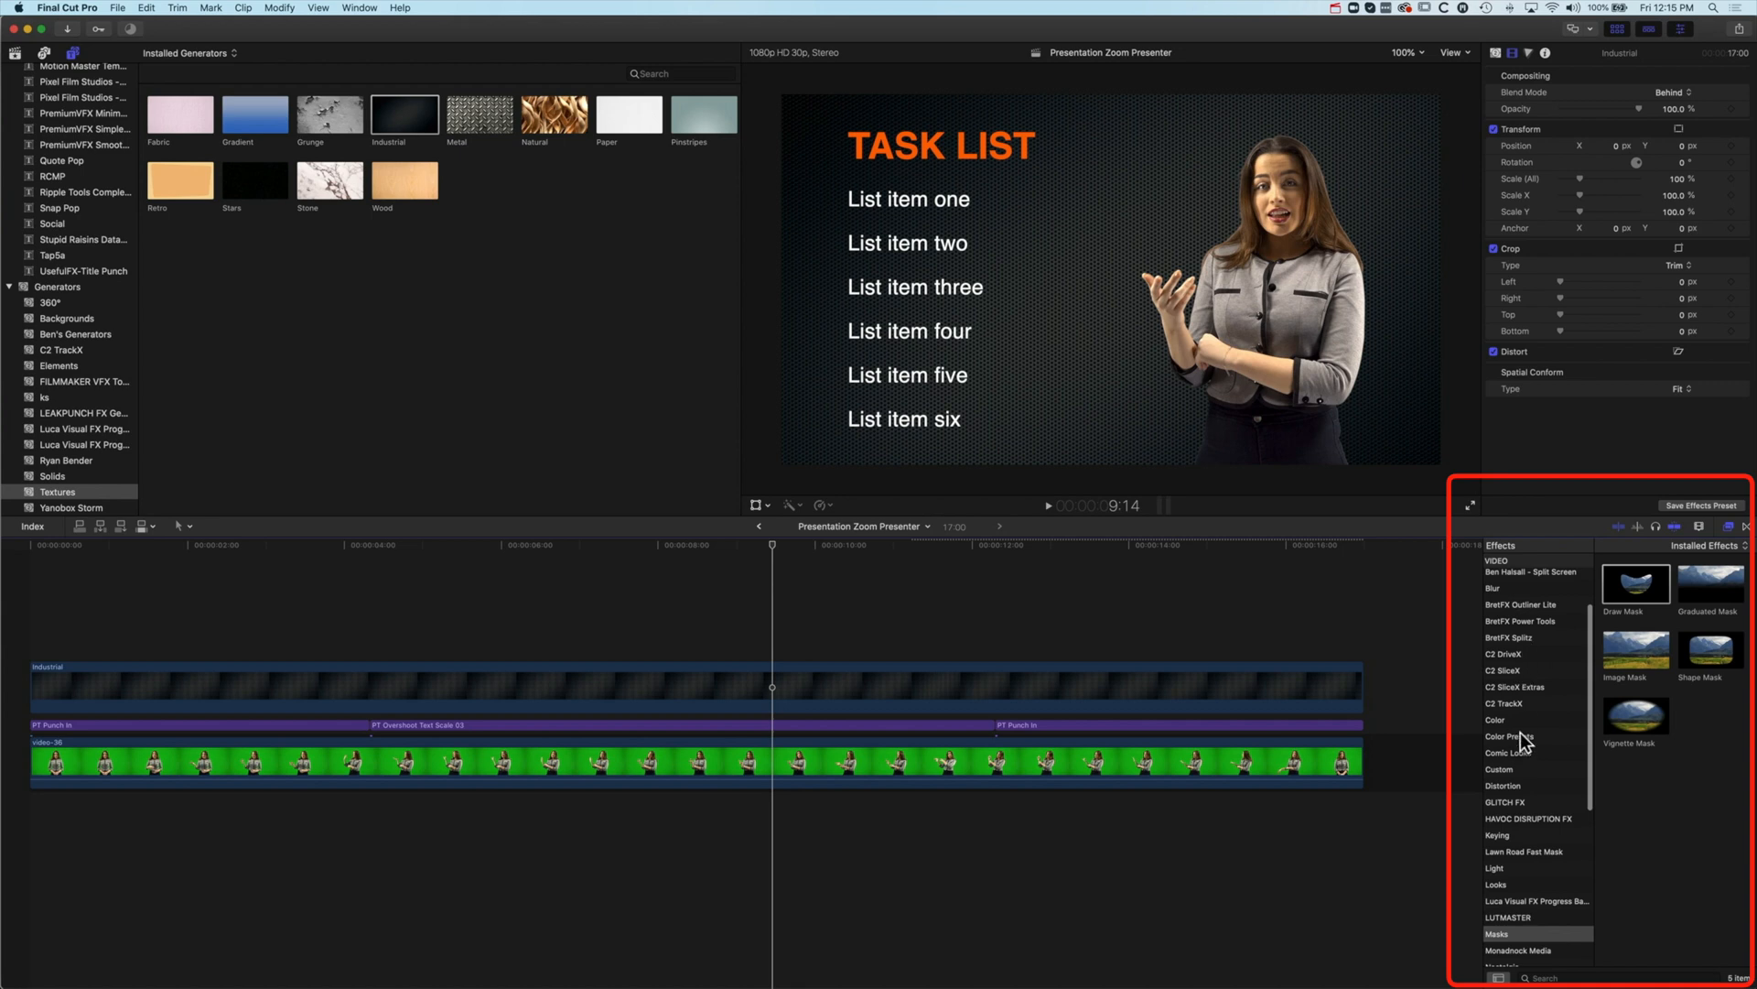
left_click(1496, 719)
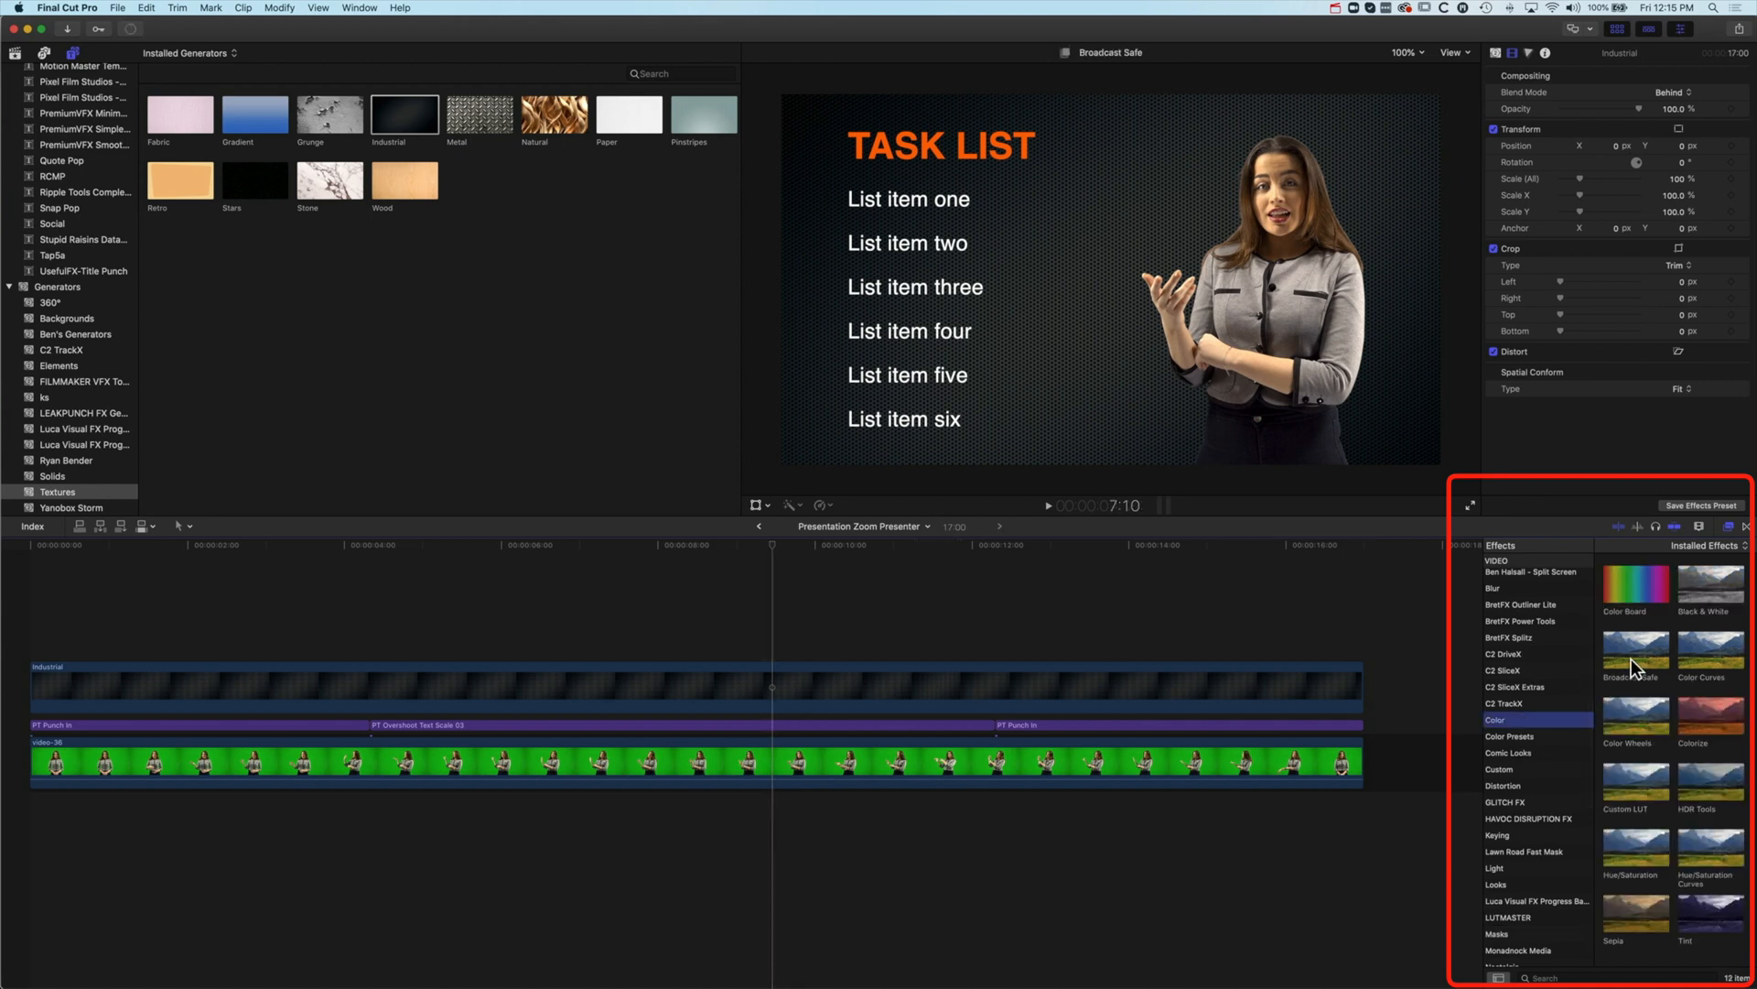
left_click_drag(1635, 652, 1110, 676)
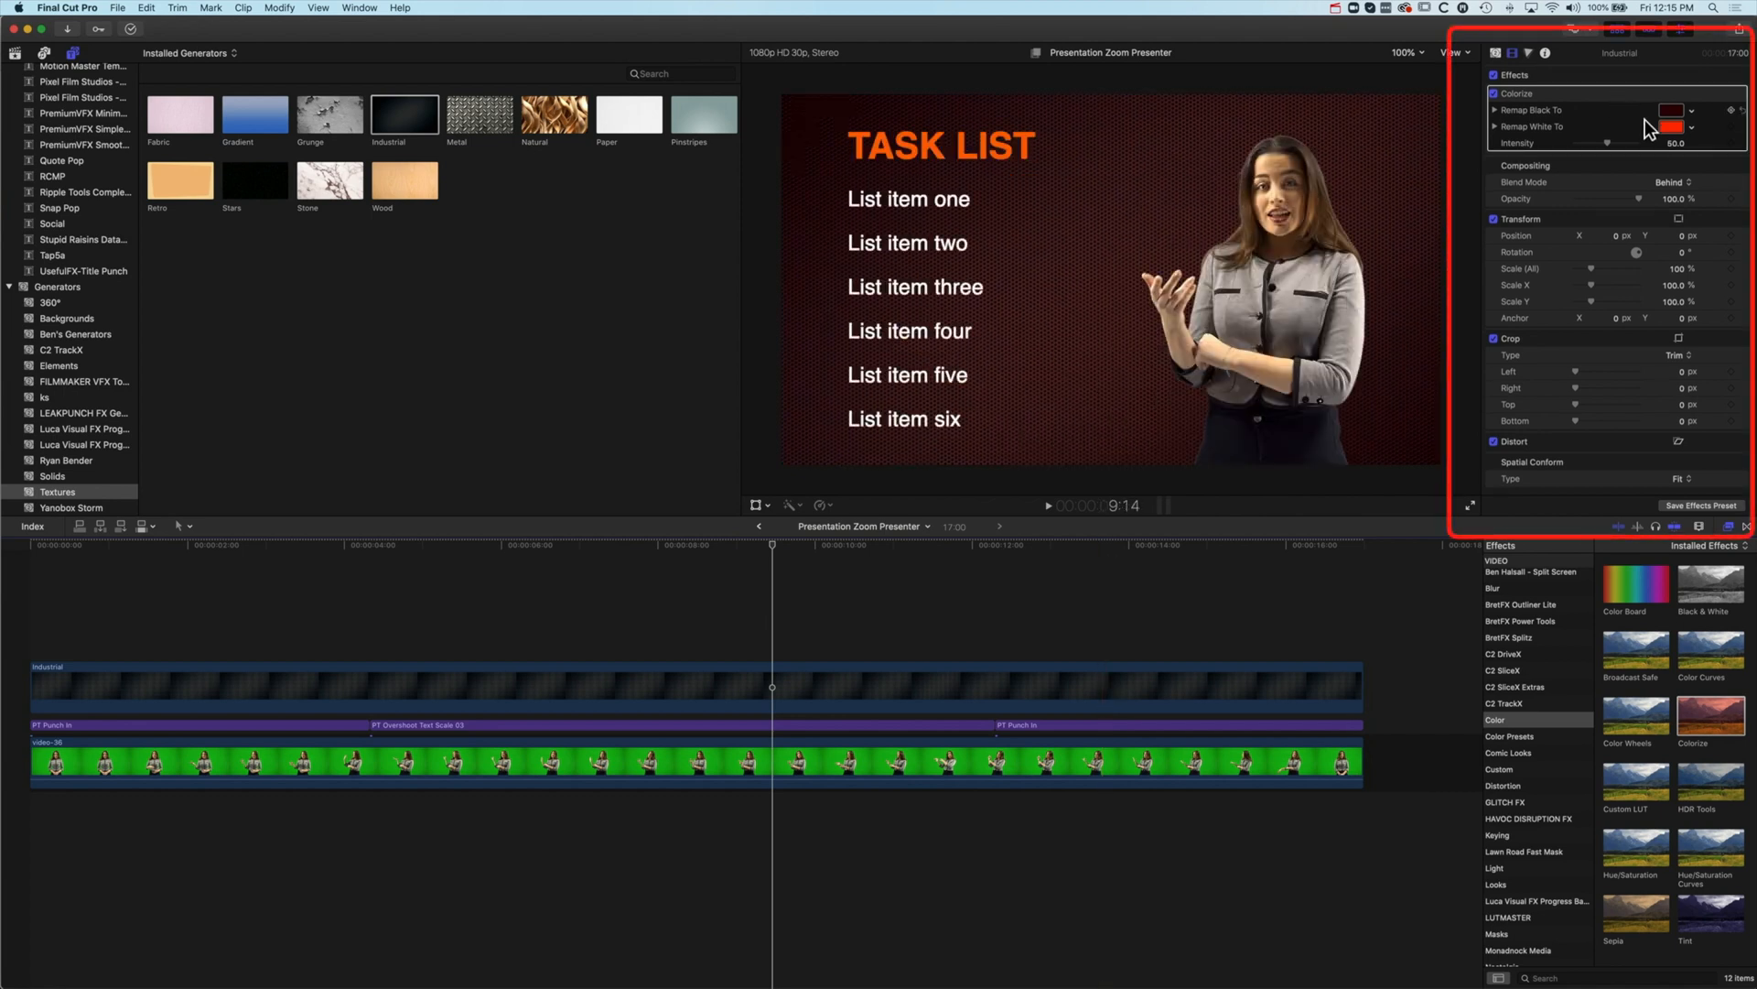
left_click(1672, 110)
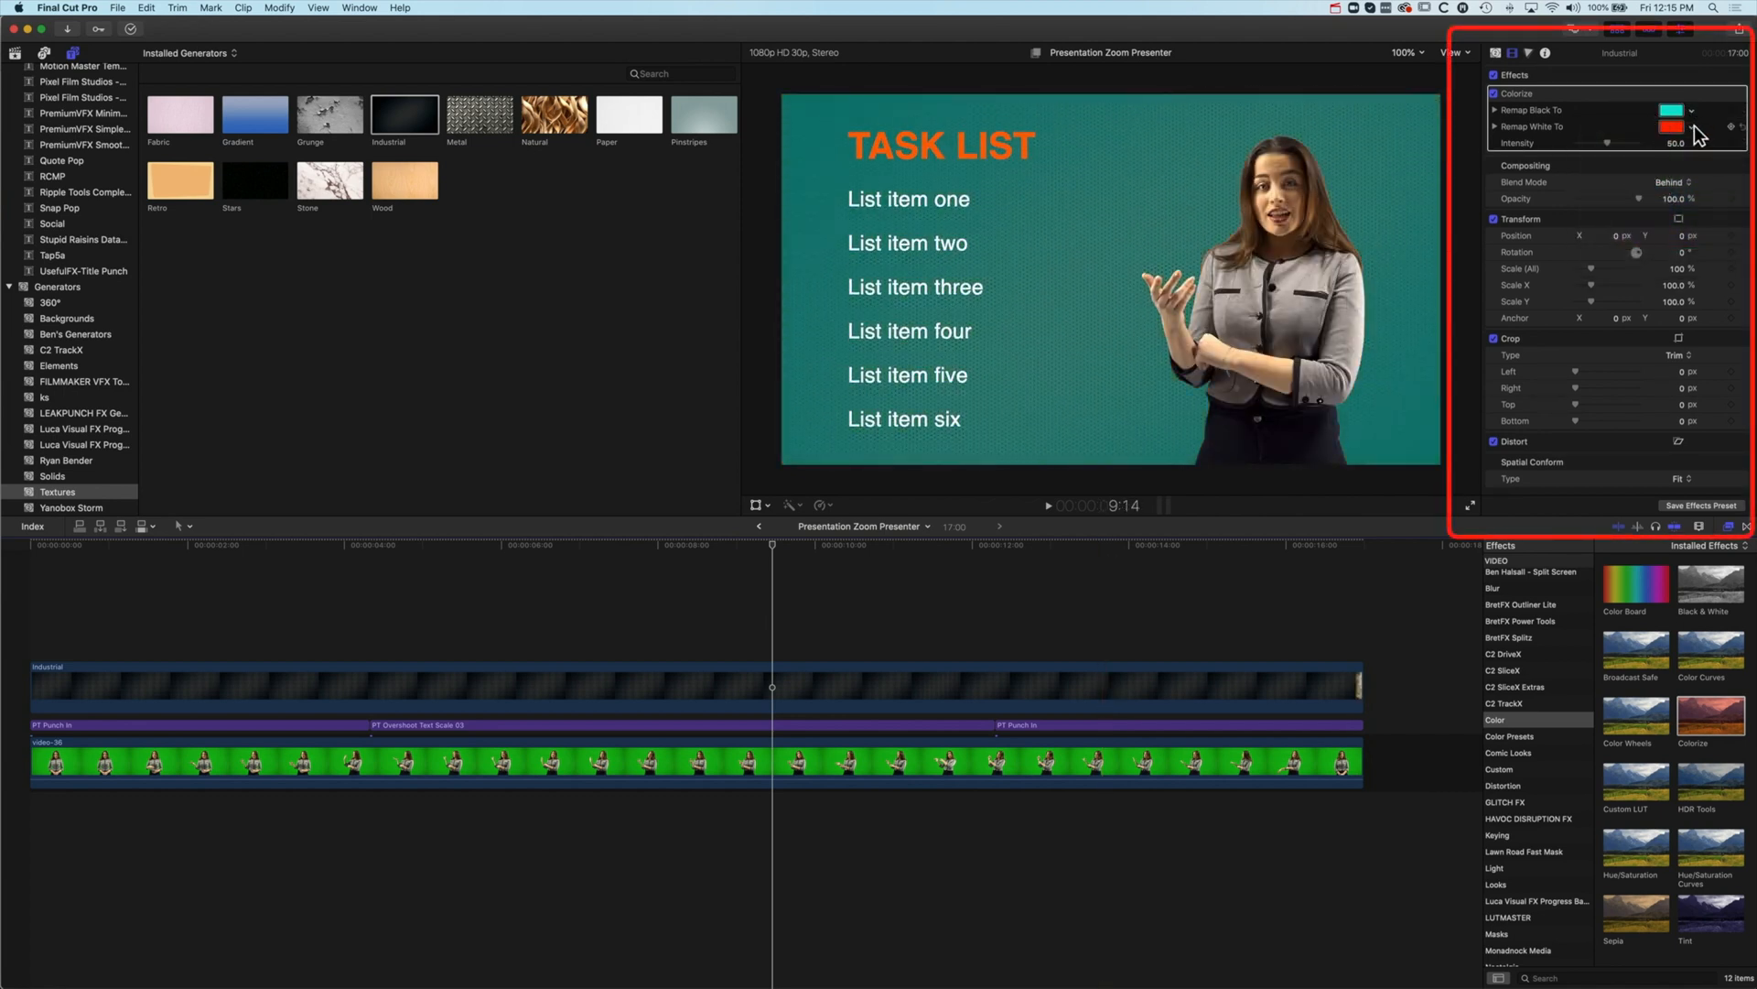
left_click(1671, 126)
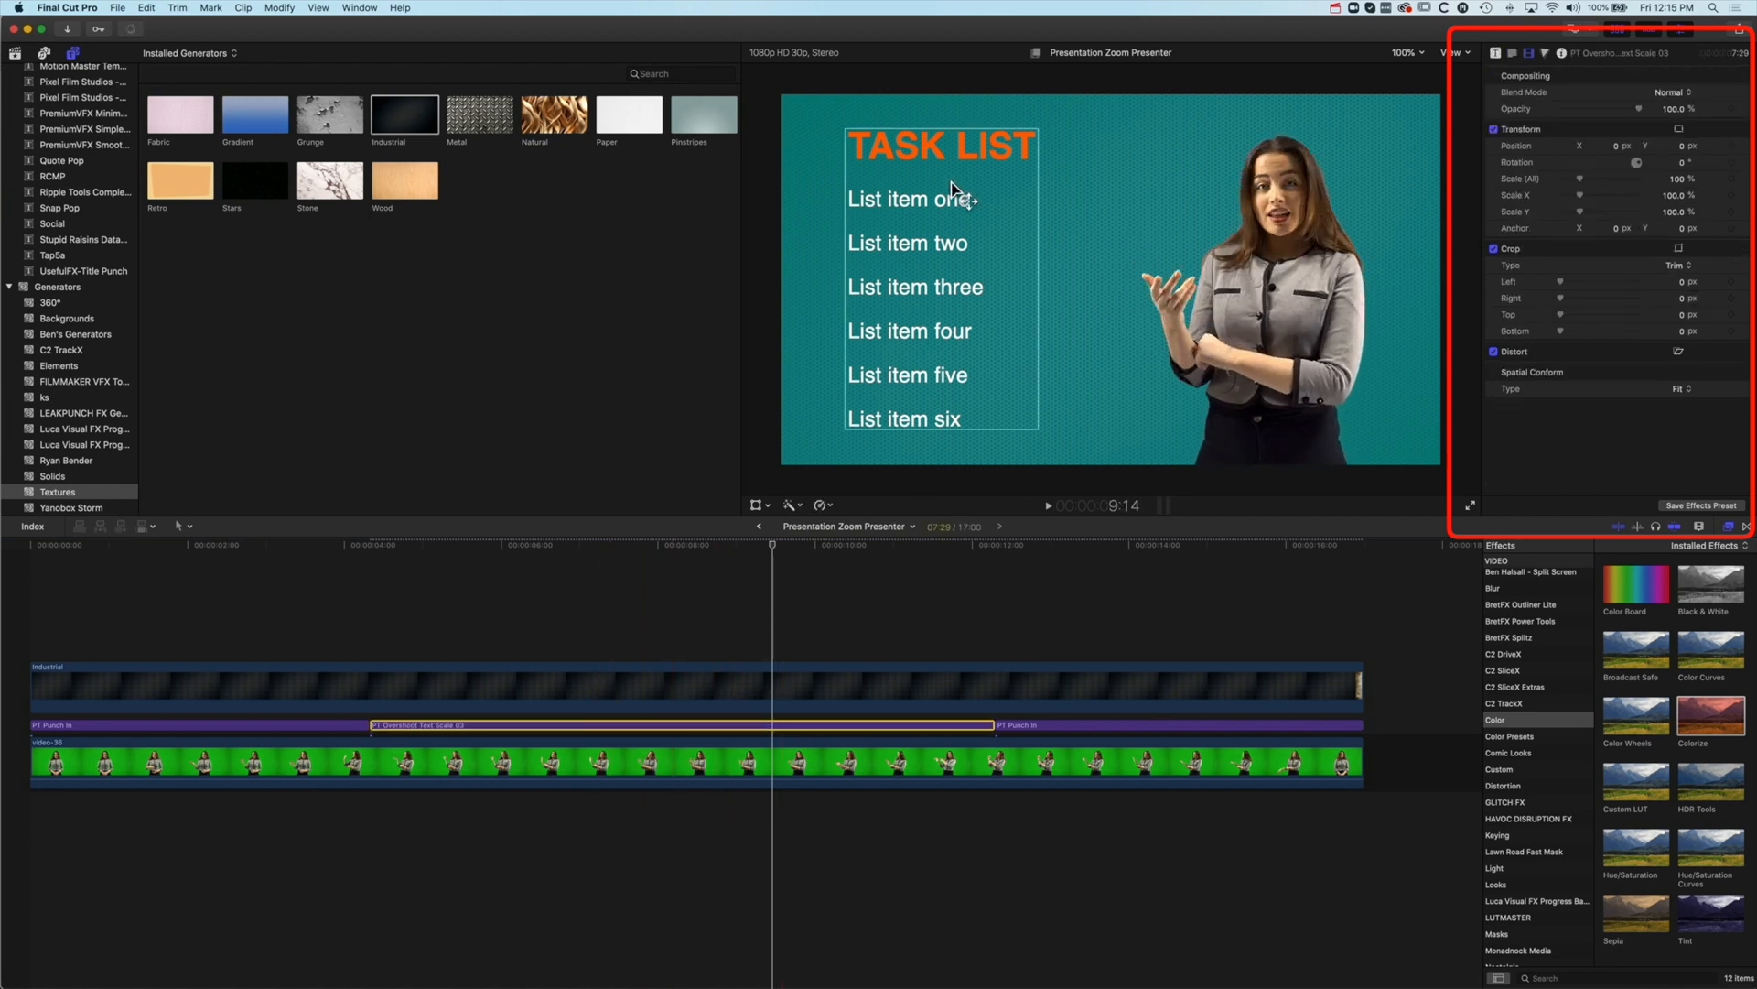
Step: Edit the Task List title's first line to read 'Number one item'
left_click(1496, 53)
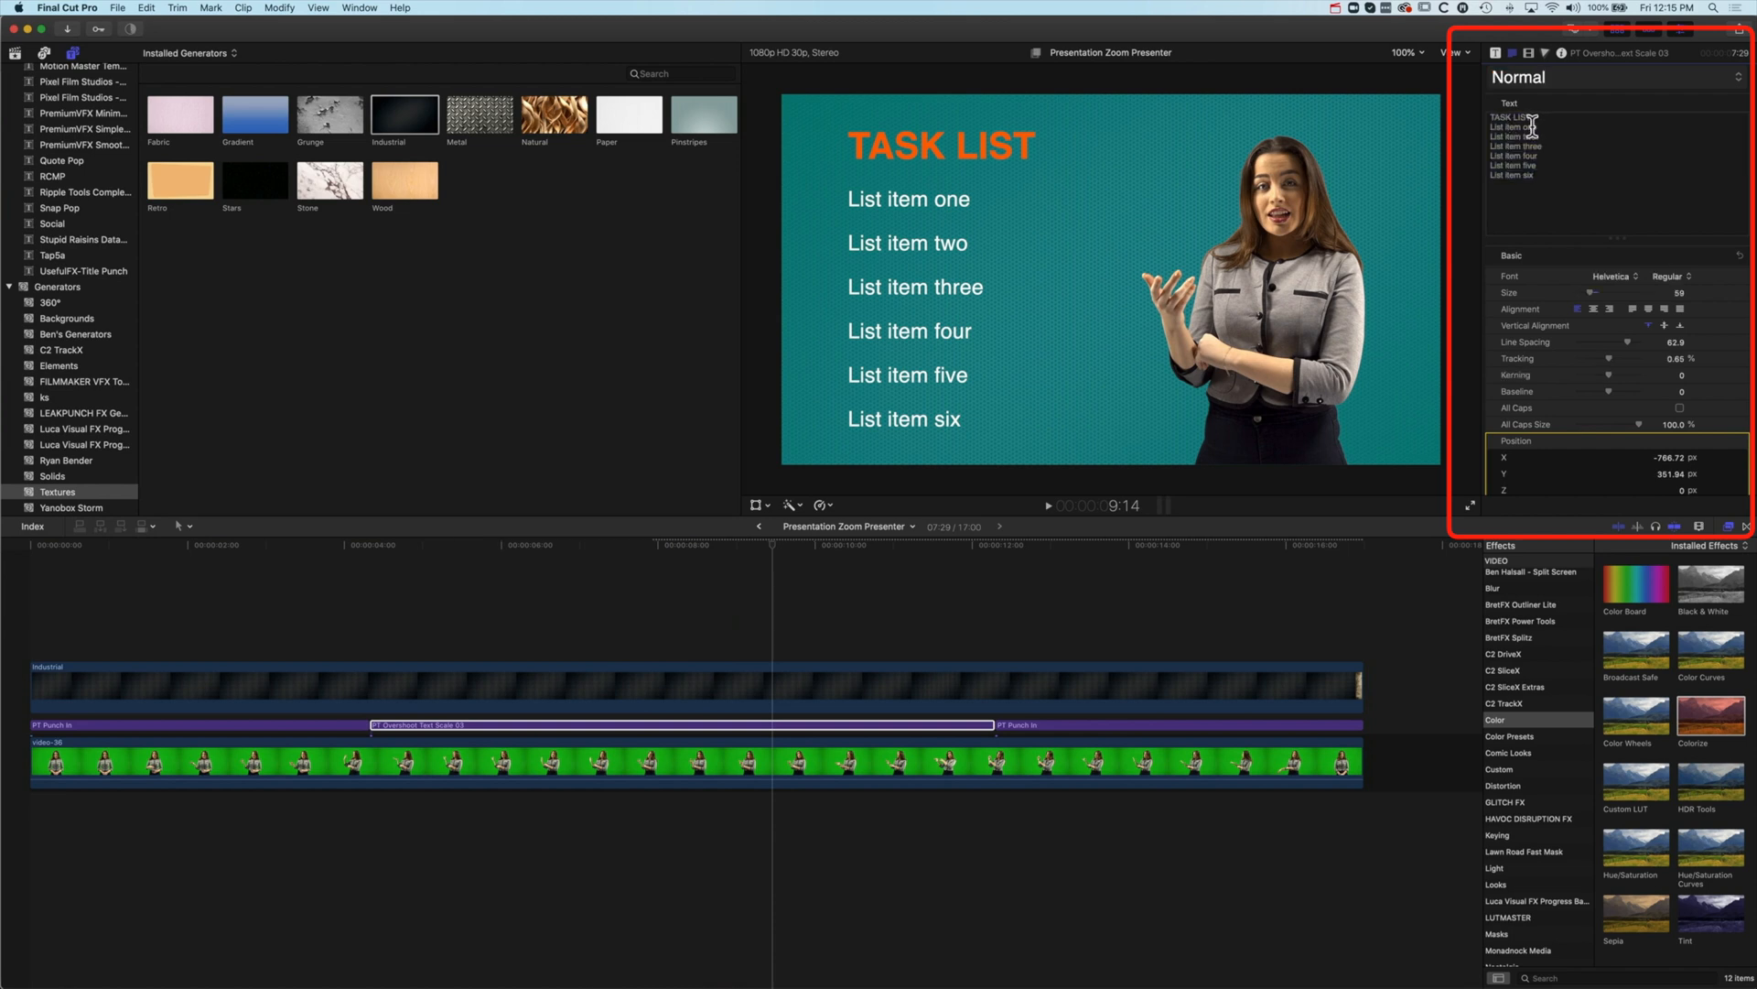
double_click(1514, 126)
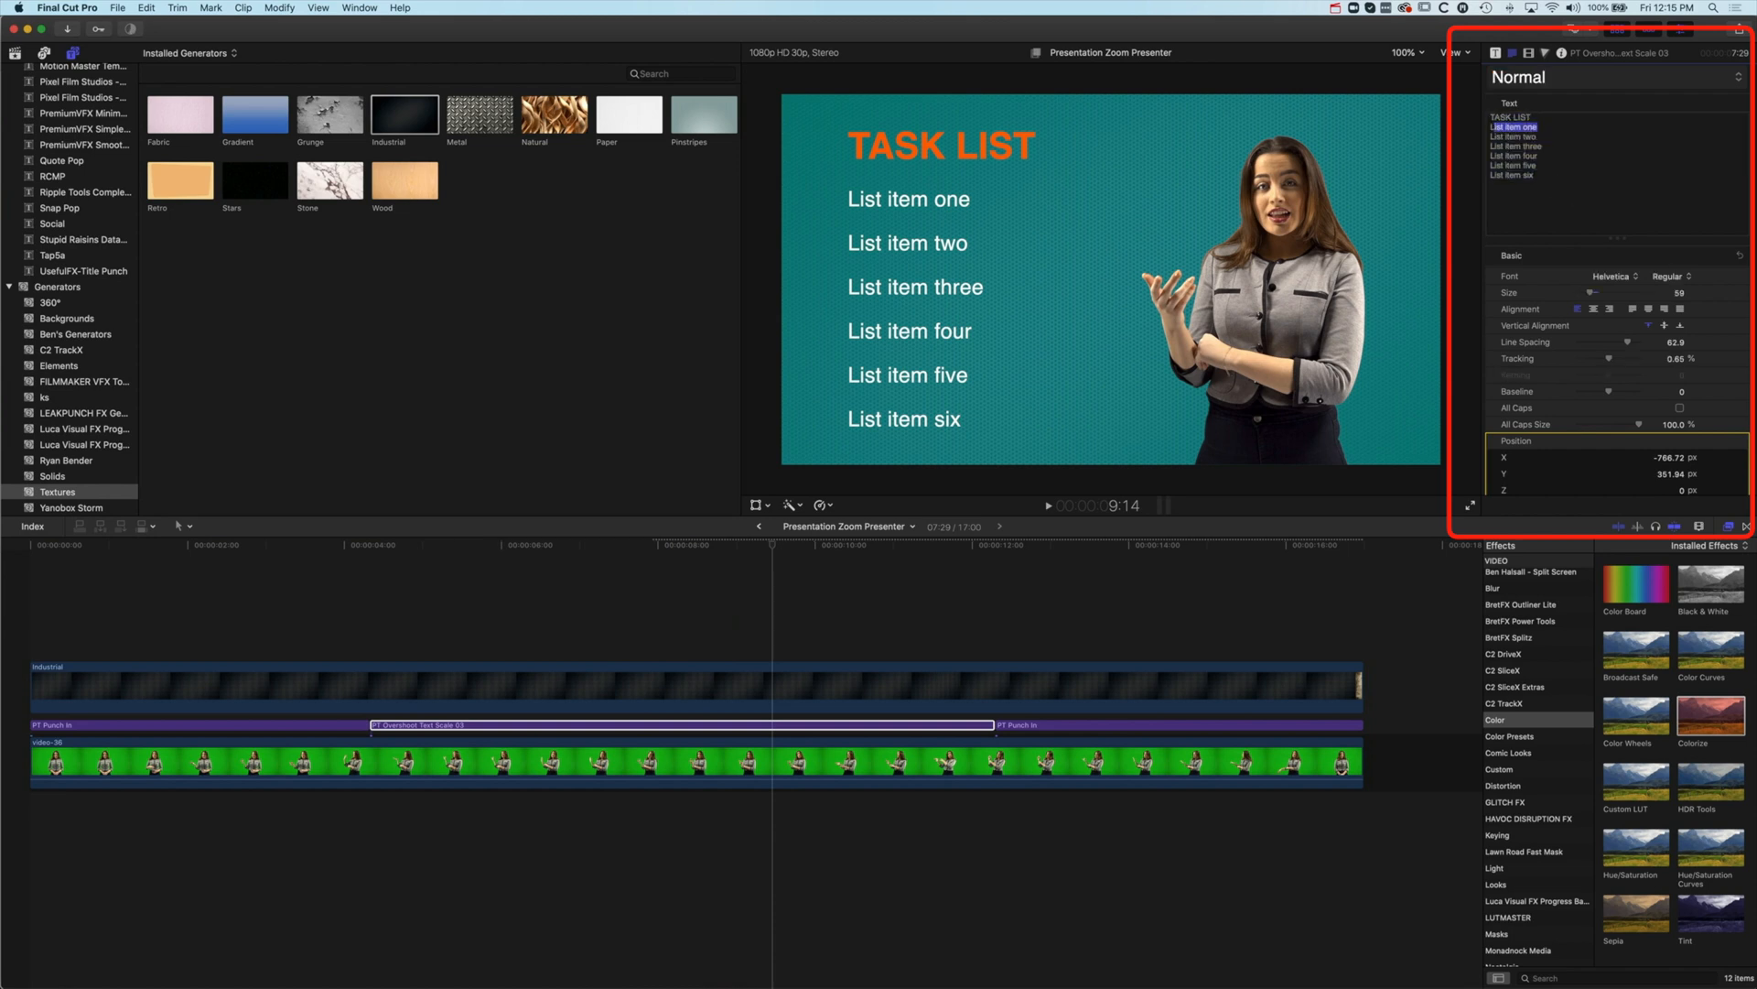
type("LNumber one item")
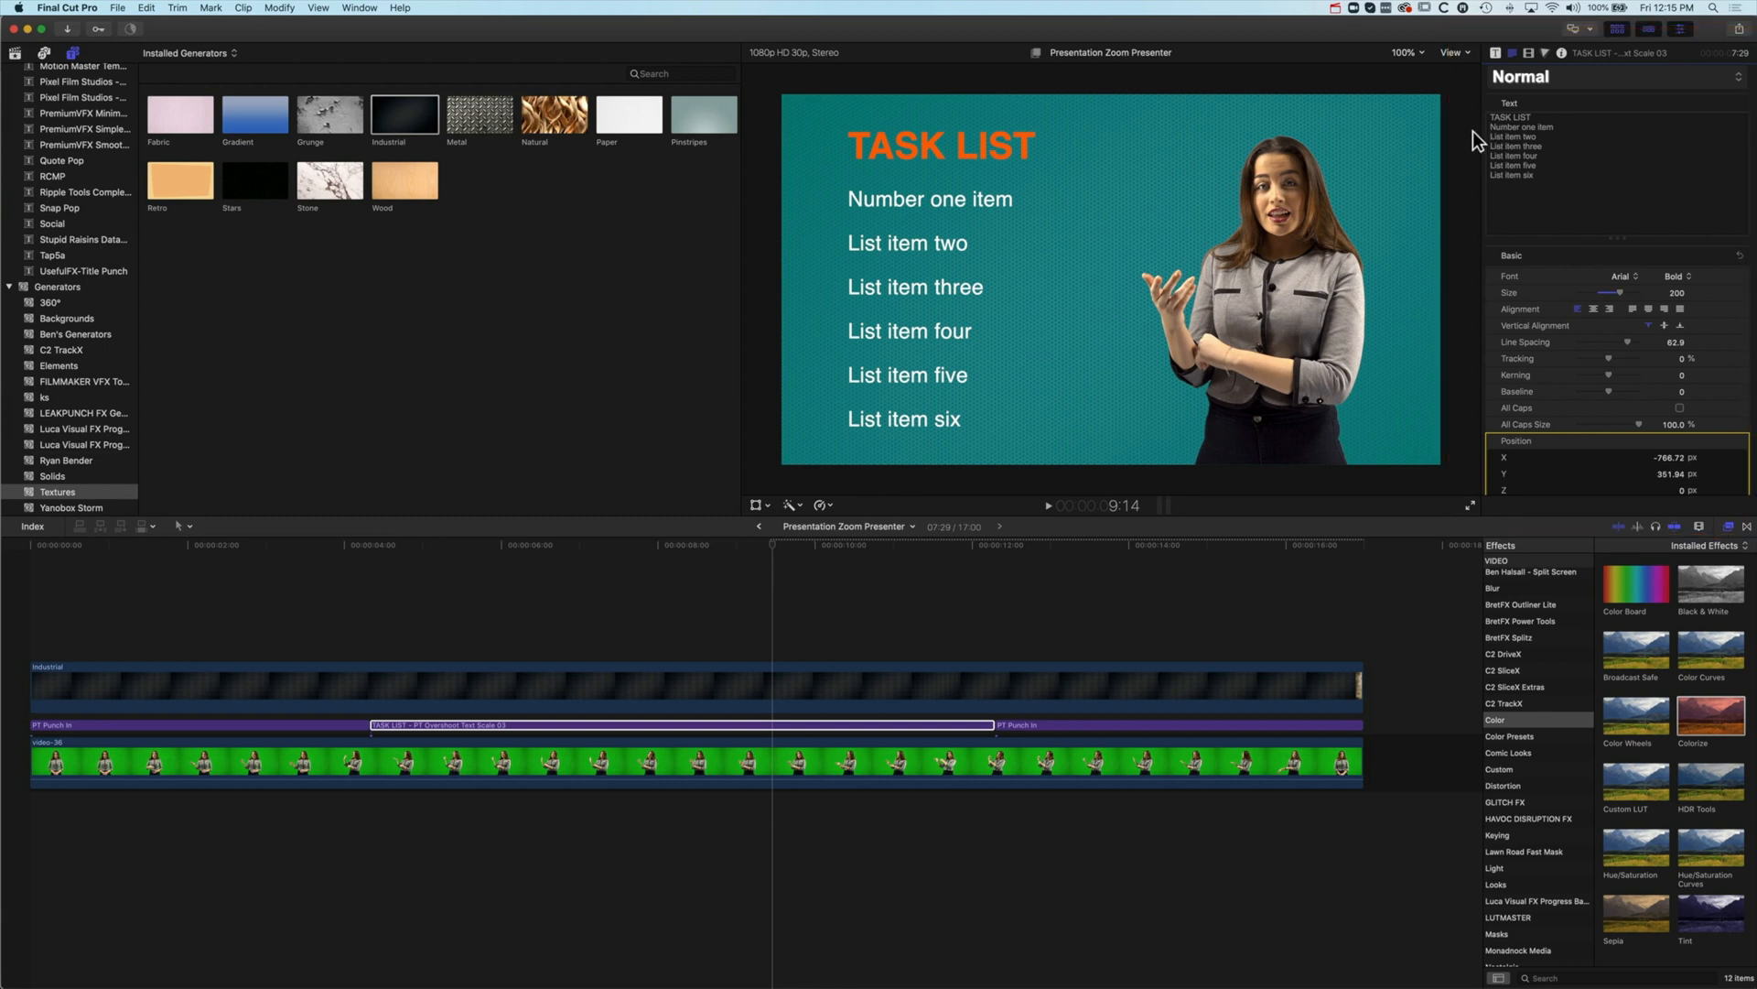
mouse_move(1096, 187)
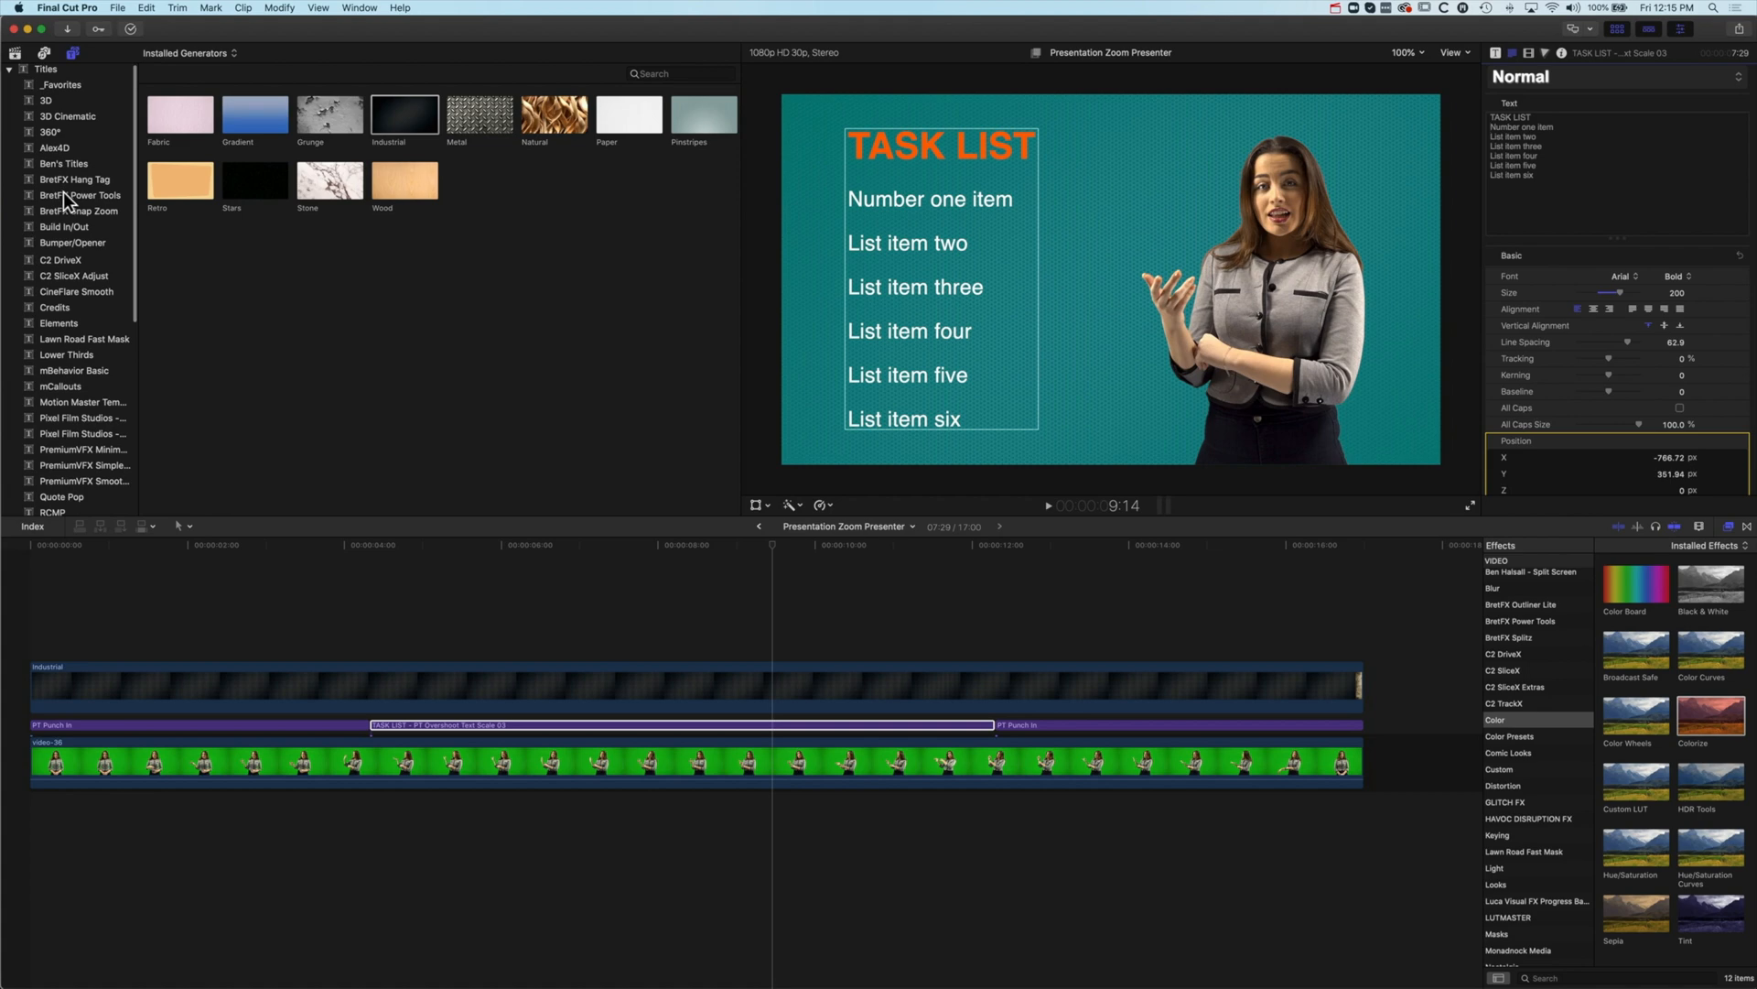
Step: List the BretFX Power Tools titles and play back the Task List section
left_click(78, 196)
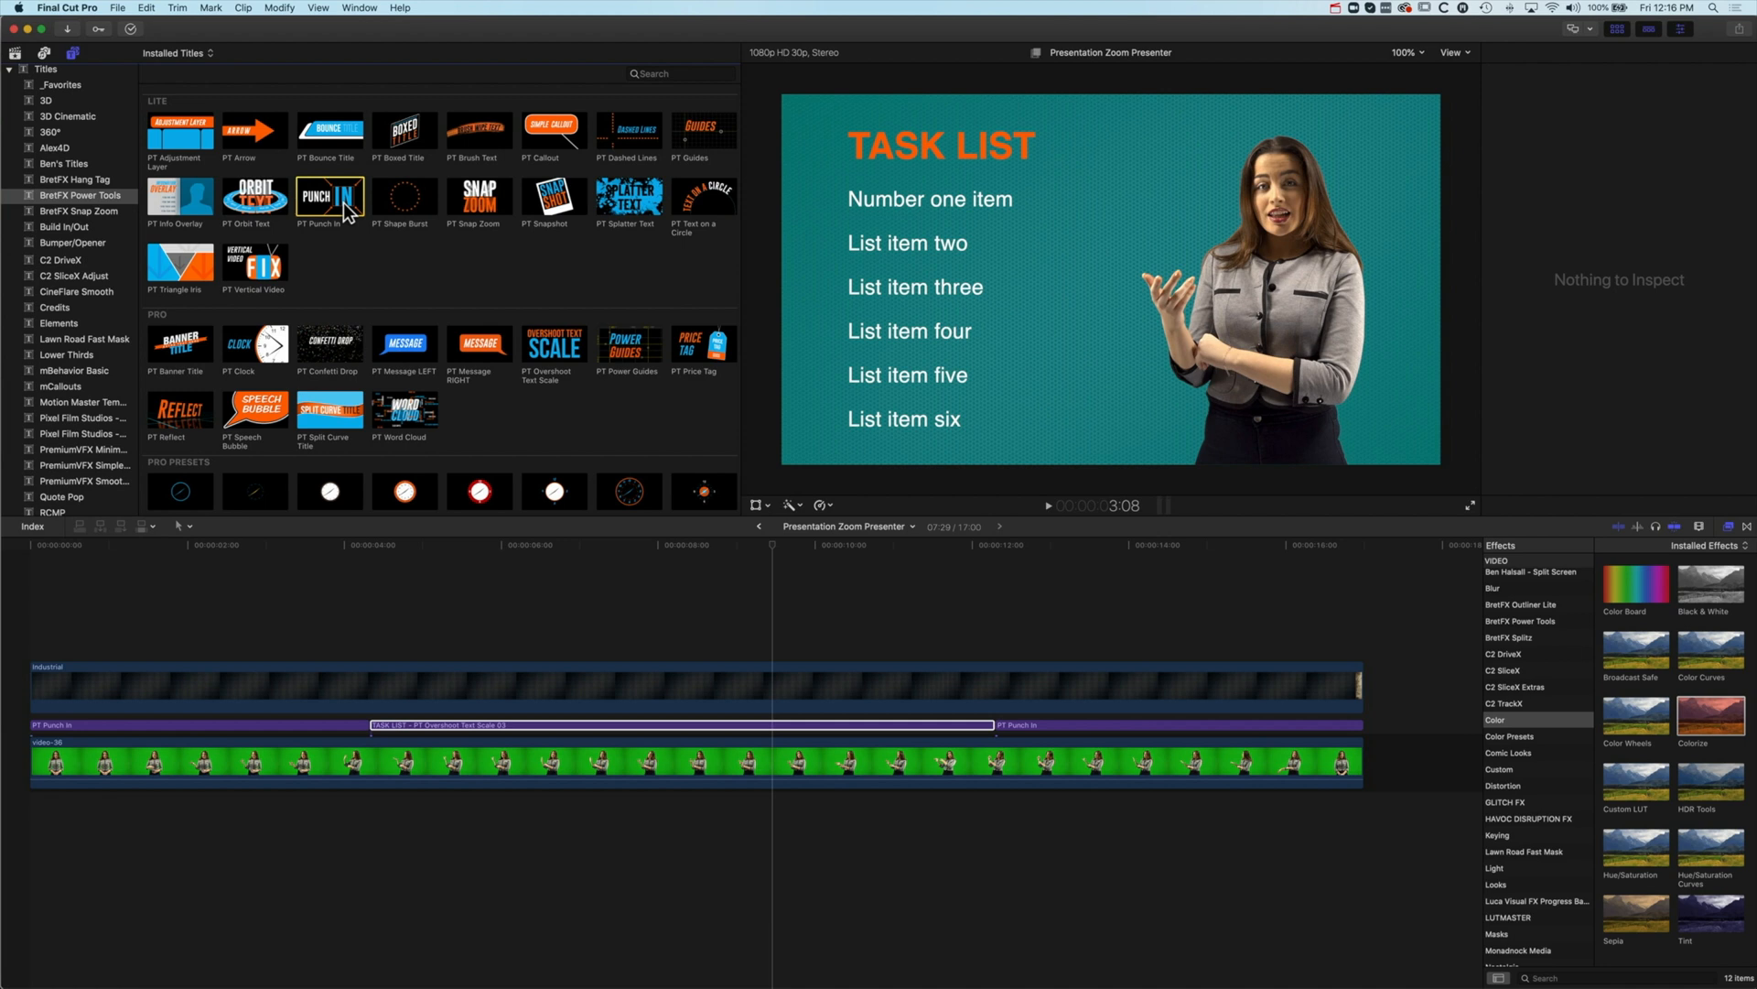
scroll("down", 3)
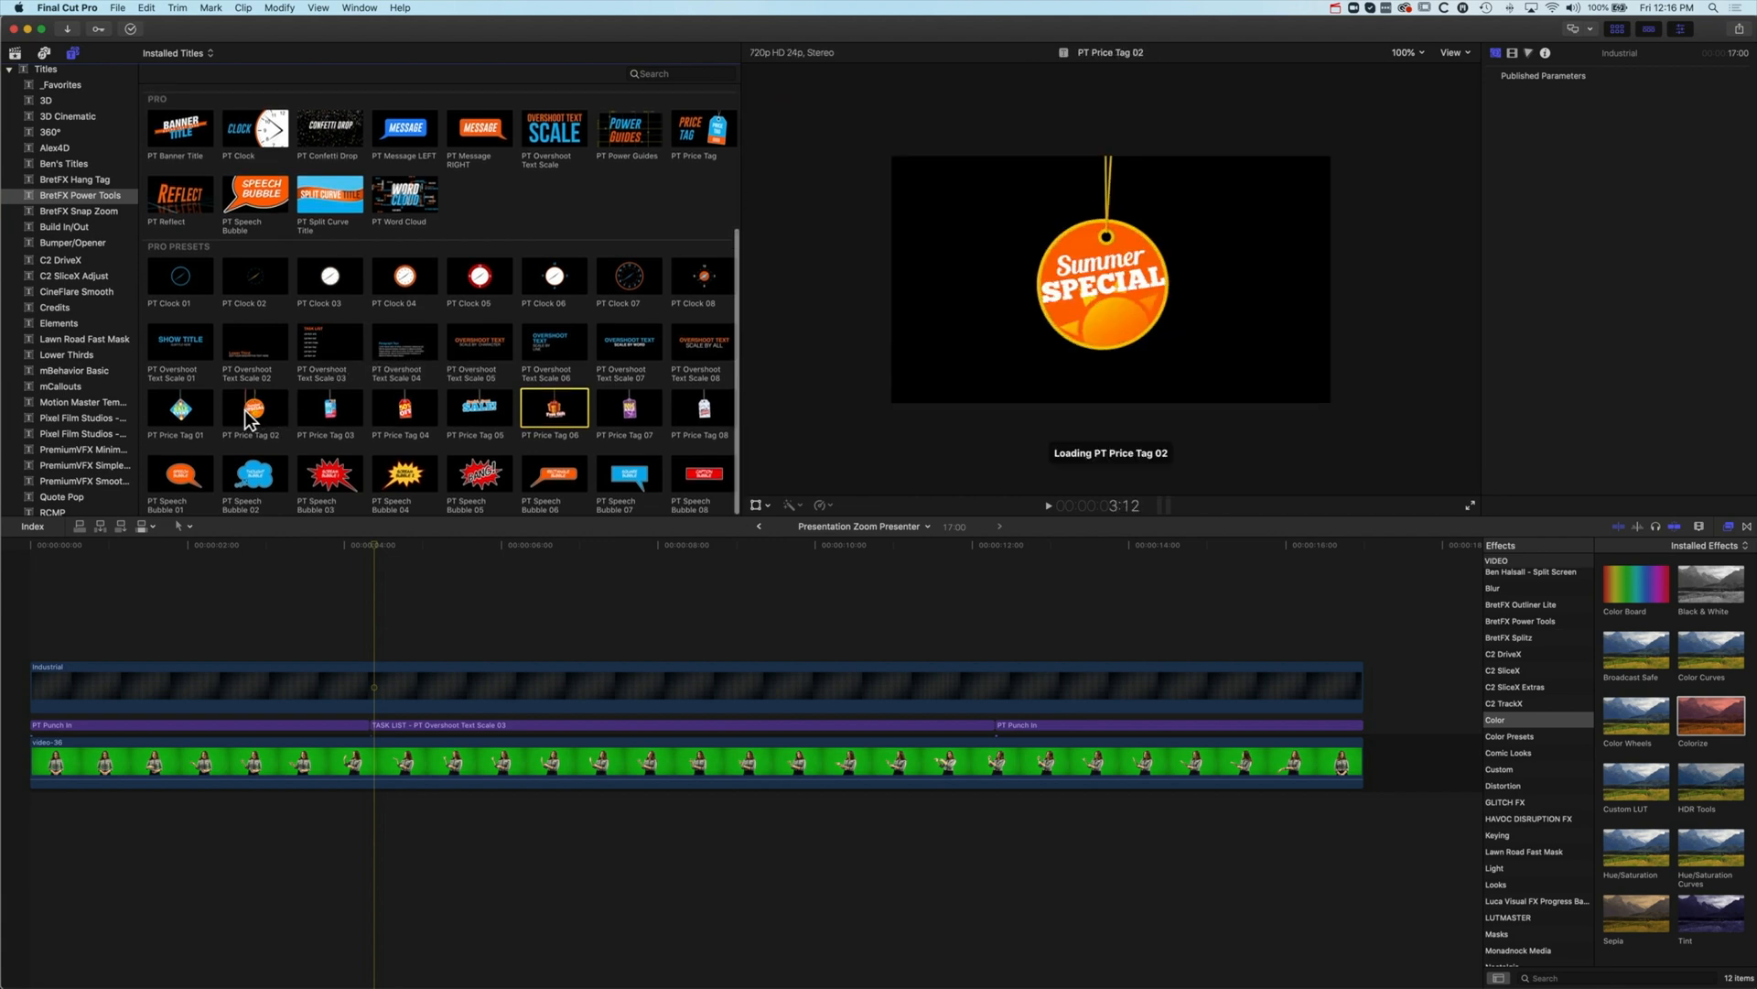
mouse_move(253, 408)
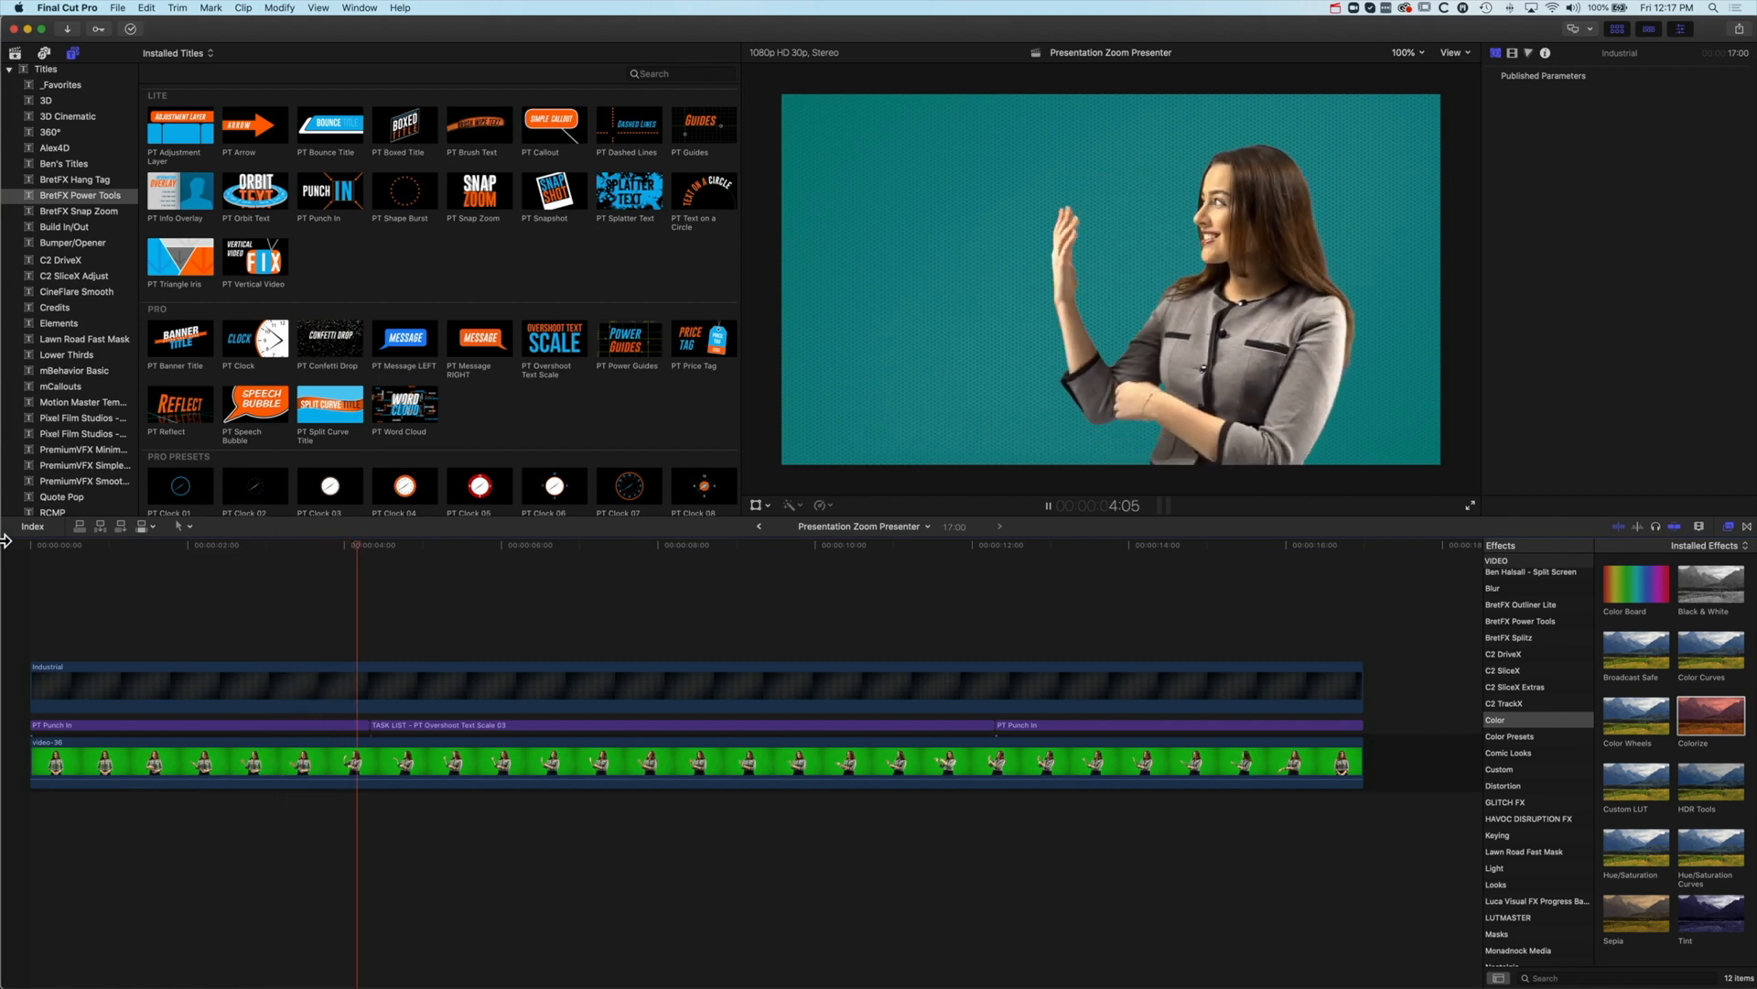
left_click(667, 547)
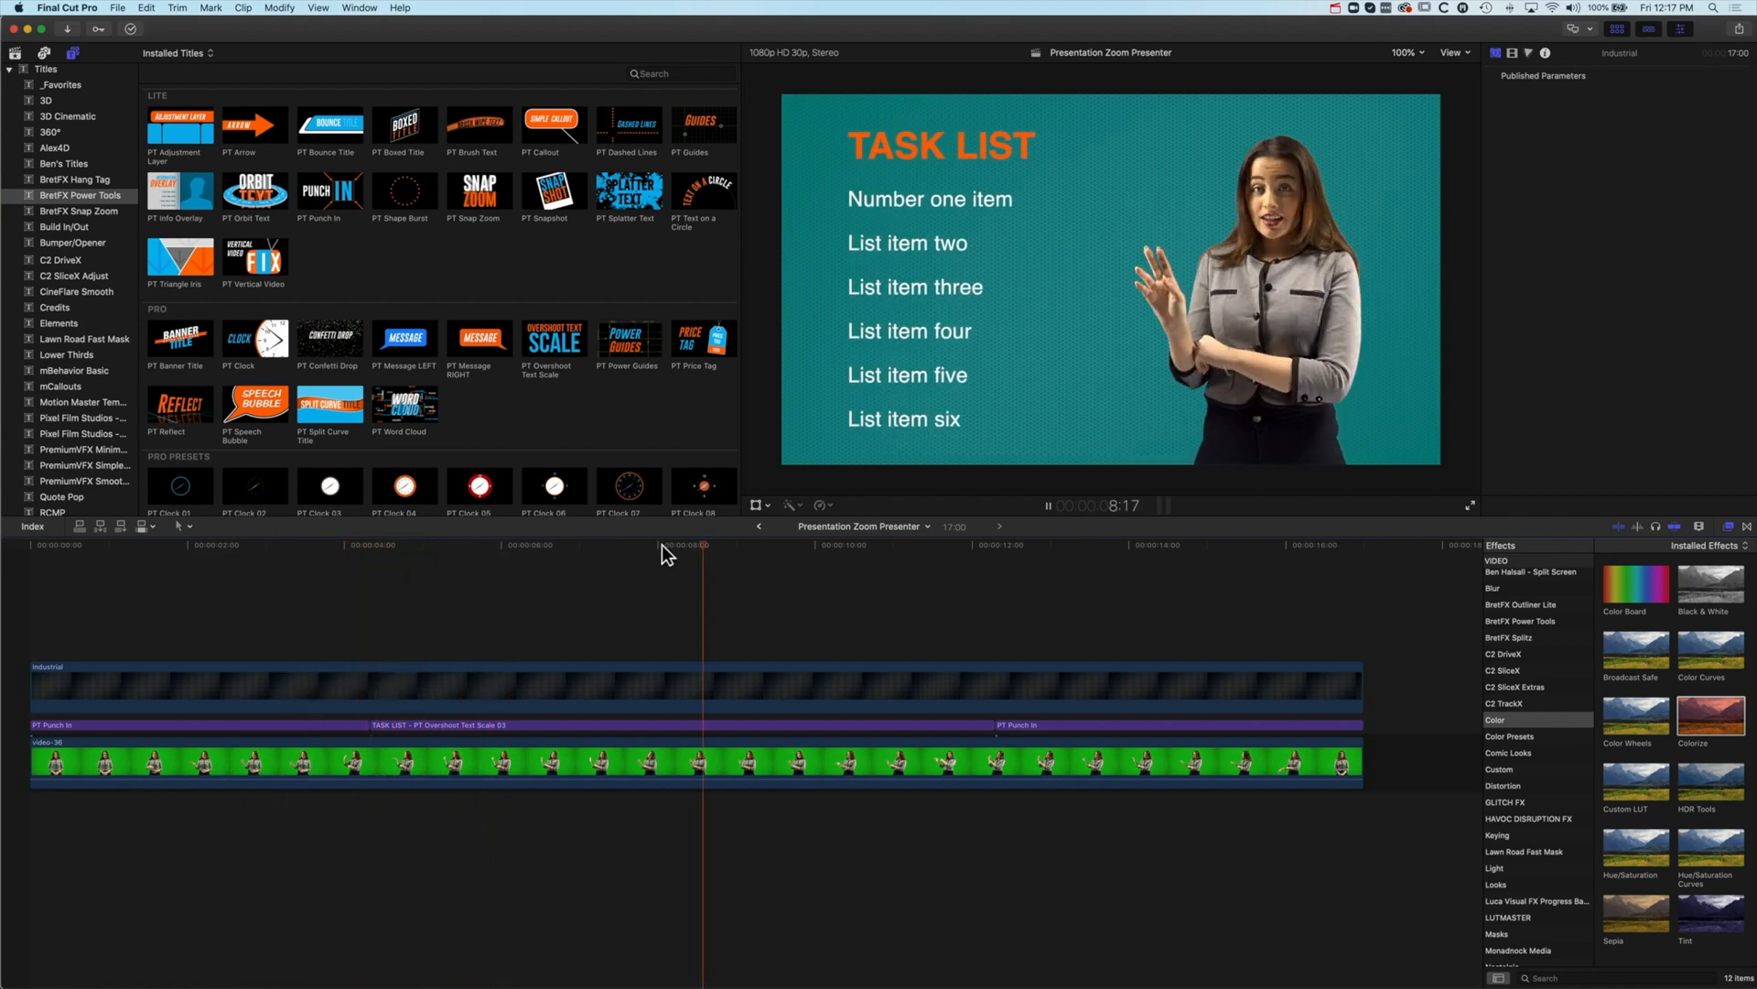